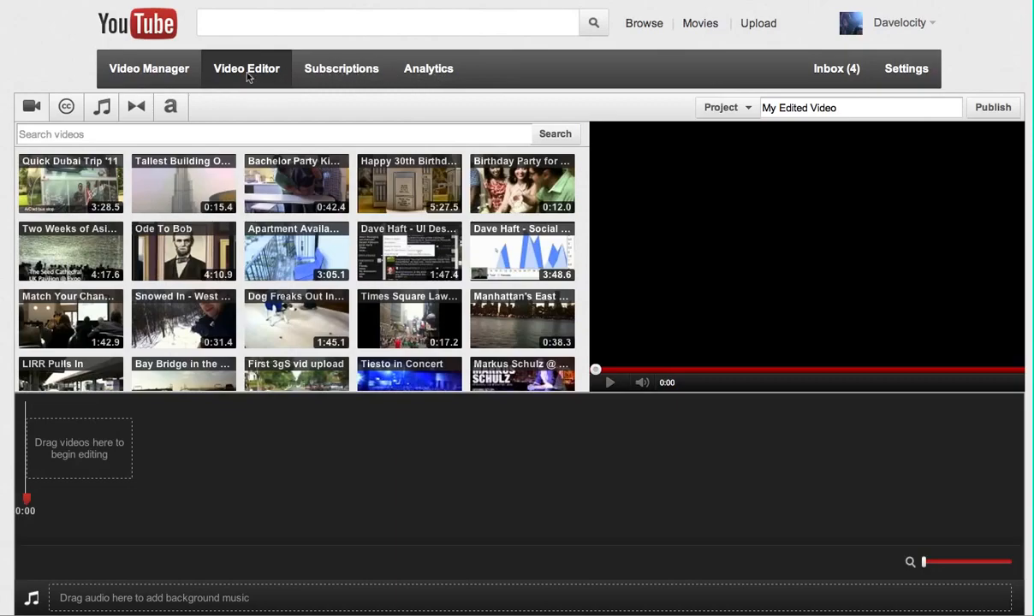
mouse_move(230, 94)
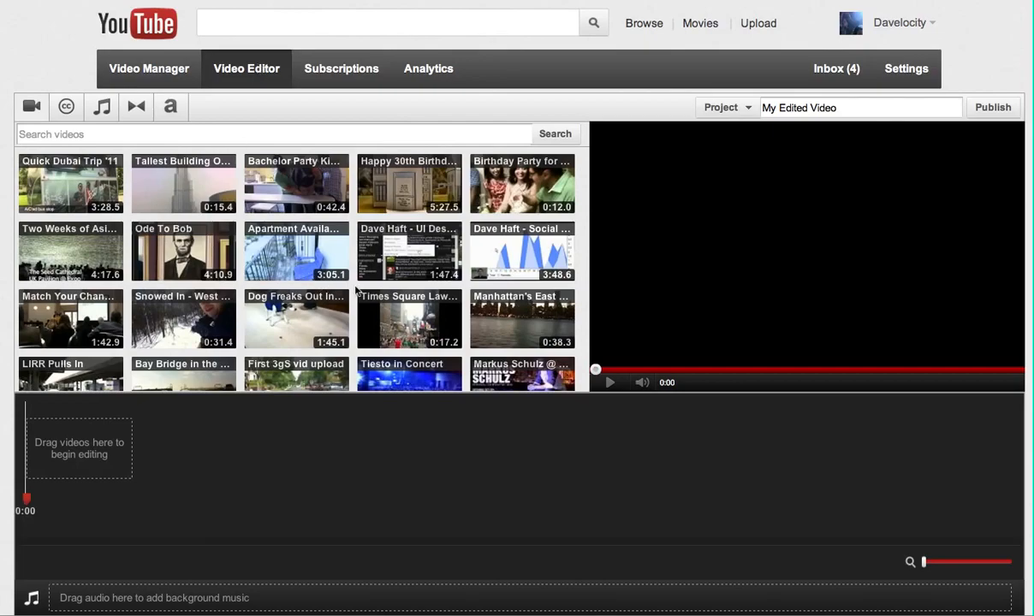
Step: Add the Dog Freaks Out clip to the timeline, then remove it again
scroll(down, 3)
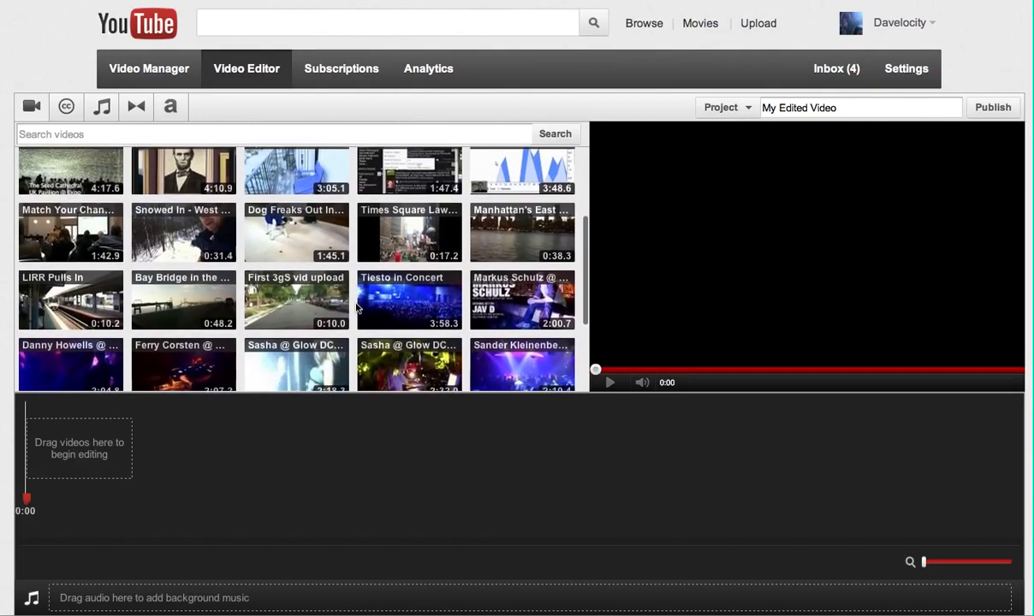
scroll(down, 3)
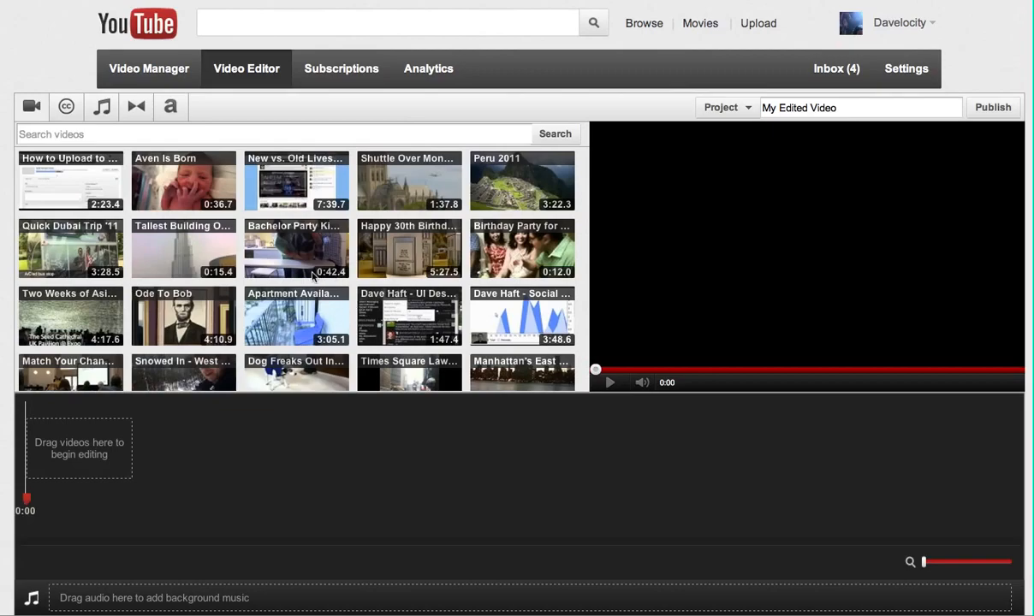
scroll(down, 3)
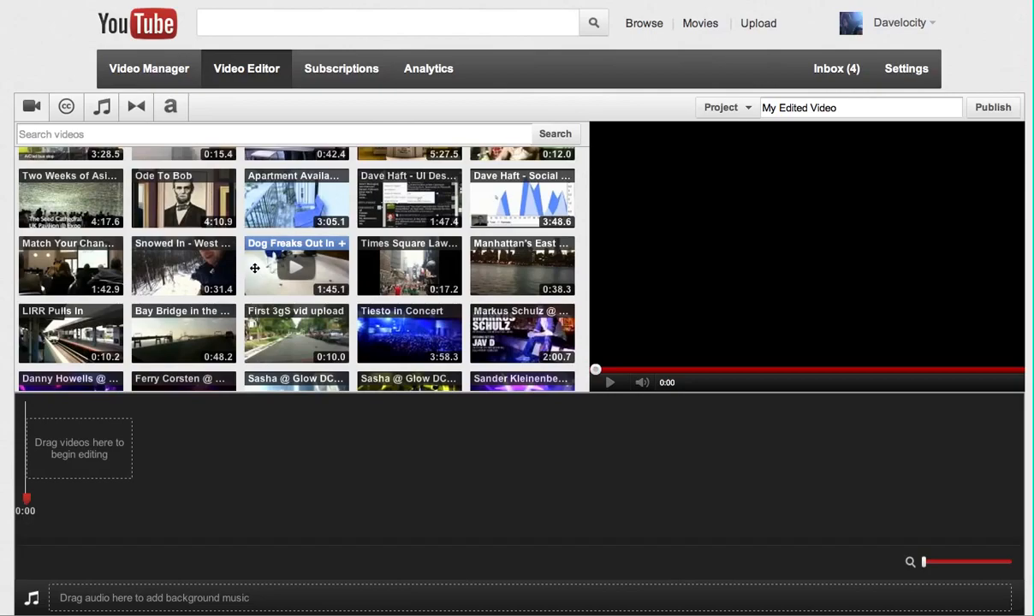
mouse_move(274, 259)
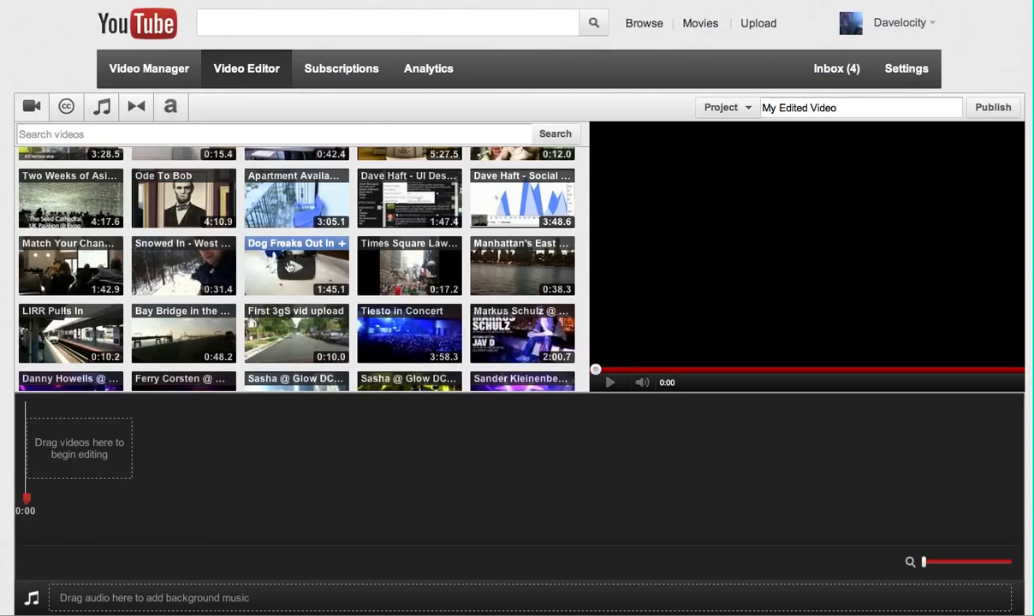
mouse_move(353, 253)
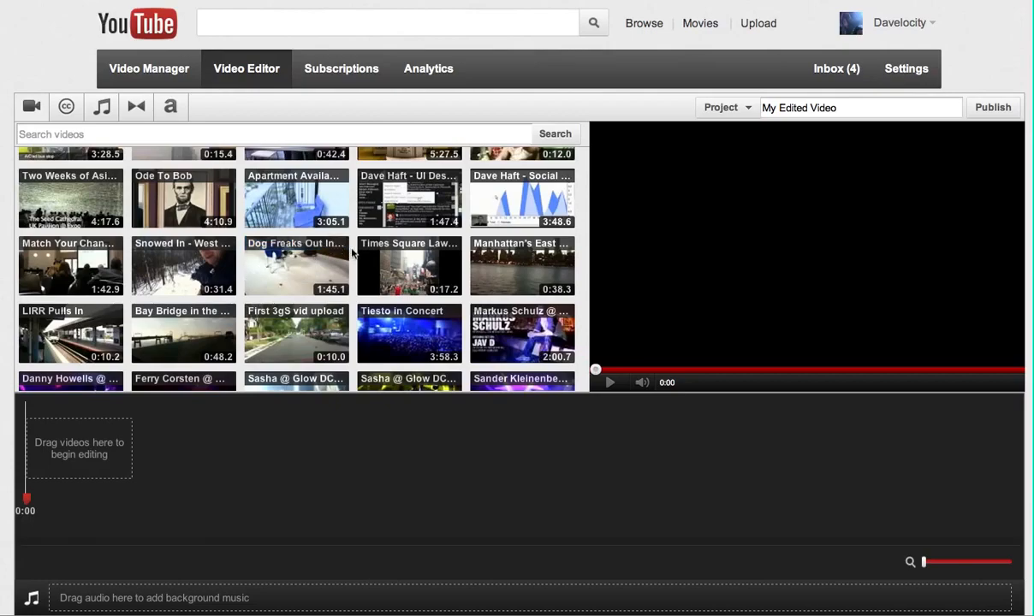
drag(295, 265, 79, 448)
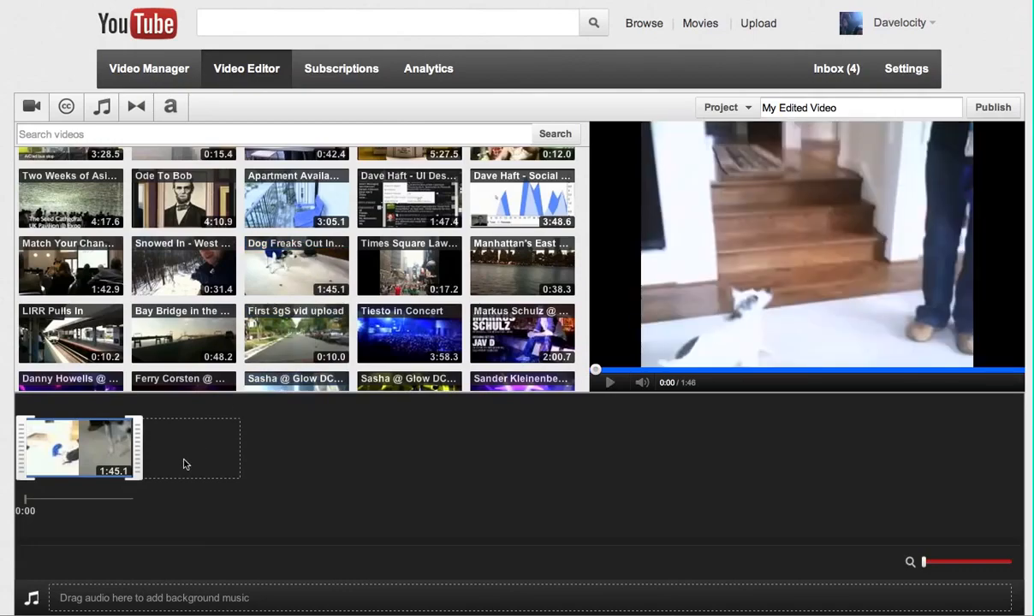
mouse_move(116, 483)
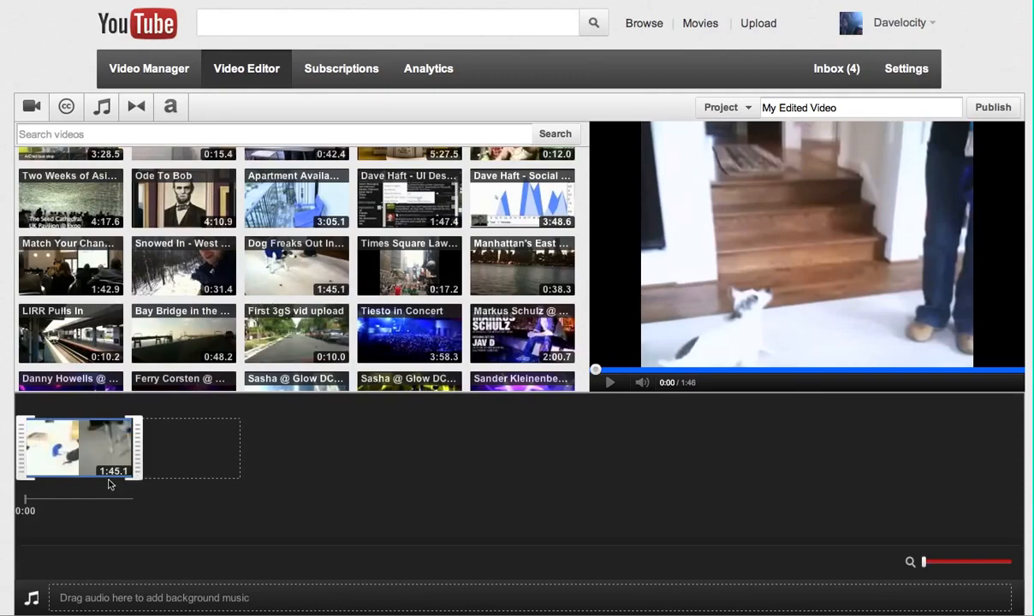
mouse_move(236, 503)
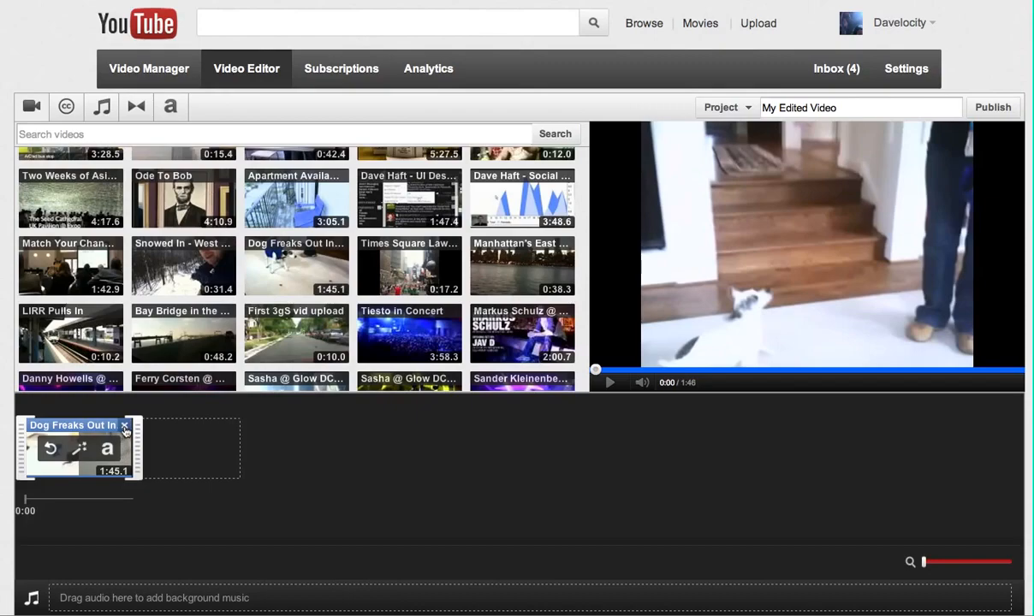
mouse_move(126, 426)
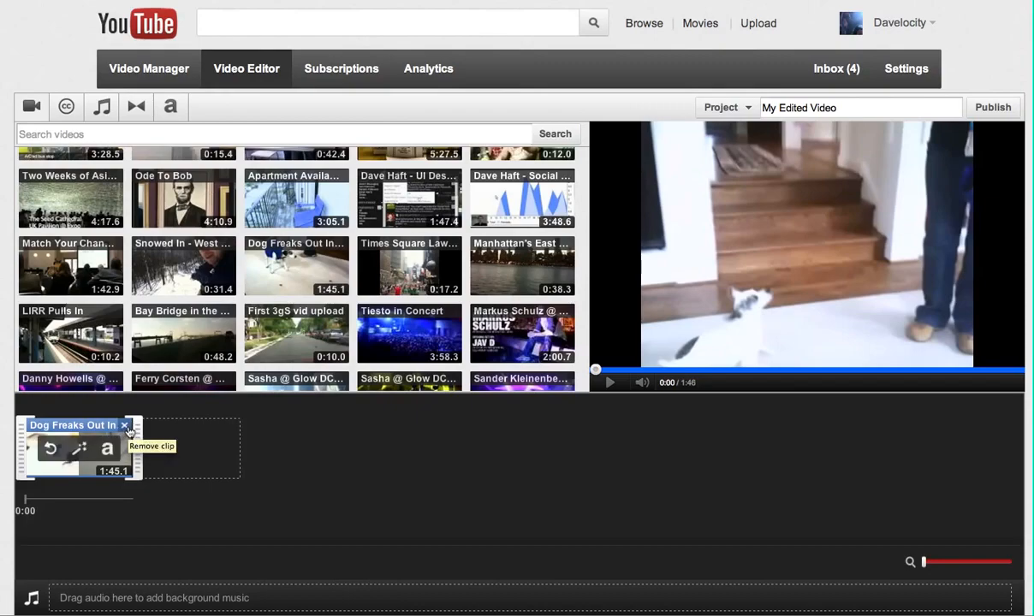
click(125, 426)
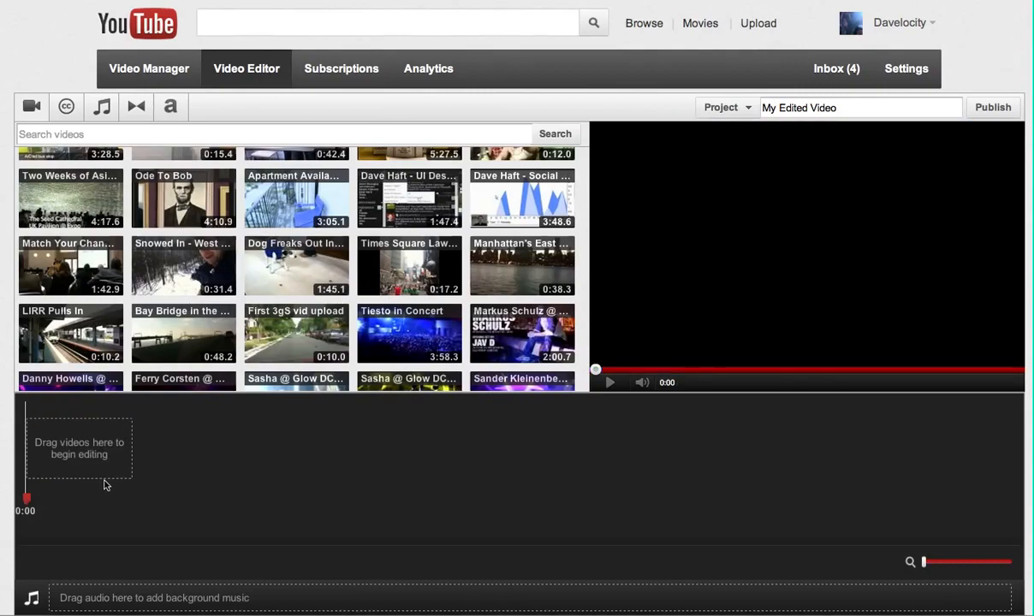
mouse_move(102, 470)
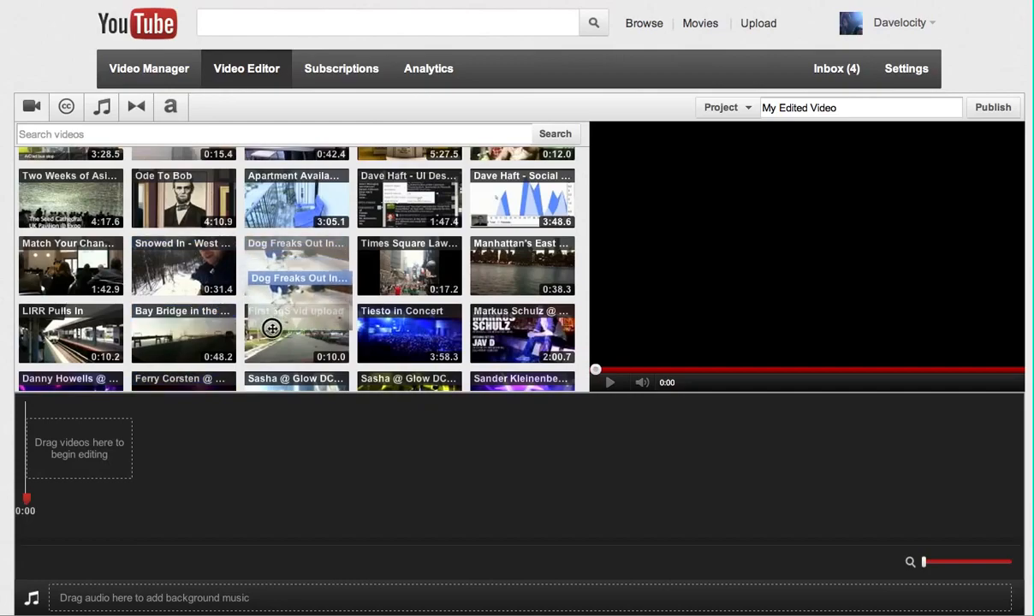
Step: Re-add the dog clip, briefly add a second 3:05 clip after it, then remove that clip
drag(296, 266, 79, 447)
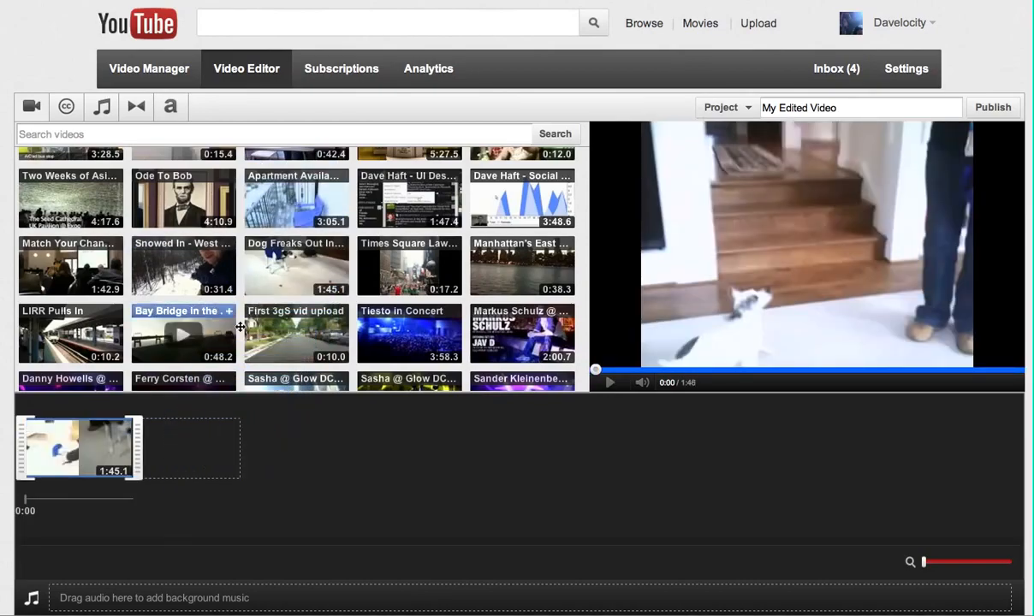
drag(295, 199, 220, 448)
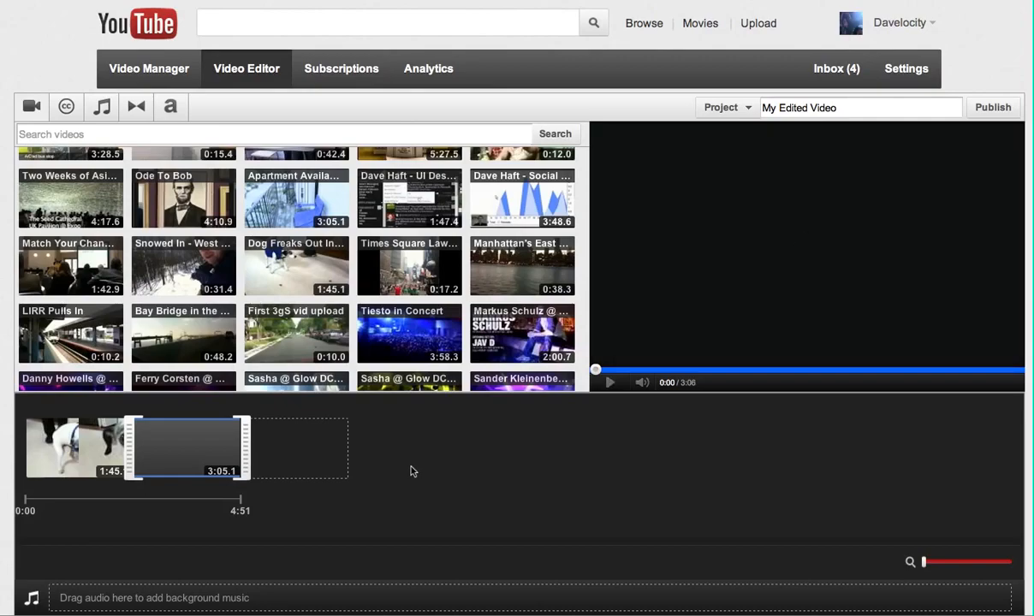
drag(522, 266, 308, 449)
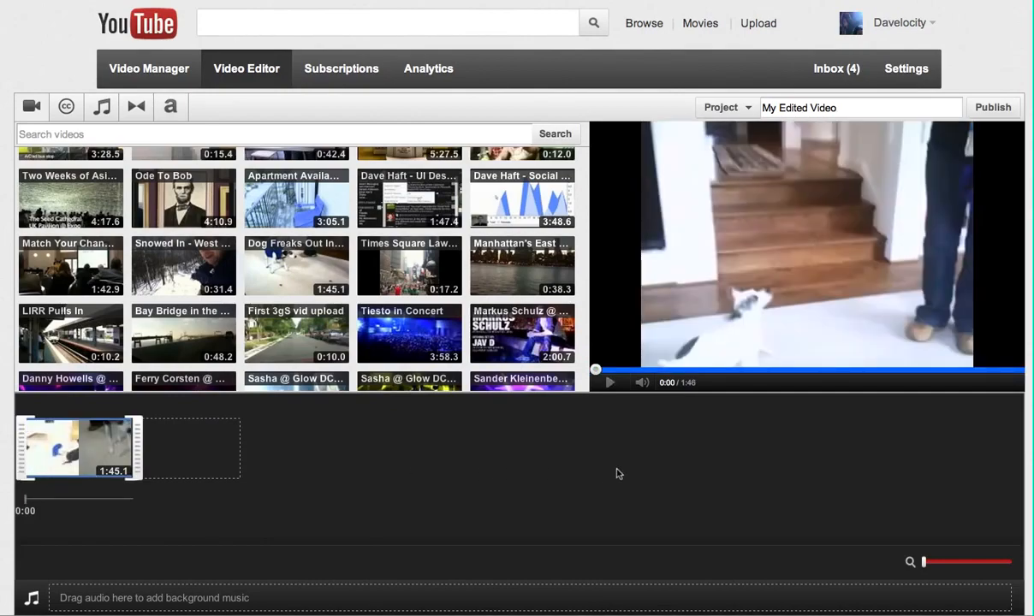
mouse_move(725, 370)
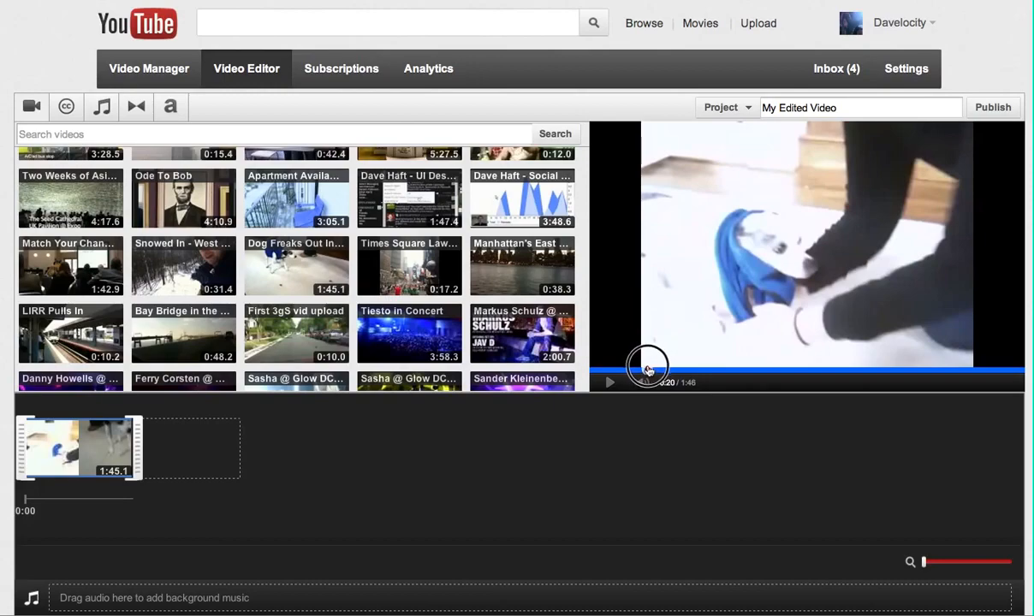
click(648, 369)
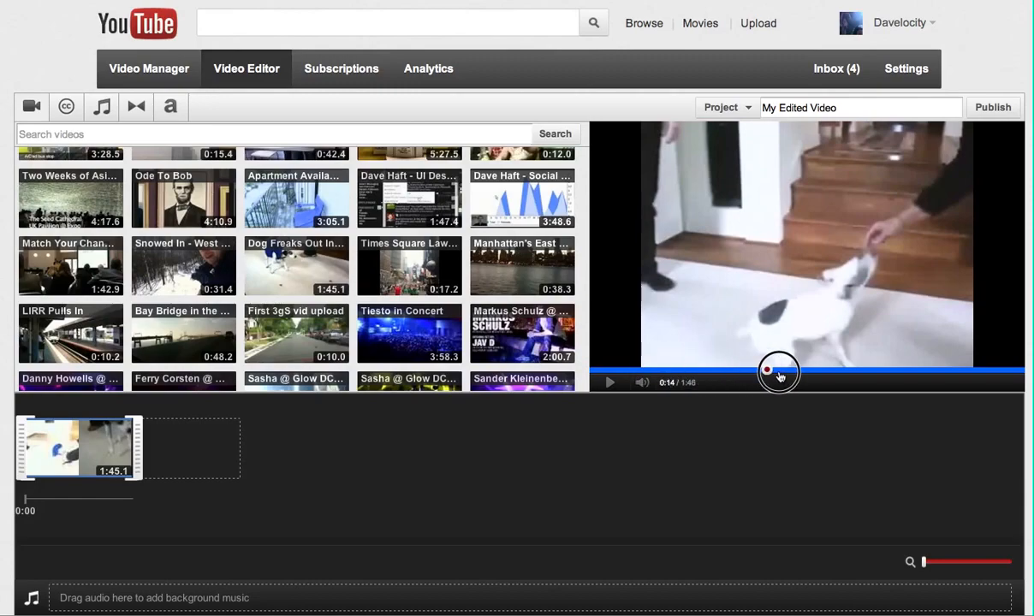
drag(777, 371, 818, 371)
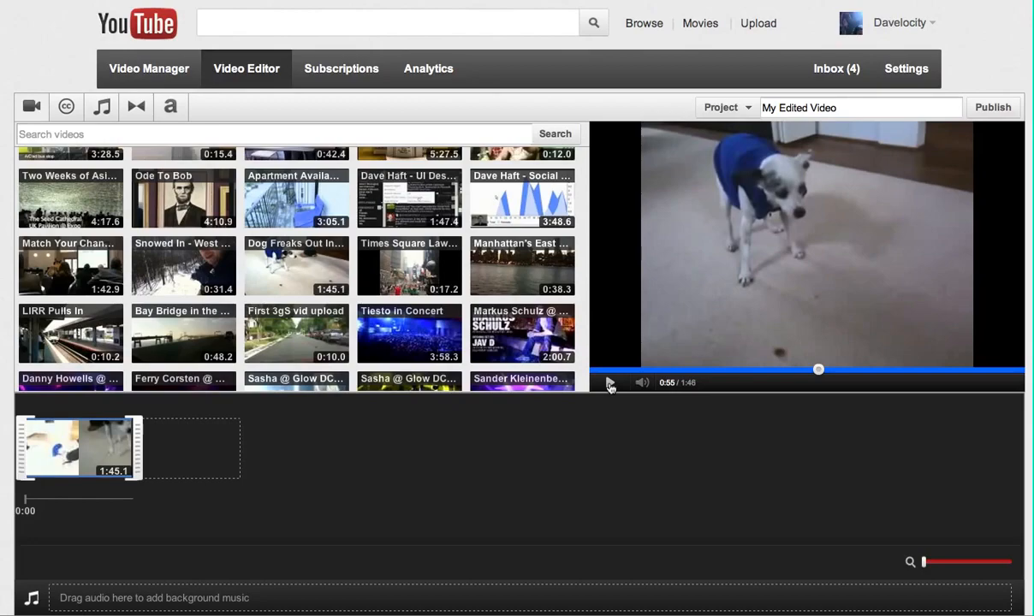
click(610, 382)
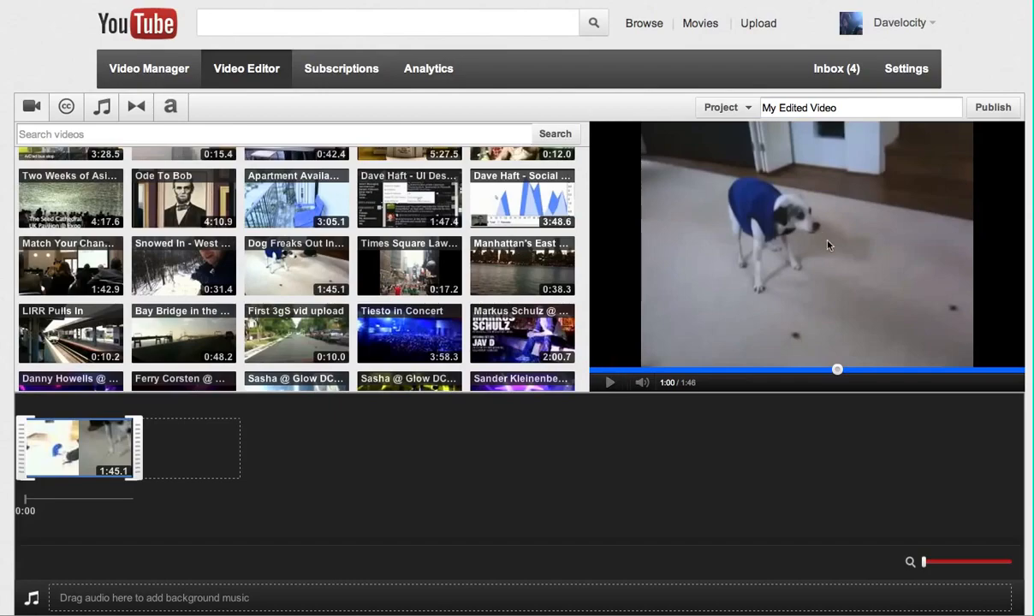
mouse_move(689, 310)
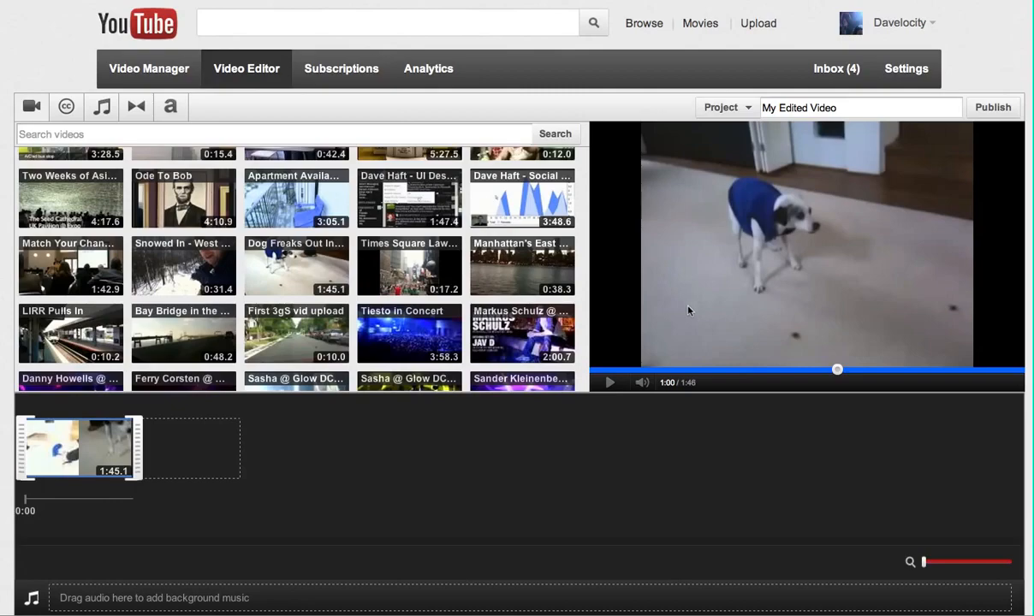
mouse_move(651, 377)
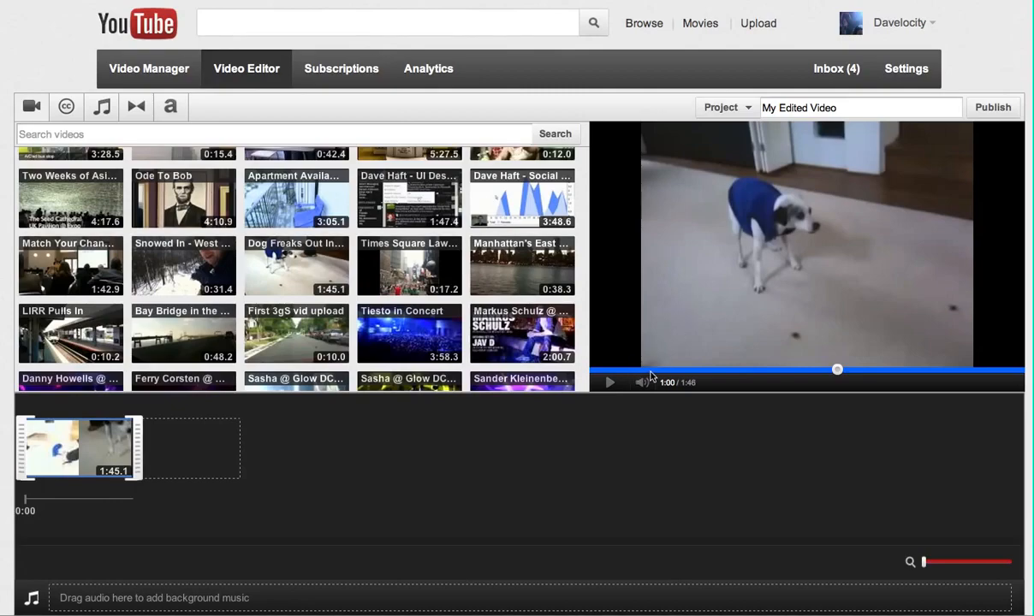
mouse_move(299, 513)
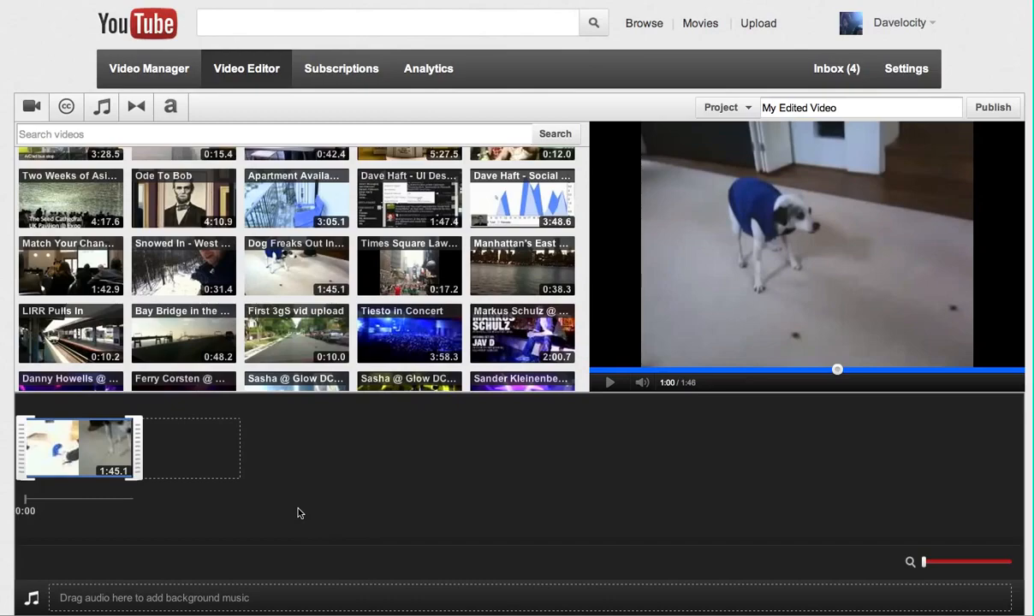
mouse_move(228, 514)
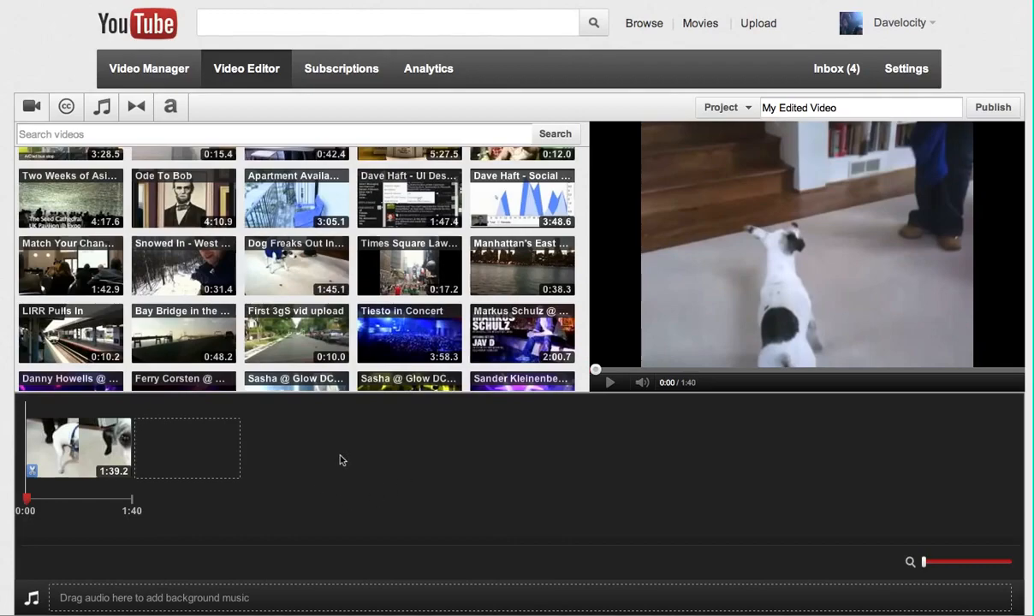
mouse_move(328, 493)
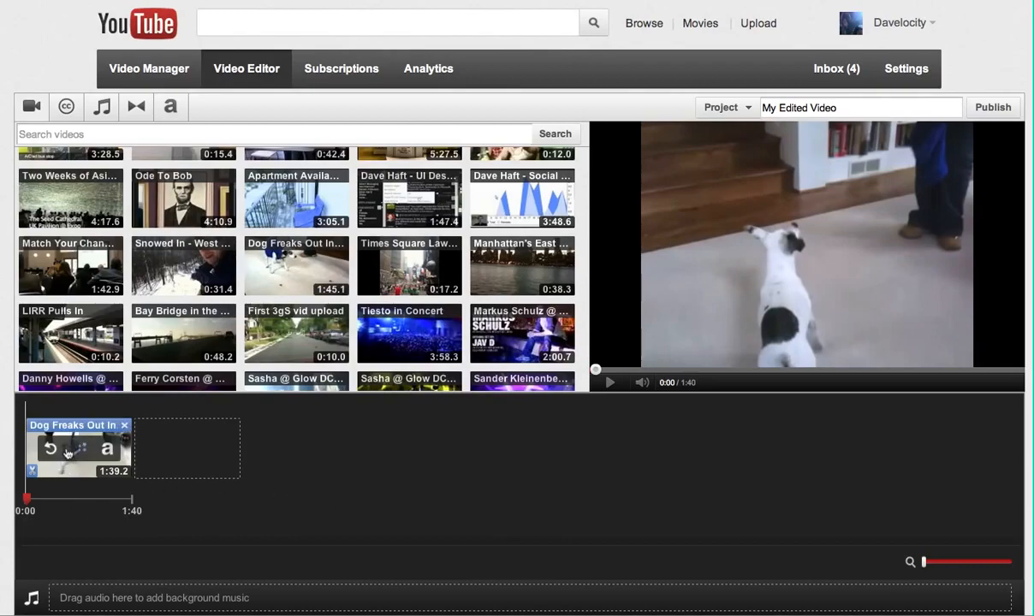
Step: Play the Dog Freaks Out In Fleece Sweater clip in the preview
click(609, 383)
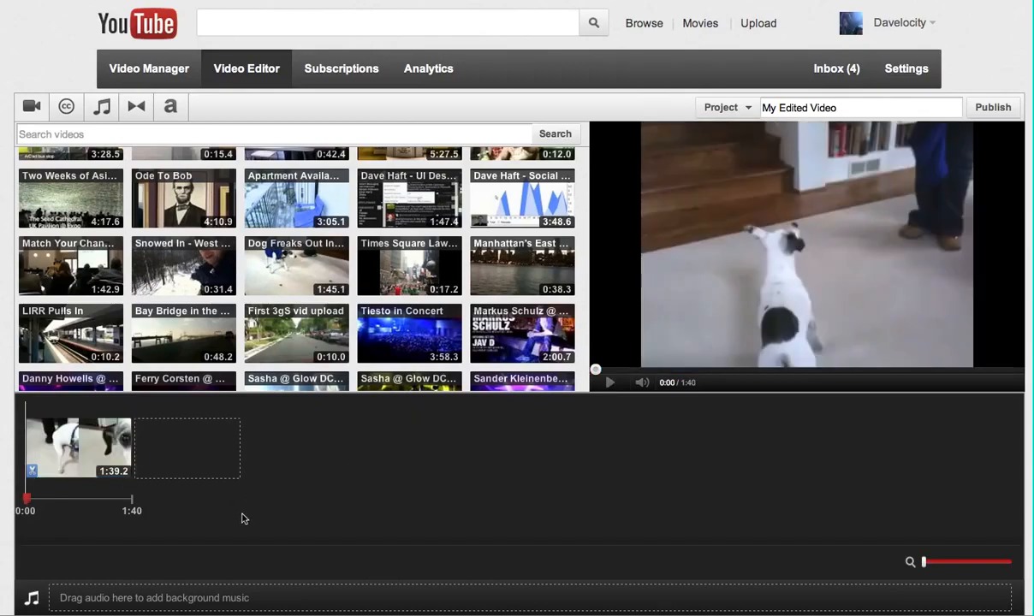
mouse_move(284, 489)
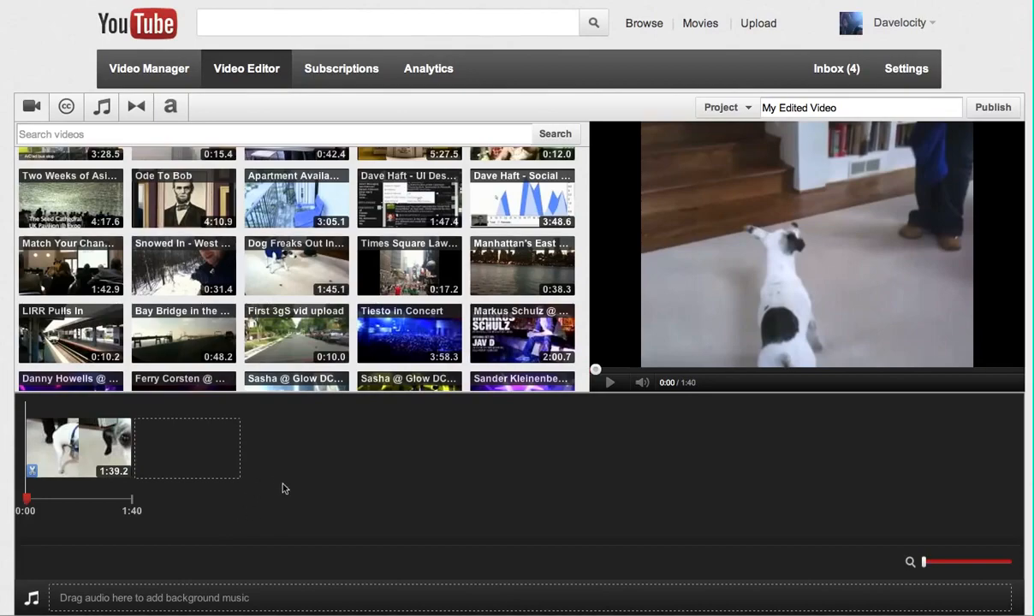
mouse_move(478, 549)
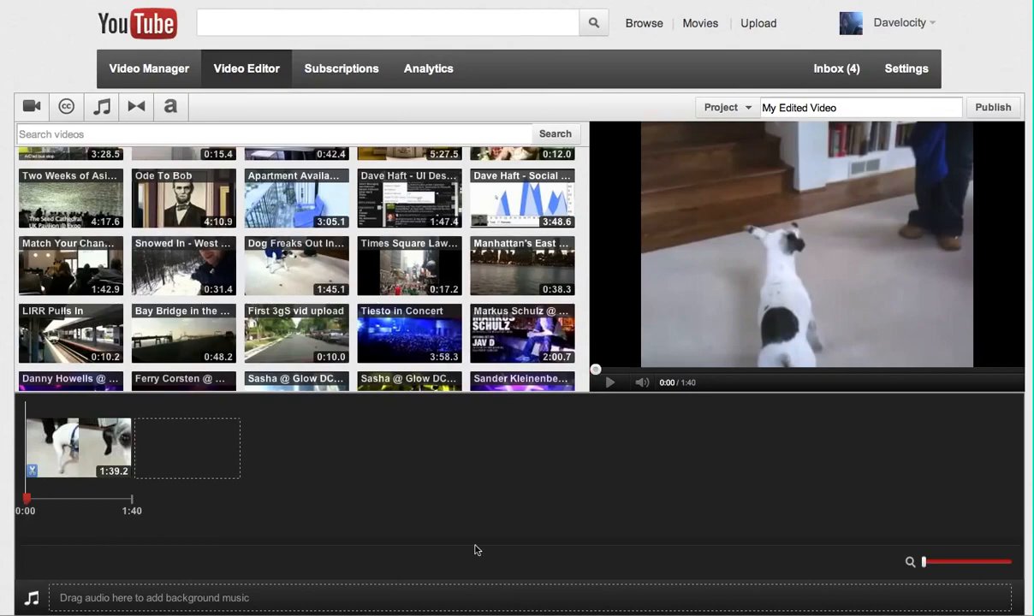
mouse_move(609, 384)
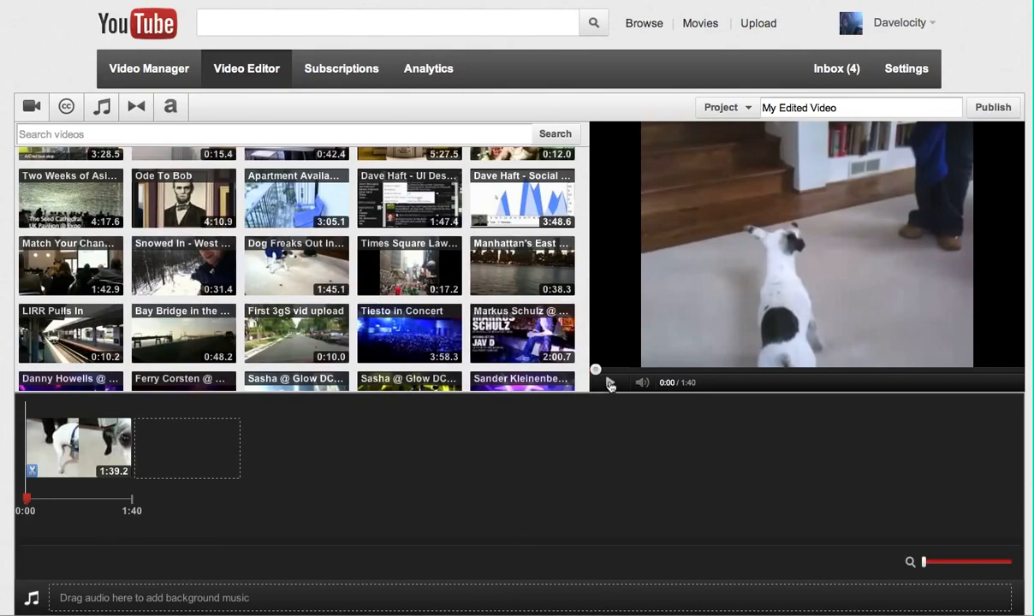
Step: Play the preview, then trim the dog clip's end to 0:16.0
click(609, 383)
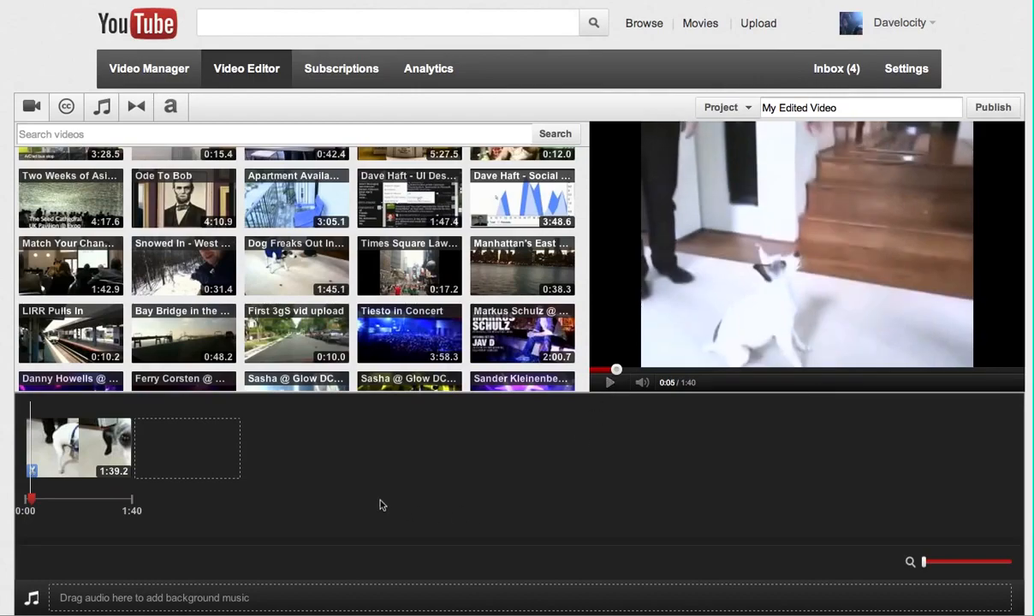
mouse_move(313, 439)
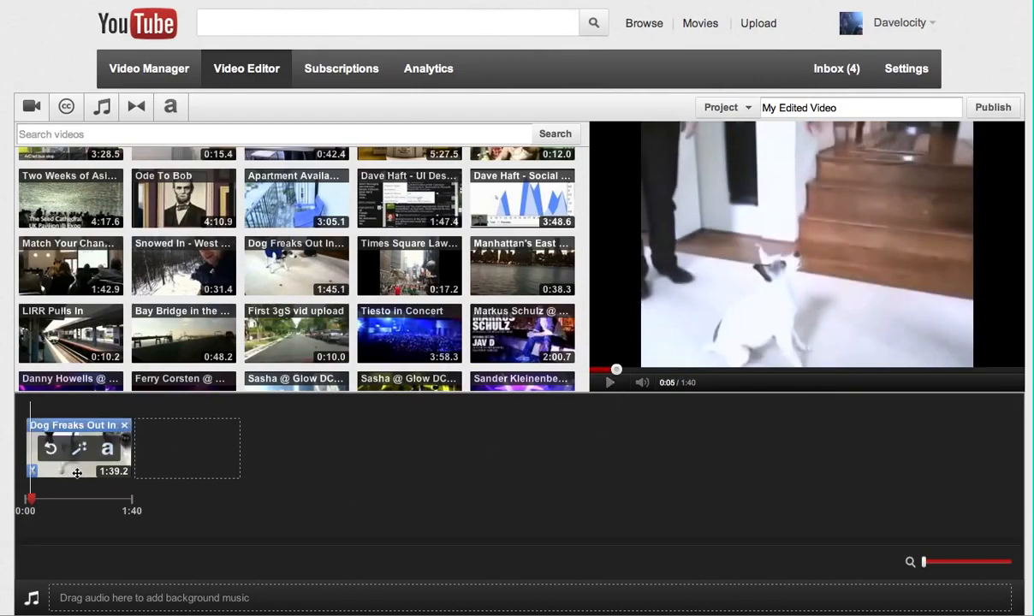
click(609, 382)
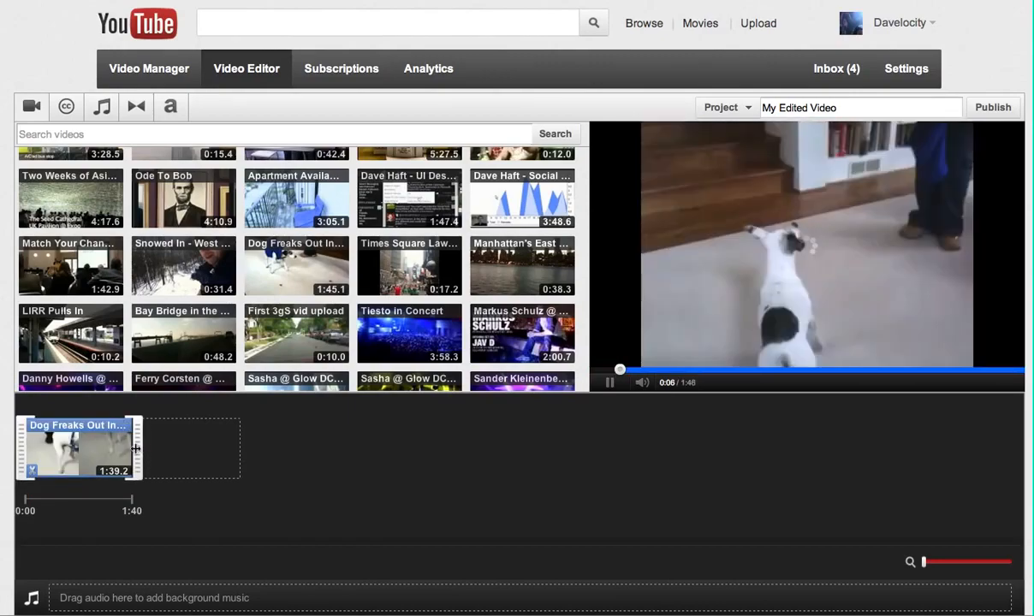
drag(133, 449, 111, 445)
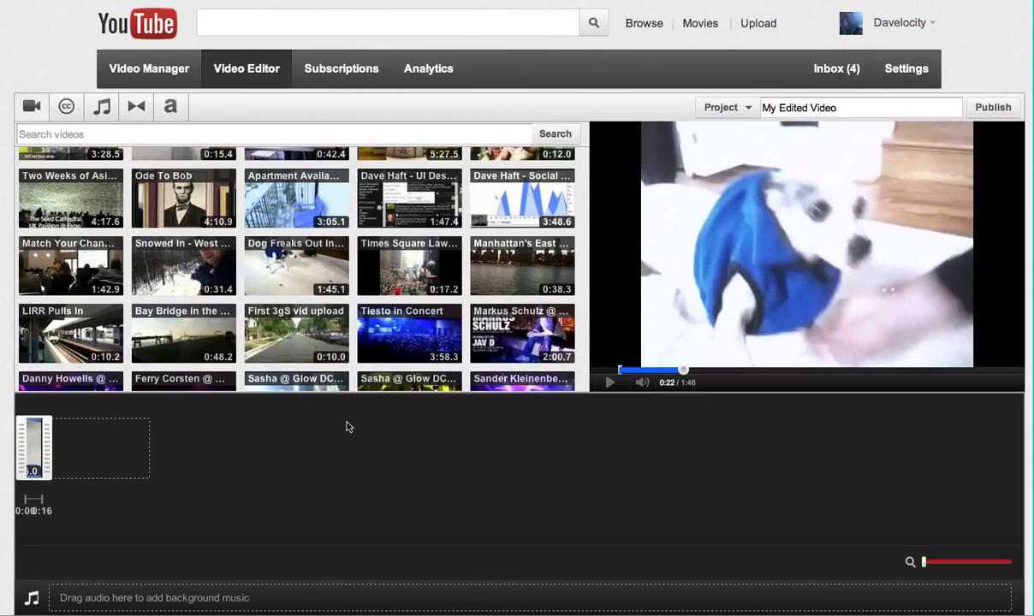
mouse_move(771, 445)
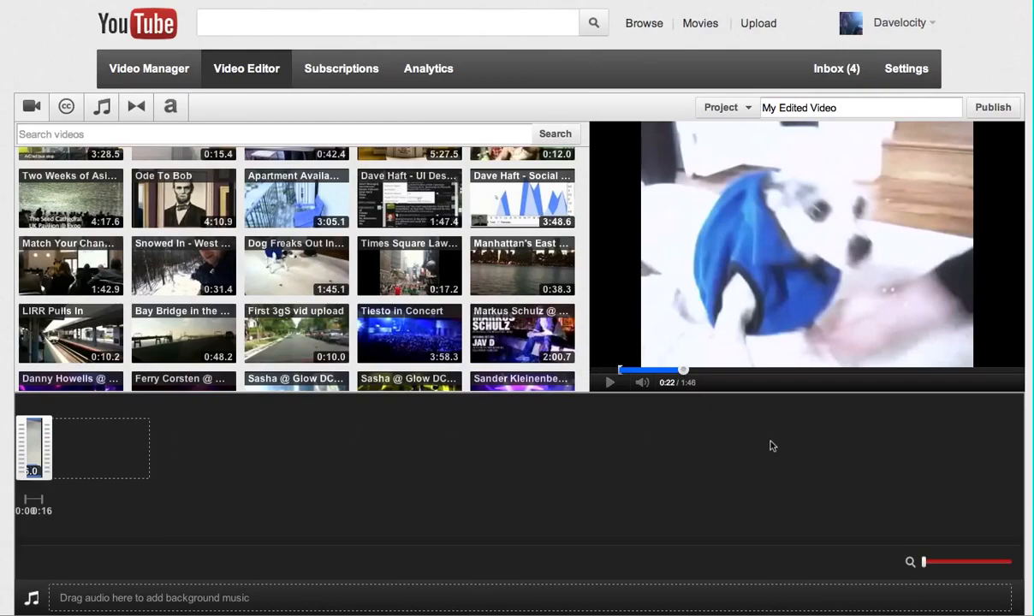
mouse_move(788, 505)
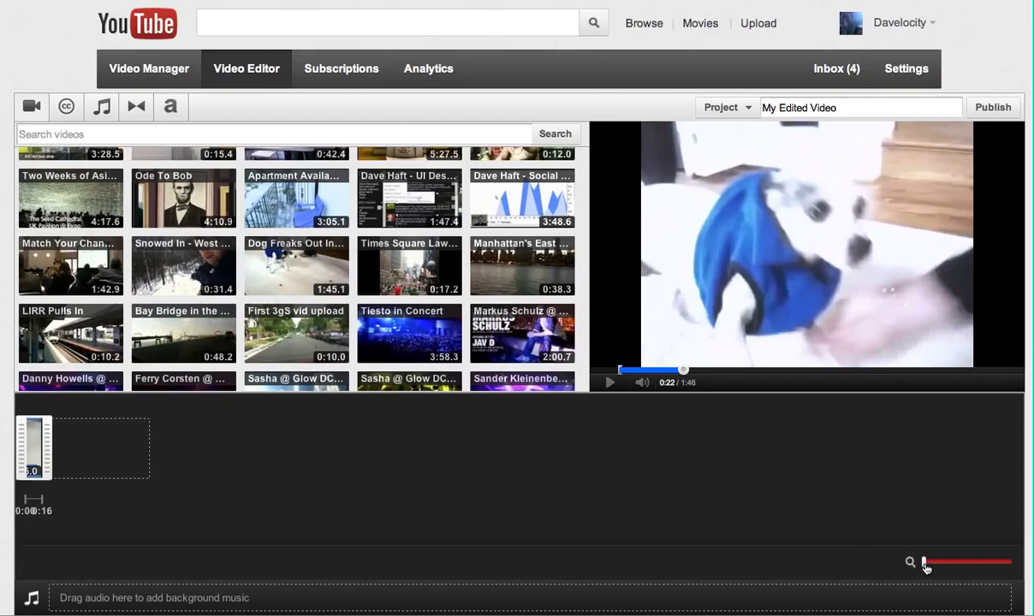
Step: Zoom into the timeline and trim the dog clip's end to about 0:10.2
drag(925, 563, 942, 563)
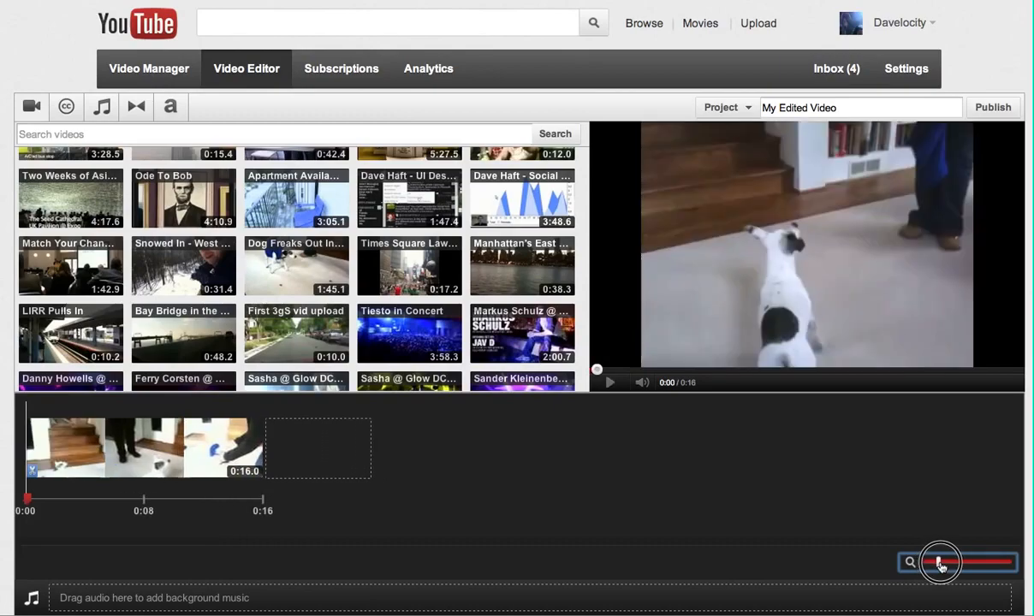
drag(940, 562, 963, 562)
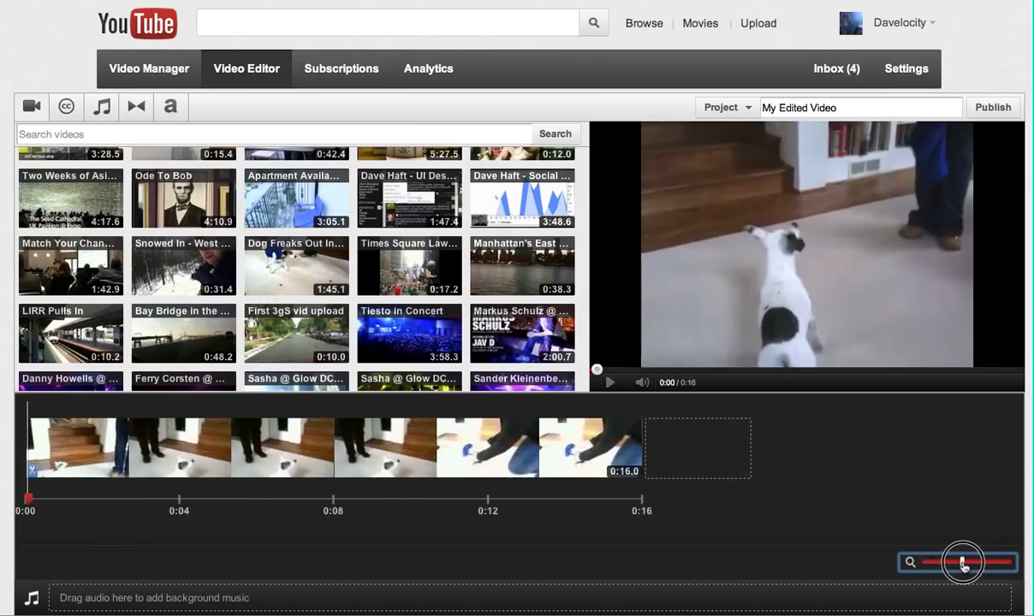
drag(963, 562, 971, 563)
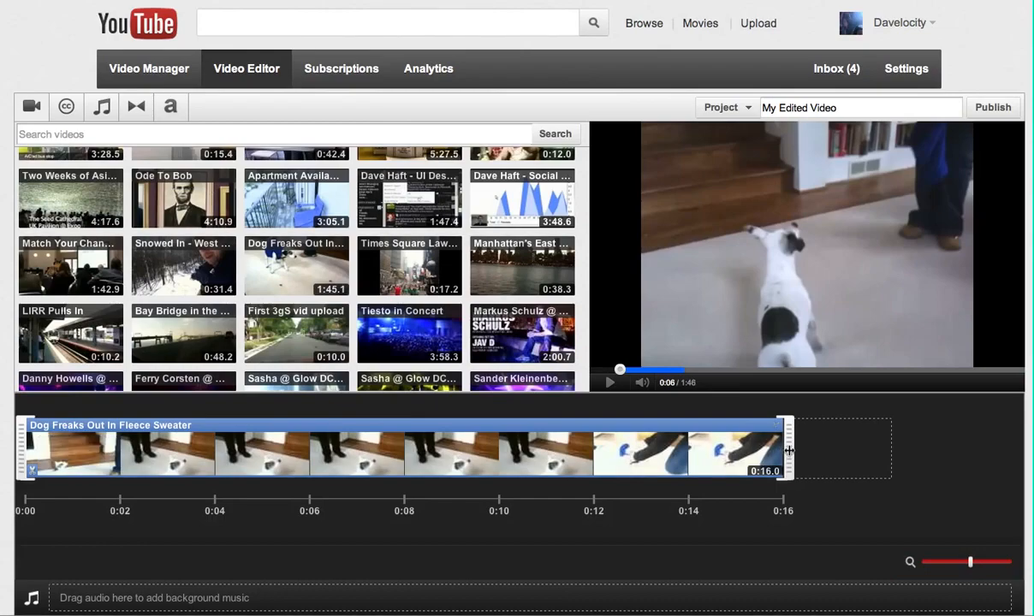
drag(785, 452, 740, 452)
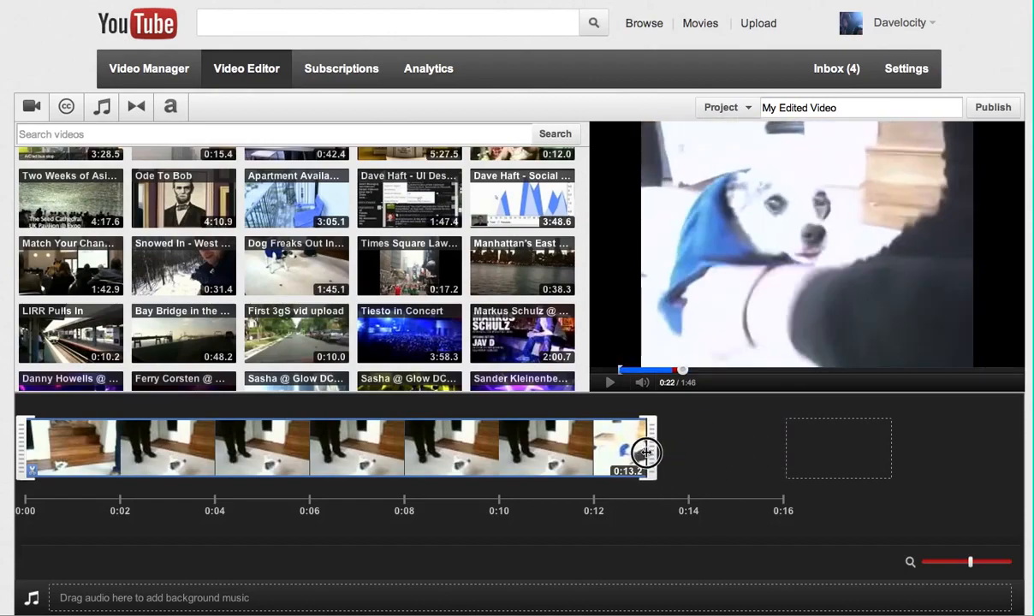
drag(647, 452, 580, 452)
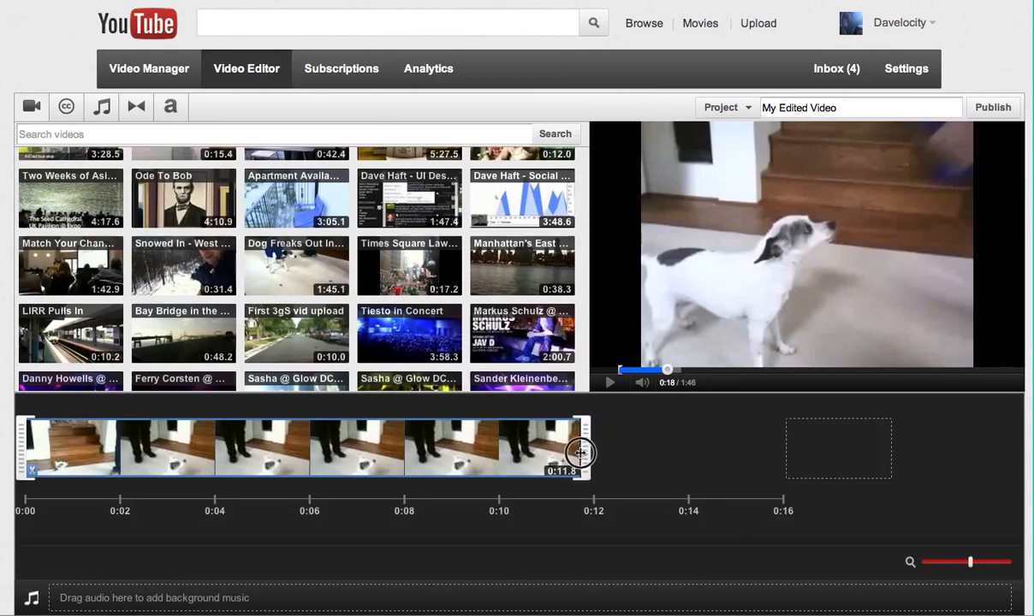
drag(581, 452, 522, 446)
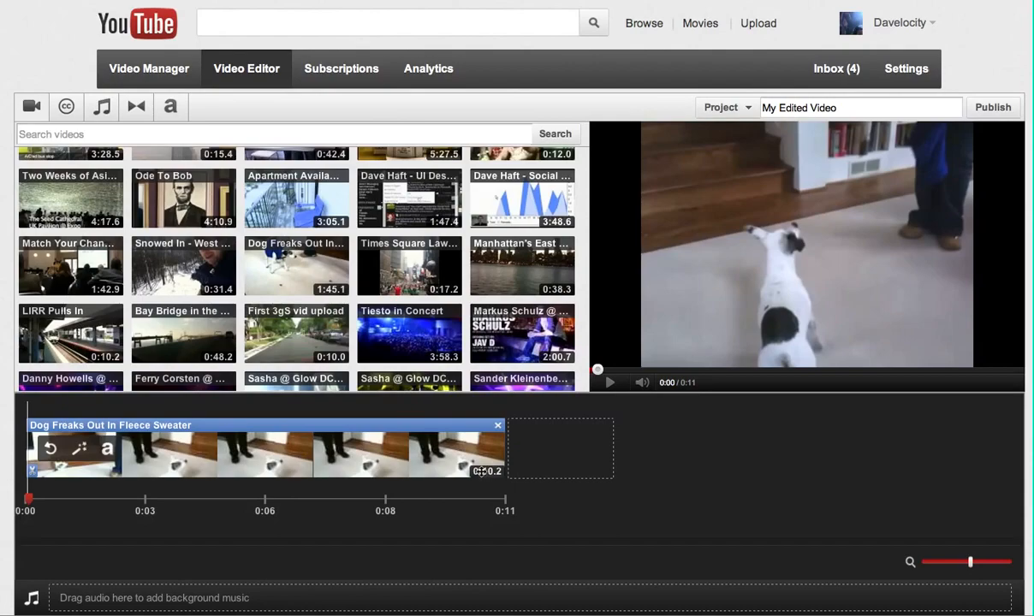
Step: Drop a full-length copy of the dog video after the first clip, then zoom out
click(609, 383)
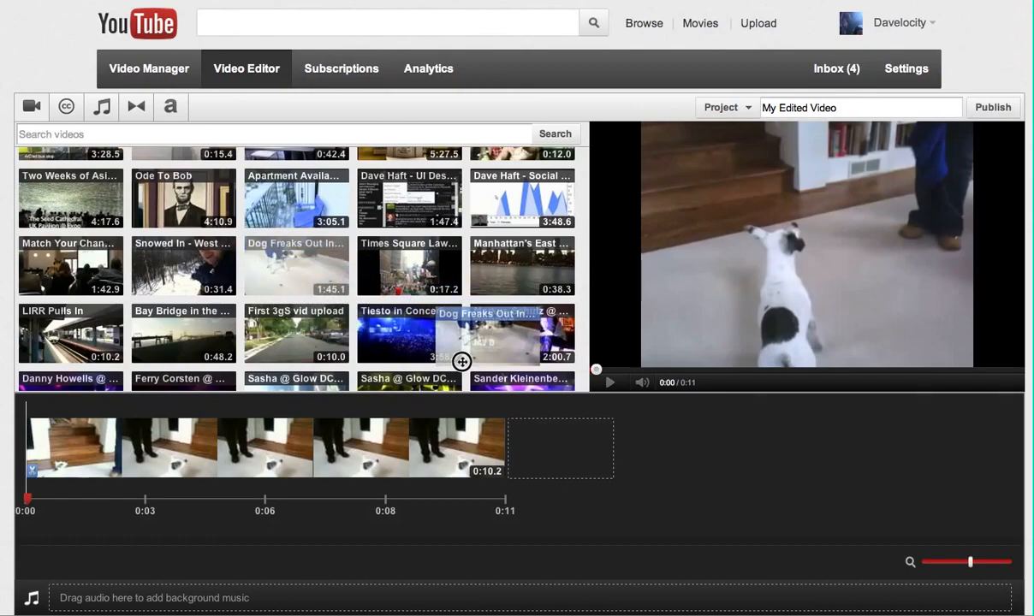
drag(462, 334, 547, 448)
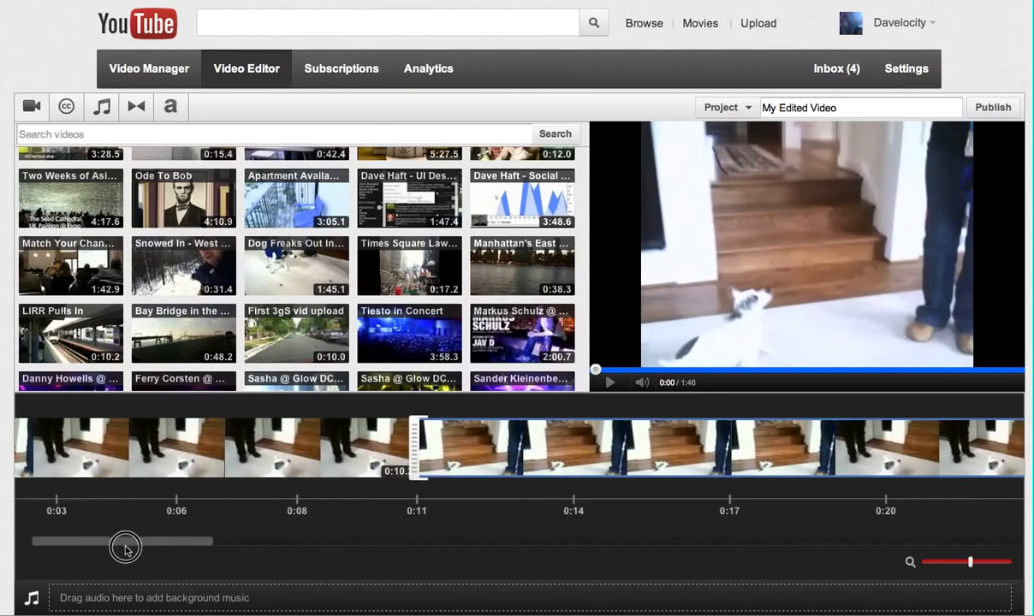
drag(125, 548, 86, 561)
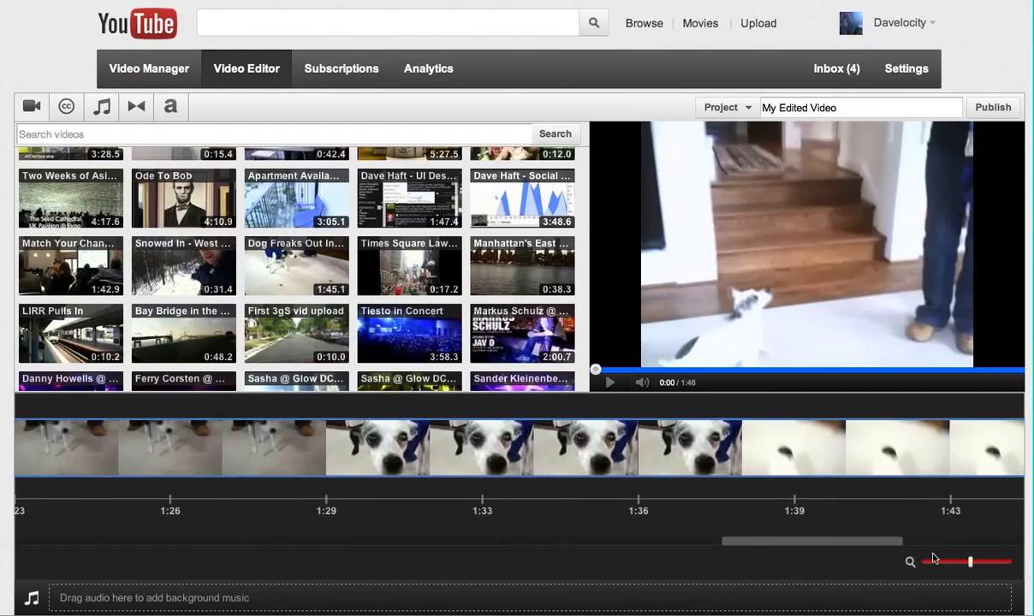
drag(970, 561, 949, 561)
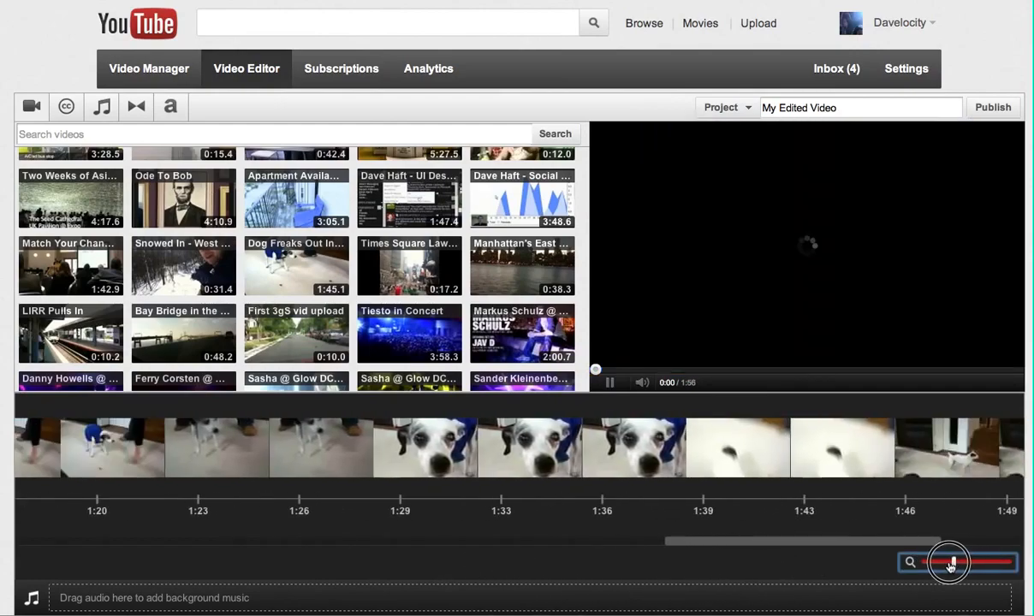
drag(976, 563, 929, 563)
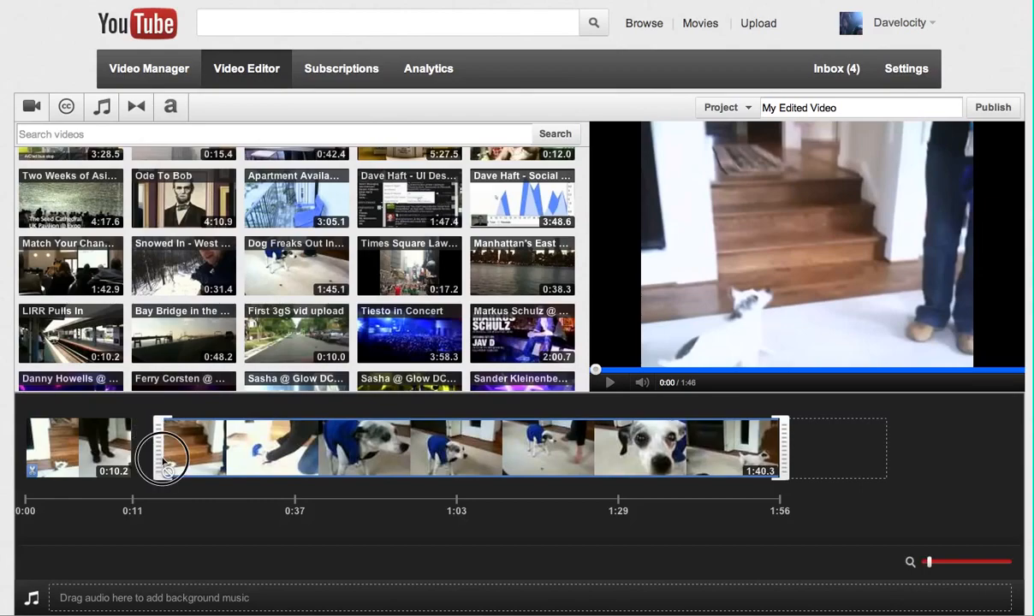
Step: Trim the second dog clip's start and end to 0:21.5, making the project 0:32
drag(163, 463, 330, 463)
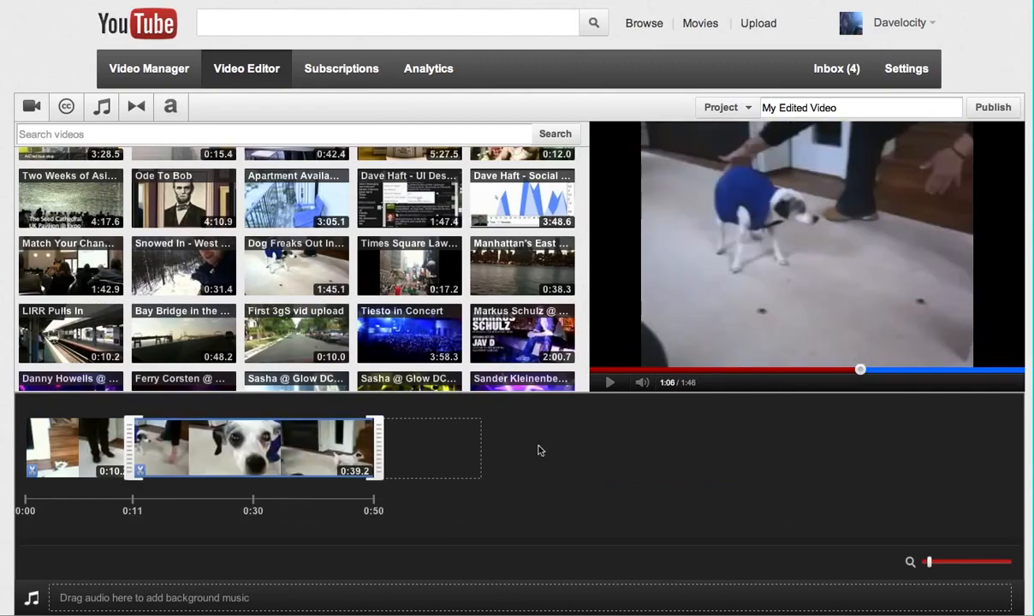
mouse_move(357, 498)
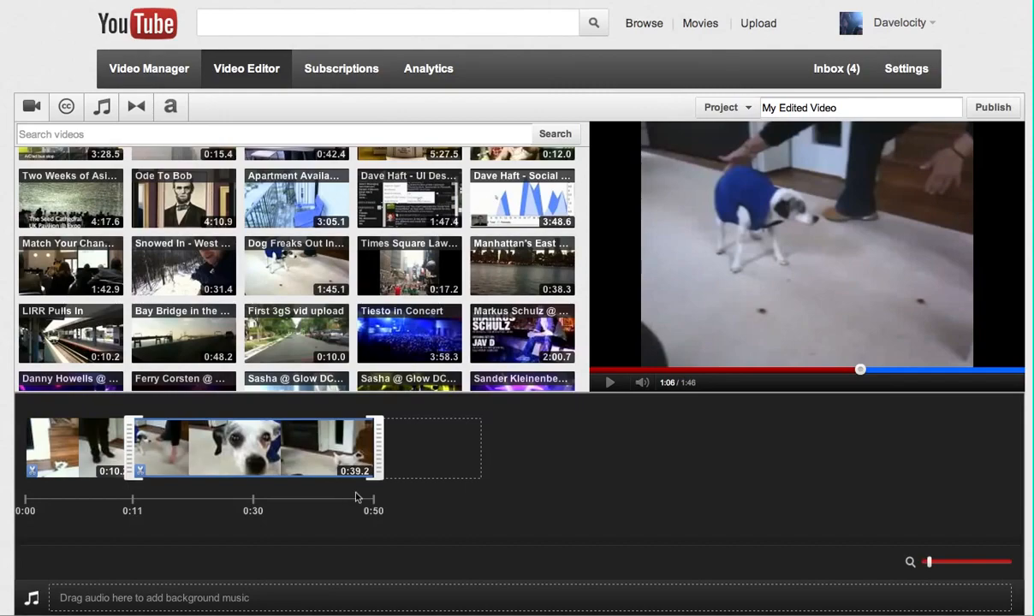
mouse_move(396, 519)
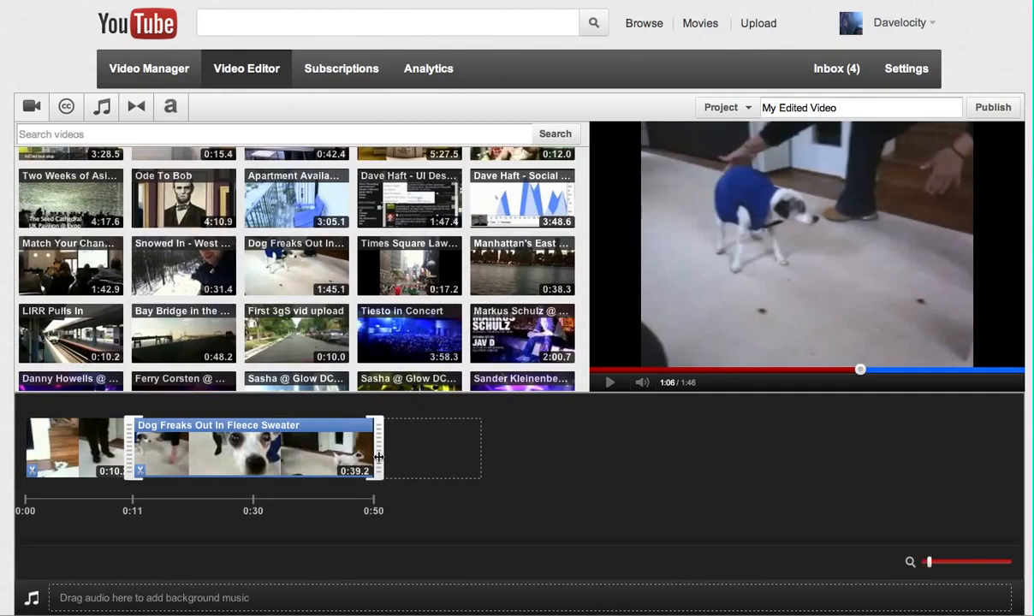
drag(374, 451, 289, 451)
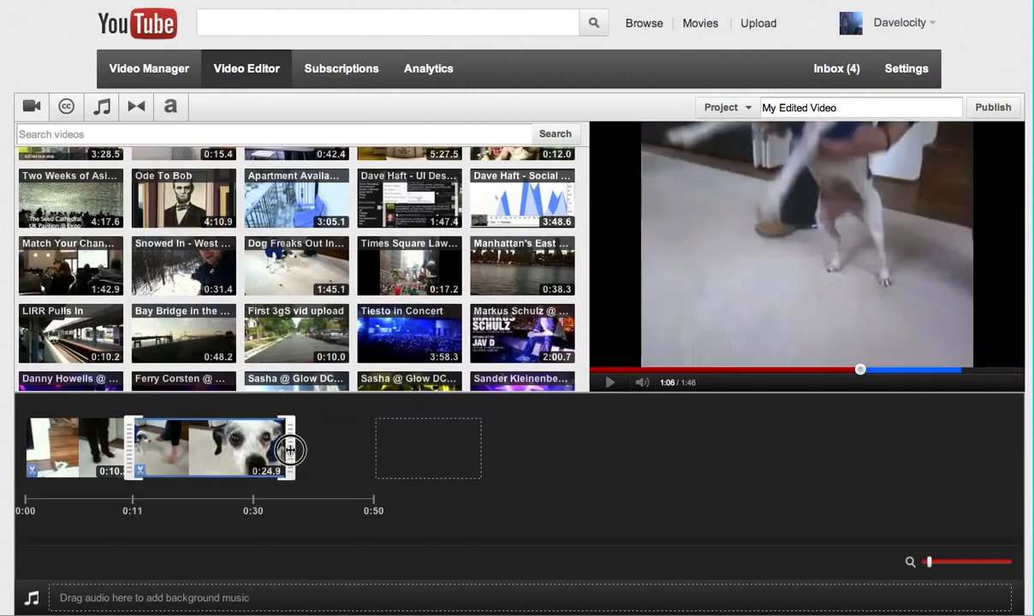
drag(290, 450, 264, 449)
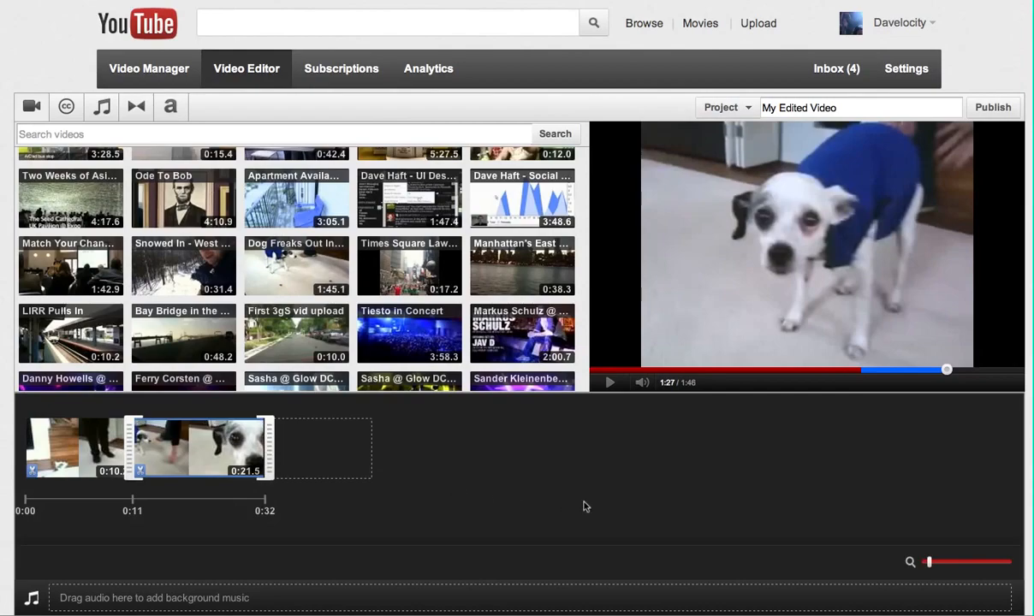
mouse_move(670, 502)
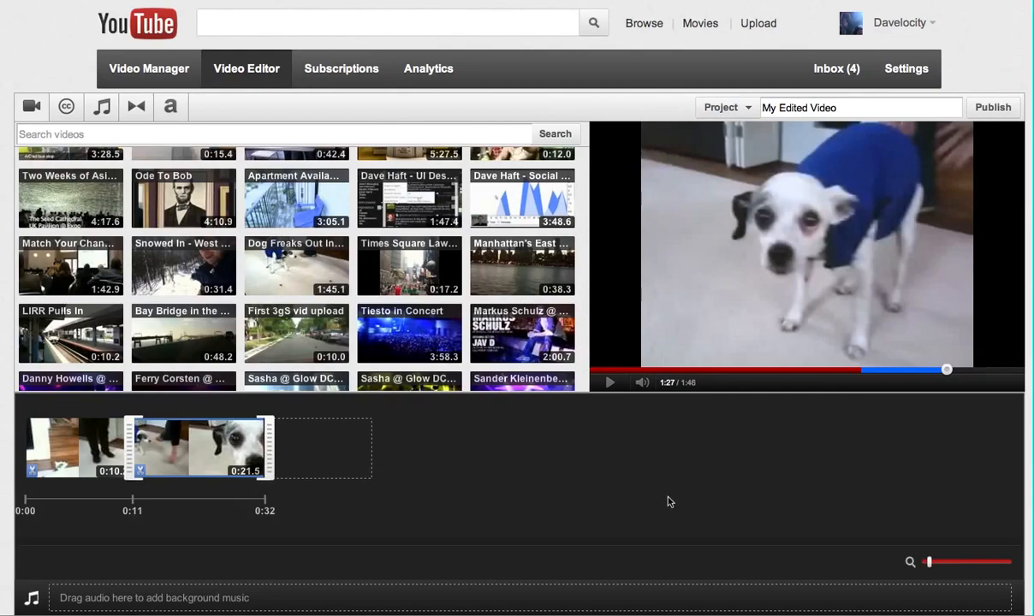
mouse_move(791, 574)
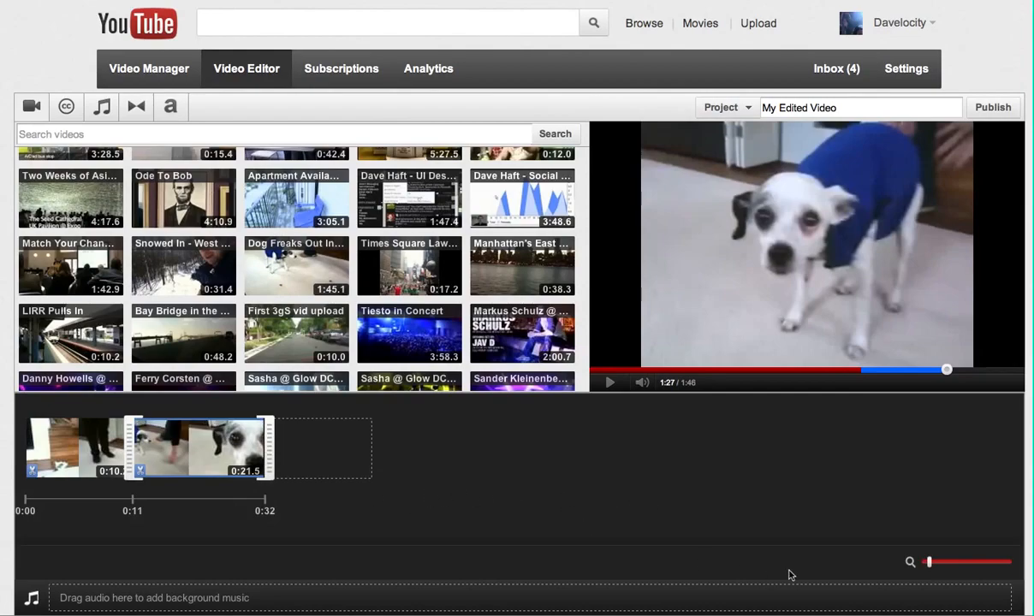
click(931, 563)
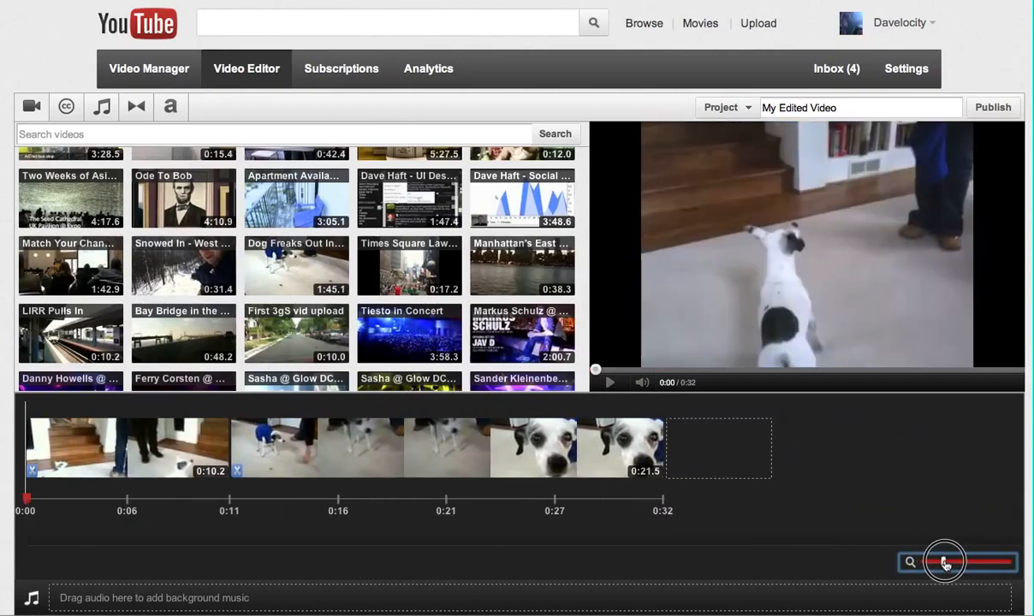
drag(946, 563, 955, 563)
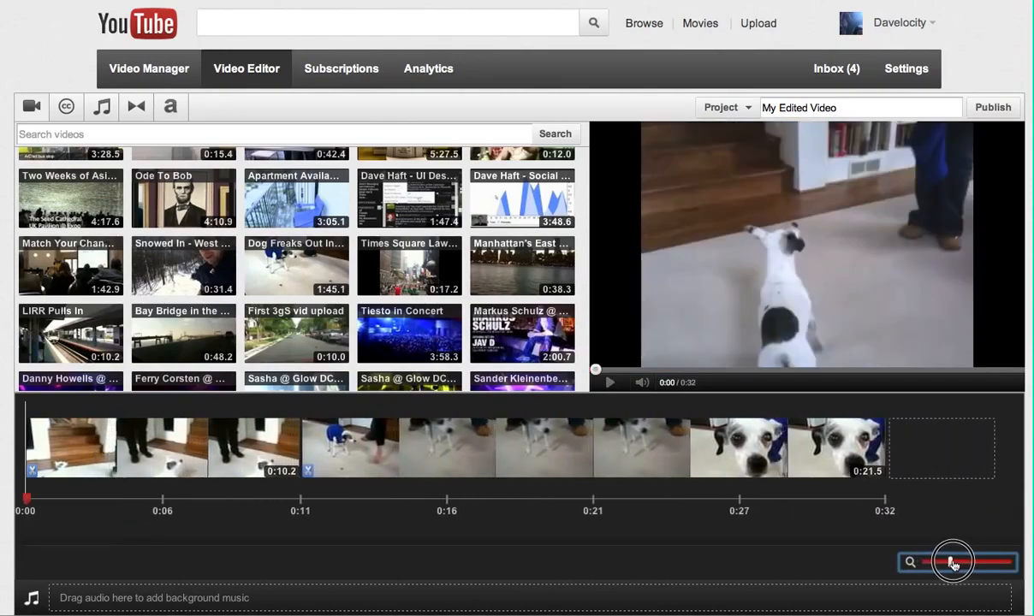
drag(953, 563, 996, 562)
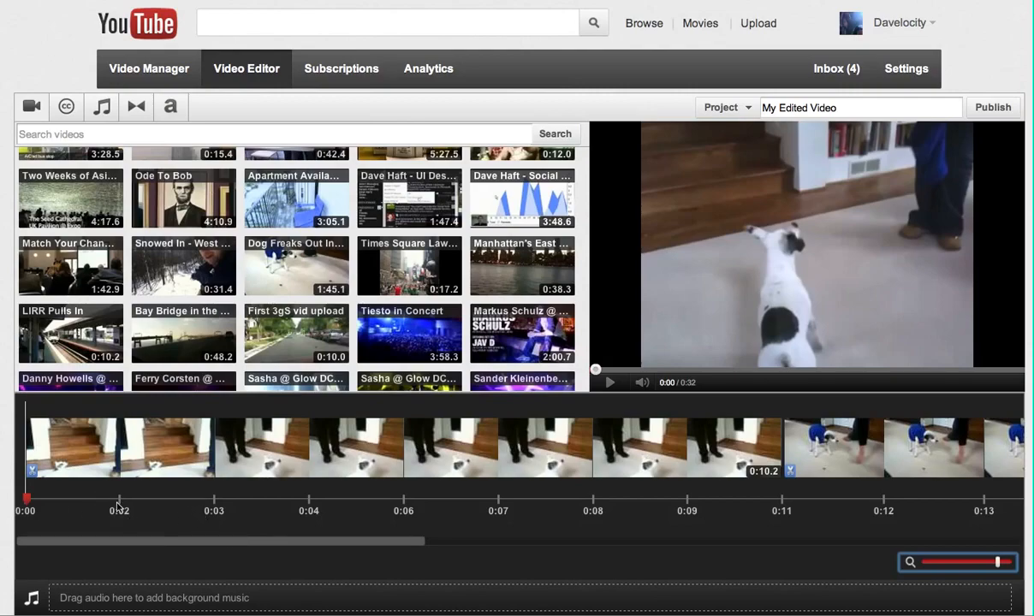
mouse_move(321, 511)
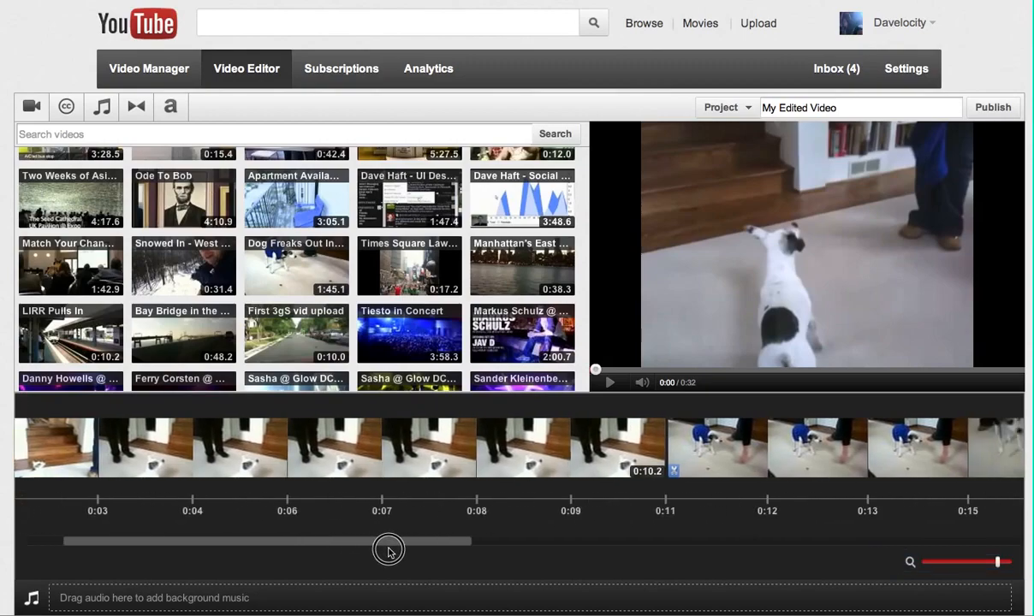
drag(389, 541, 573, 527)
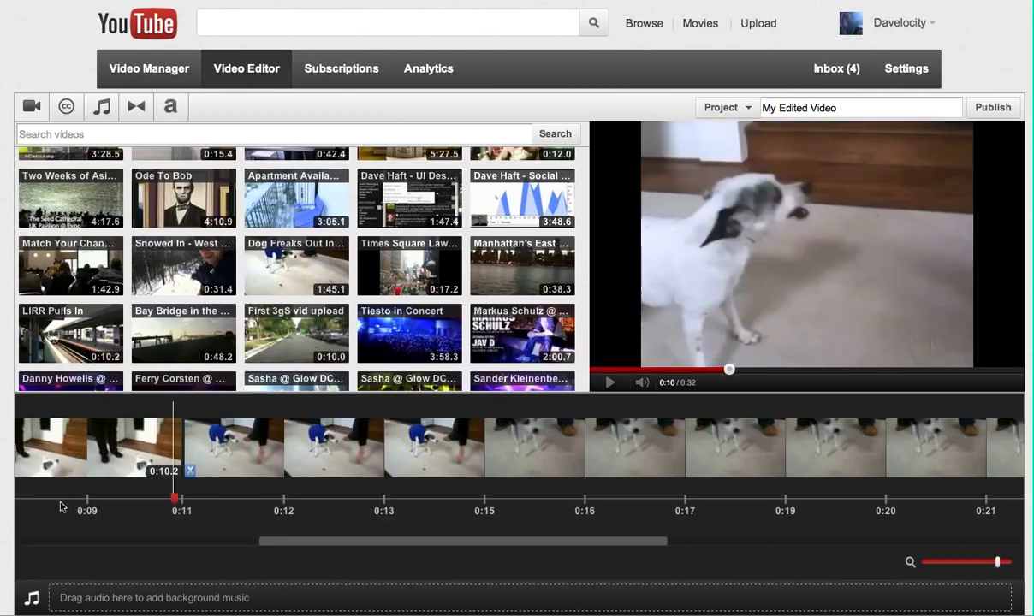
mouse_move(248, 523)
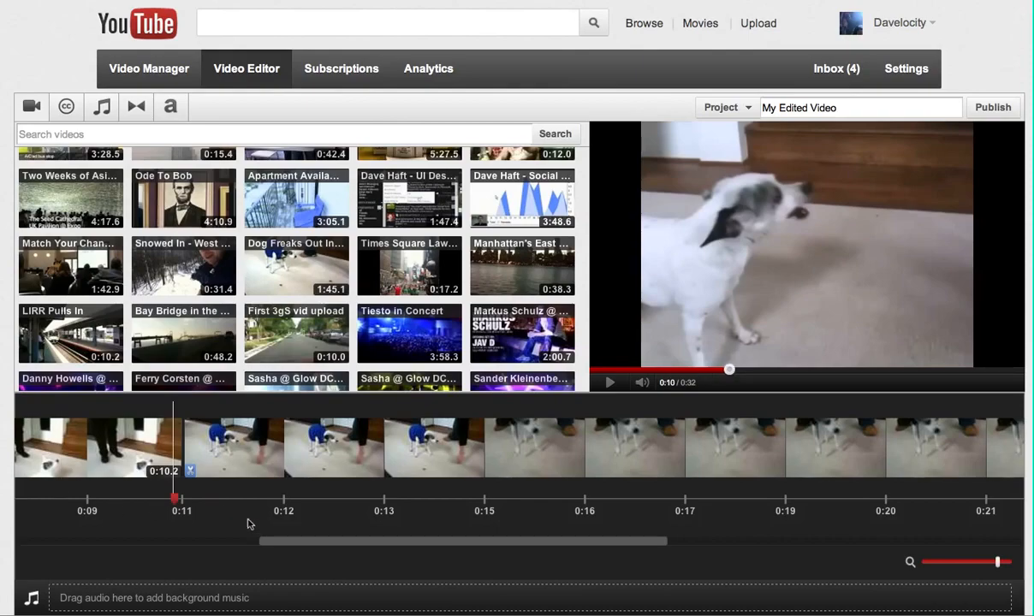
mouse_move(165, 527)
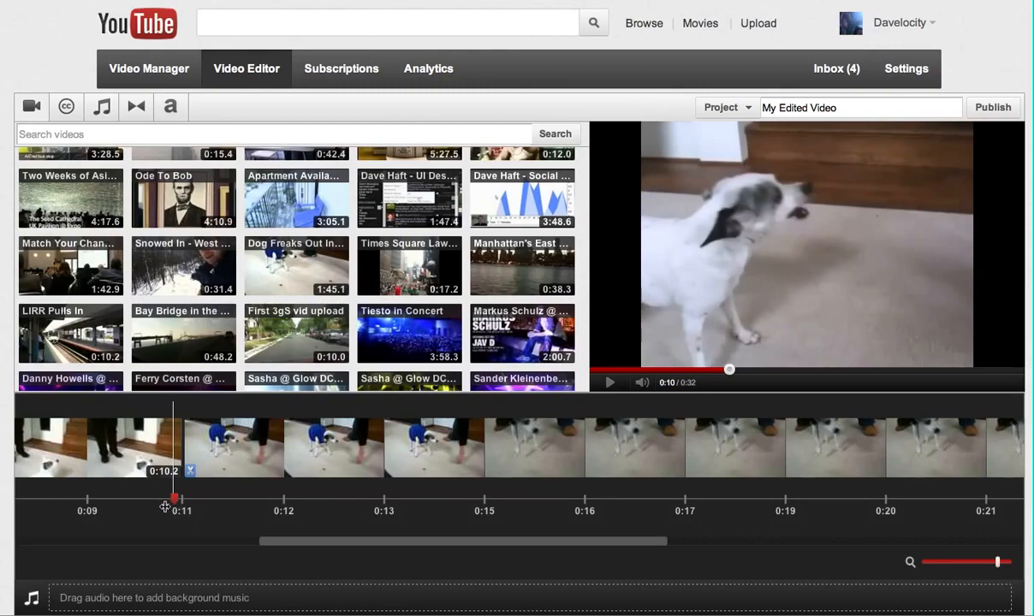
click(336, 447)
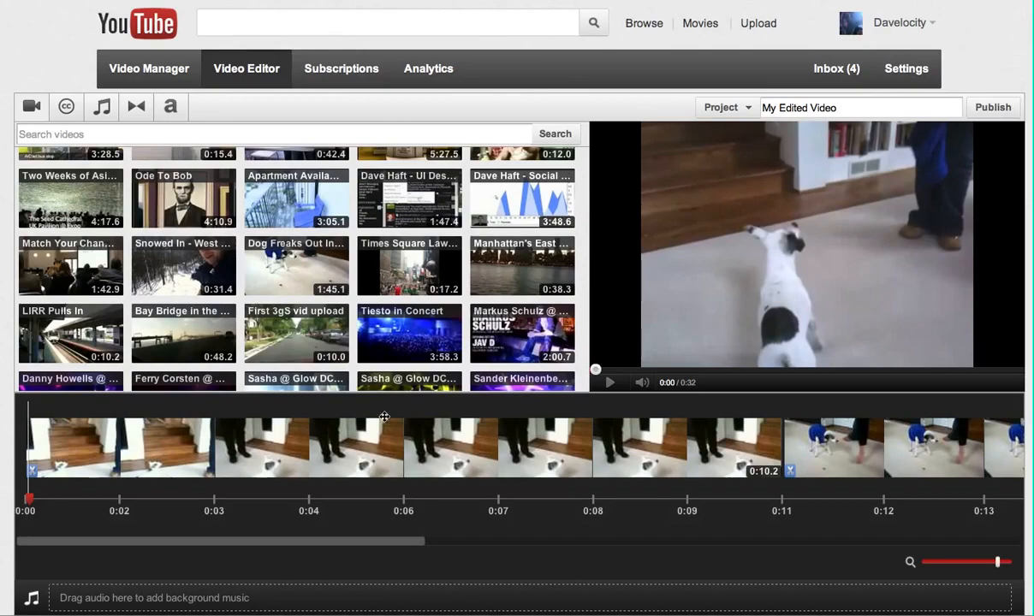
mouse_move(310, 531)
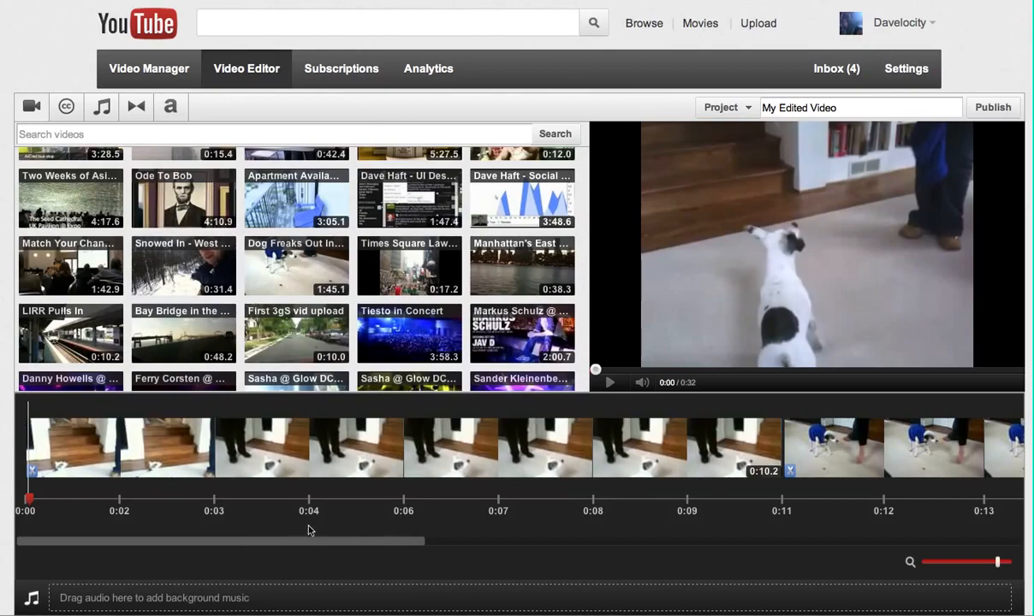
mouse_move(715, 511)
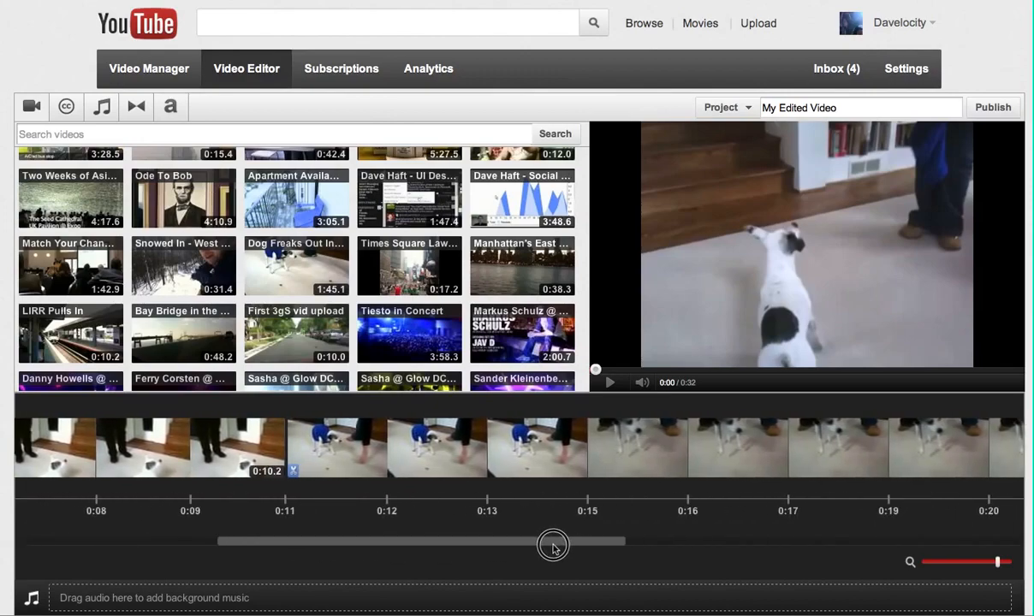
mouse_move(68, 505)
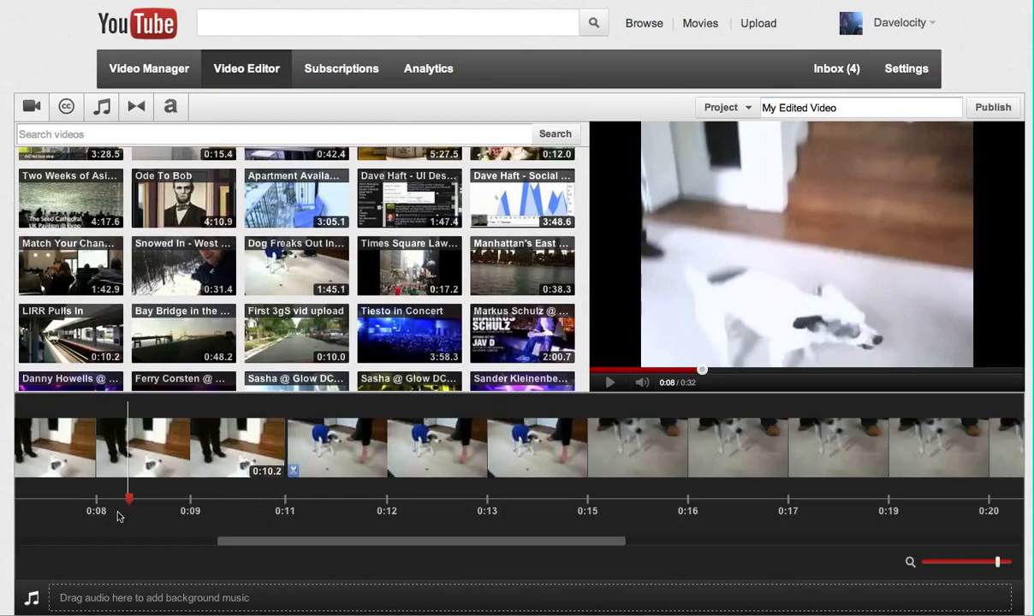
mouse_move(727, 389)
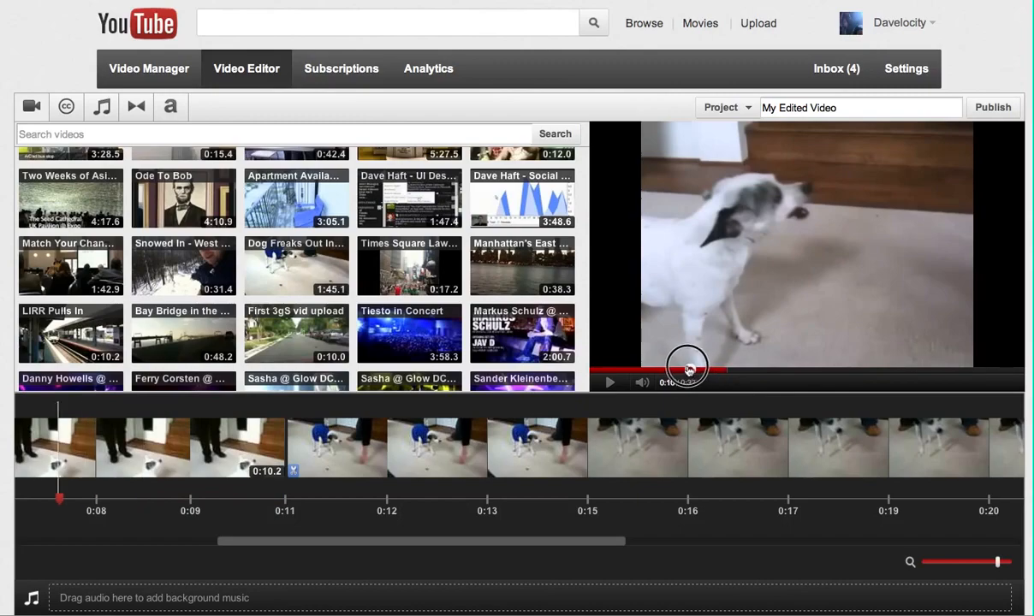
drag(59, 498, 130, 498)
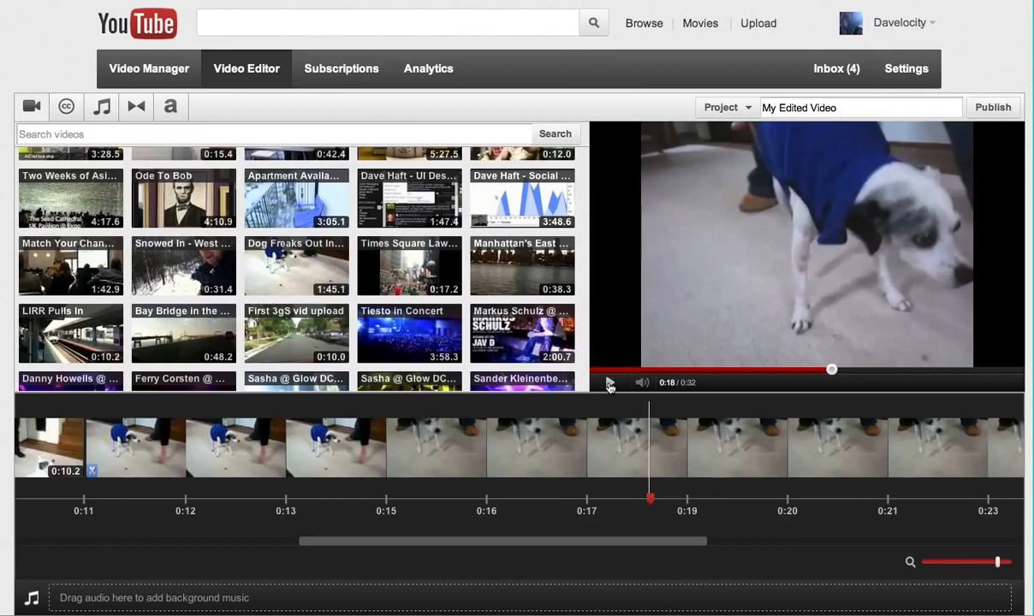
click(610, 382)
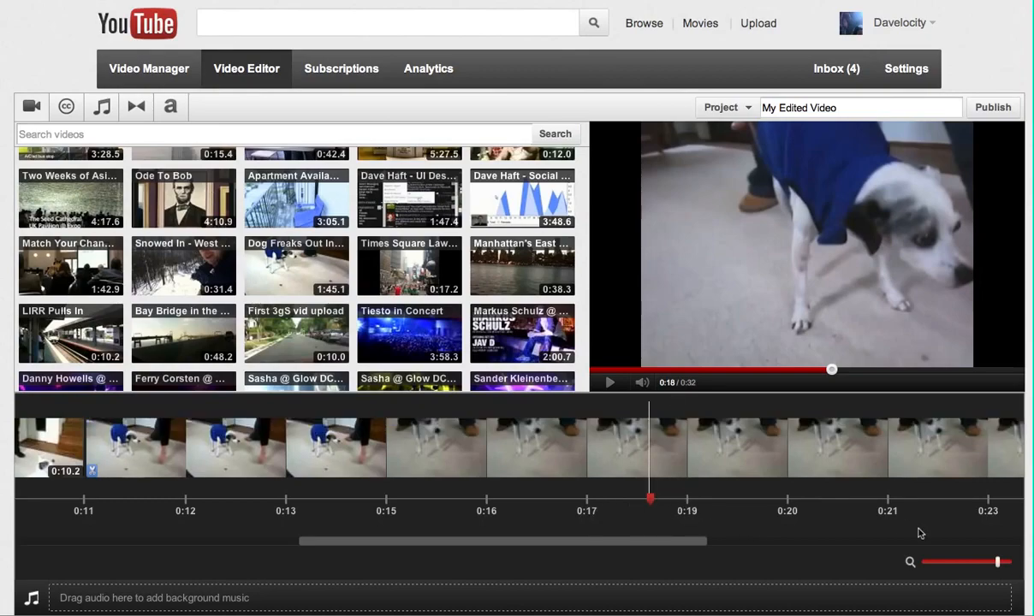
Step: Zoom out the timeline and trim the second dog clip's end to 0:07.9
drag(997, 562, 973, 562)
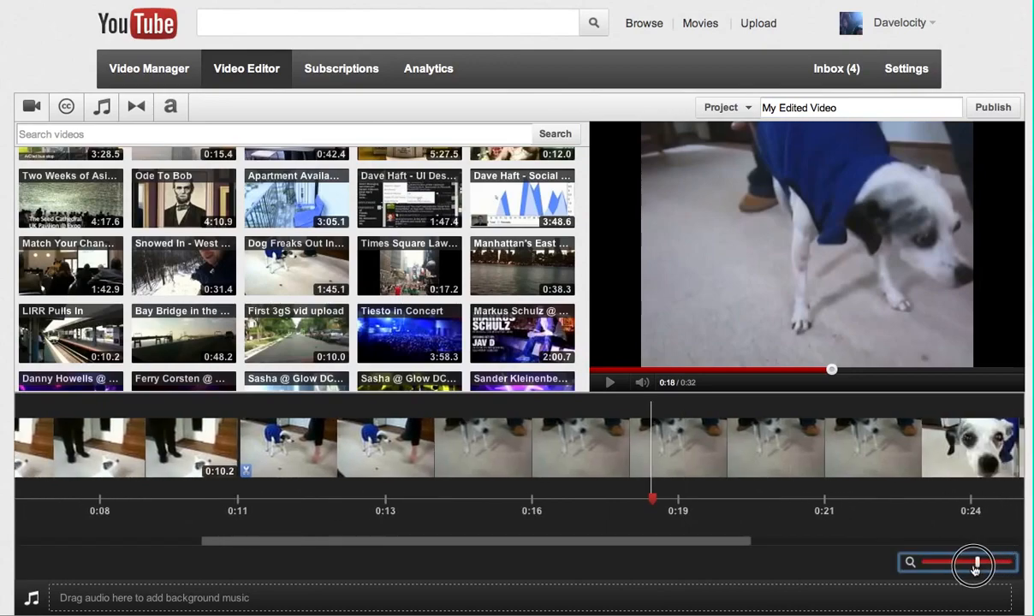
drag(974, 562, 920, 562)
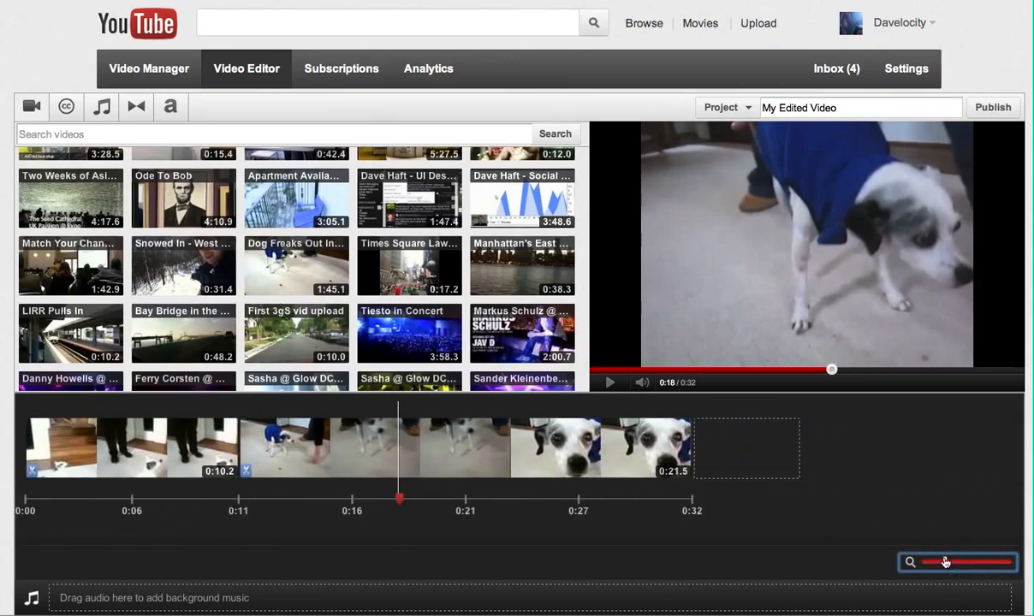
click(462, 449)
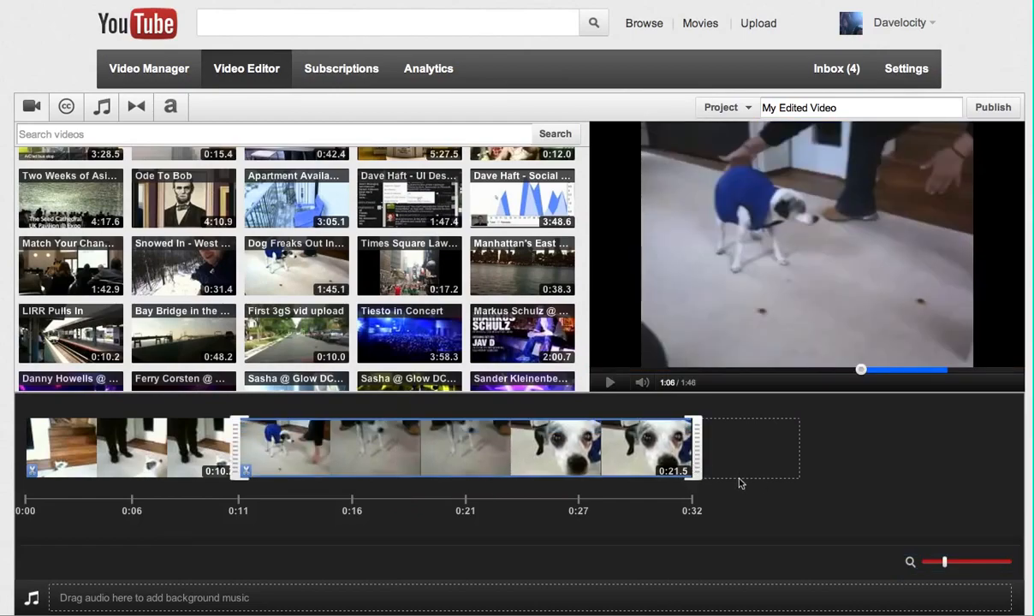
click(462, 448)
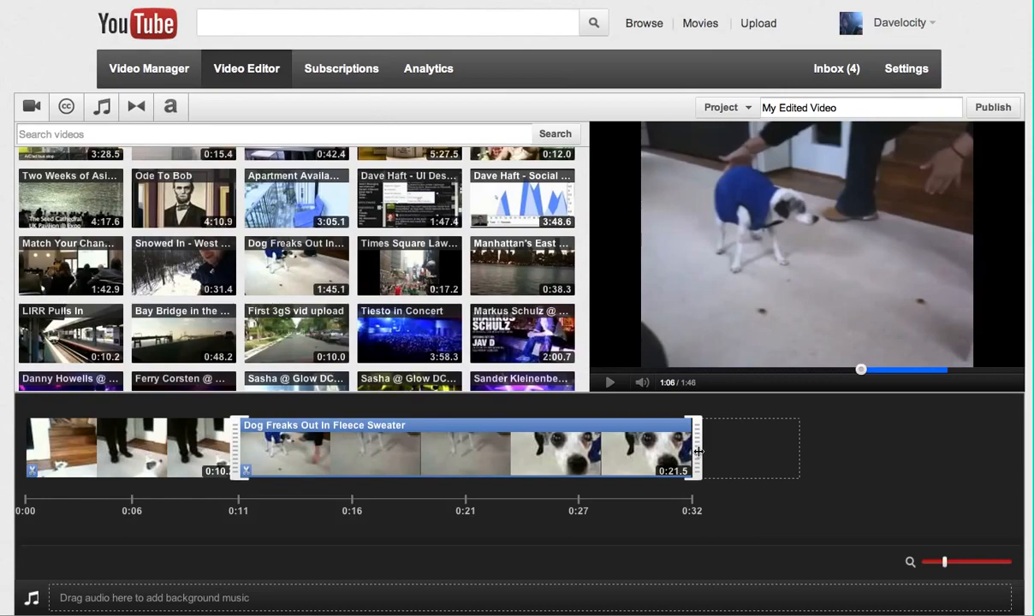
drag(694, 449, 420, 454)
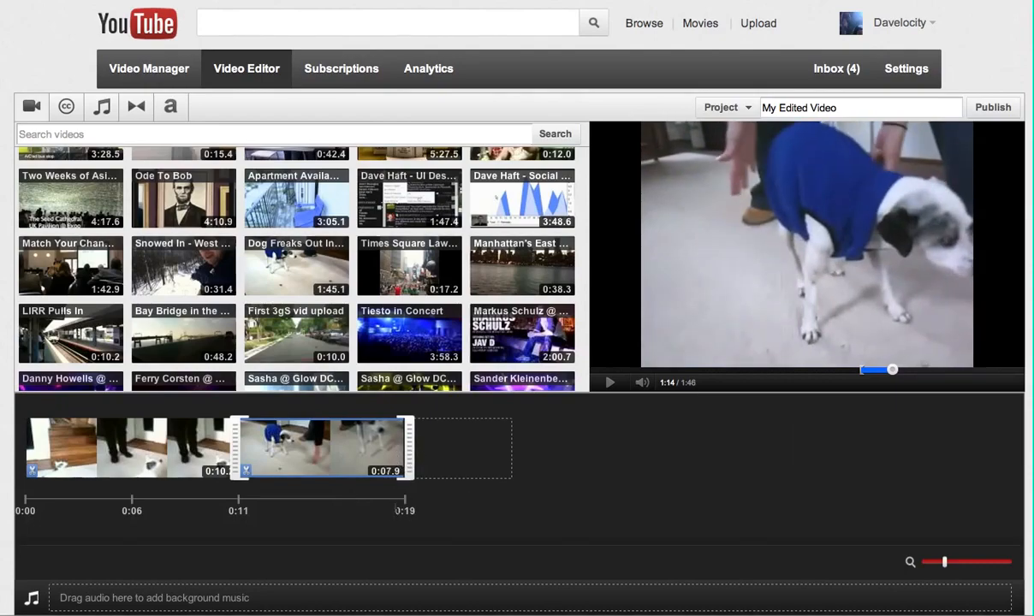
mouse_move(402, 511)
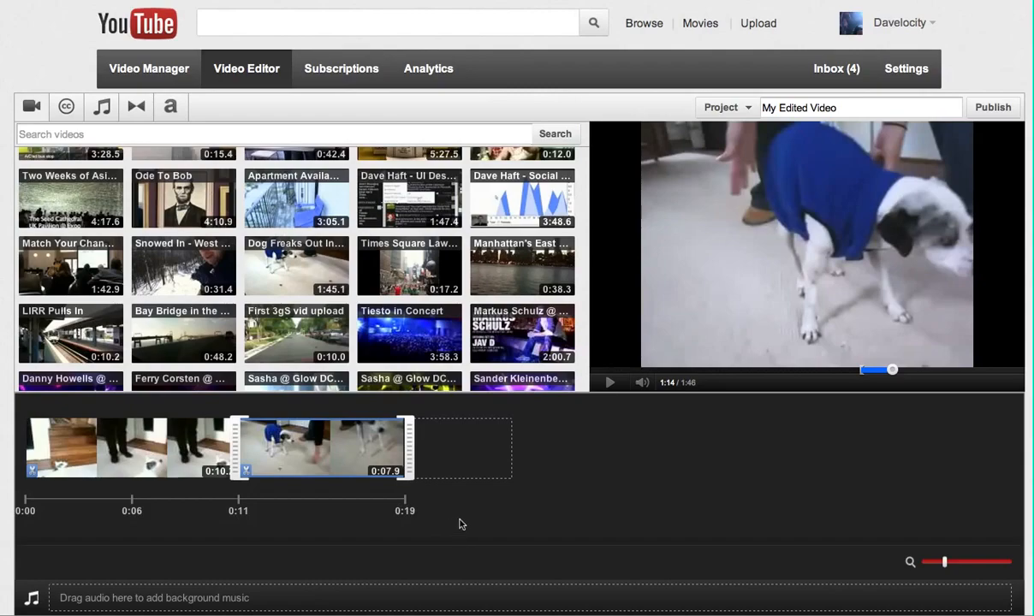
mouse_move(689, 506)
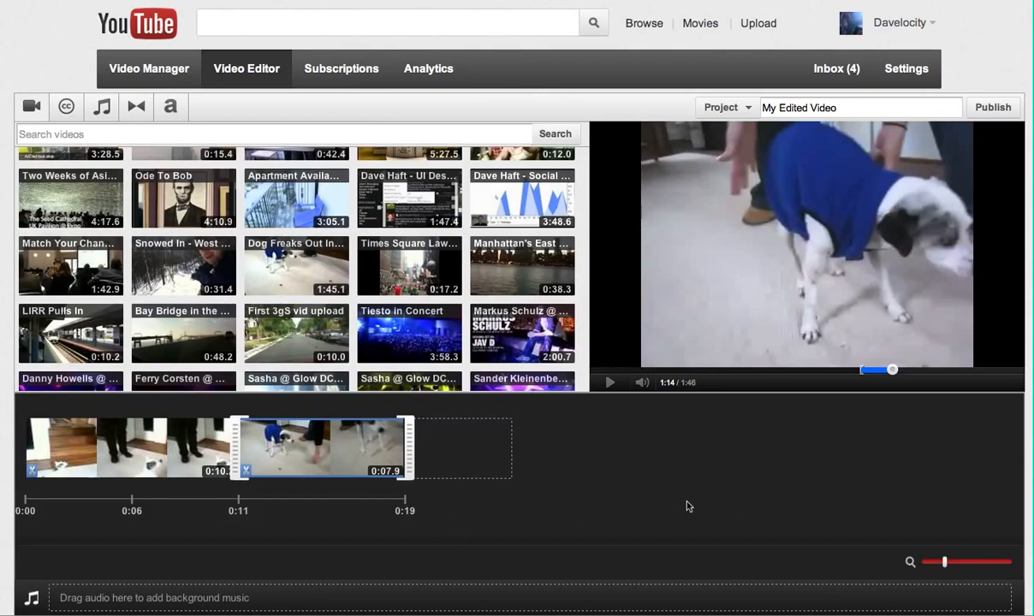
mouse_move(599, 479)
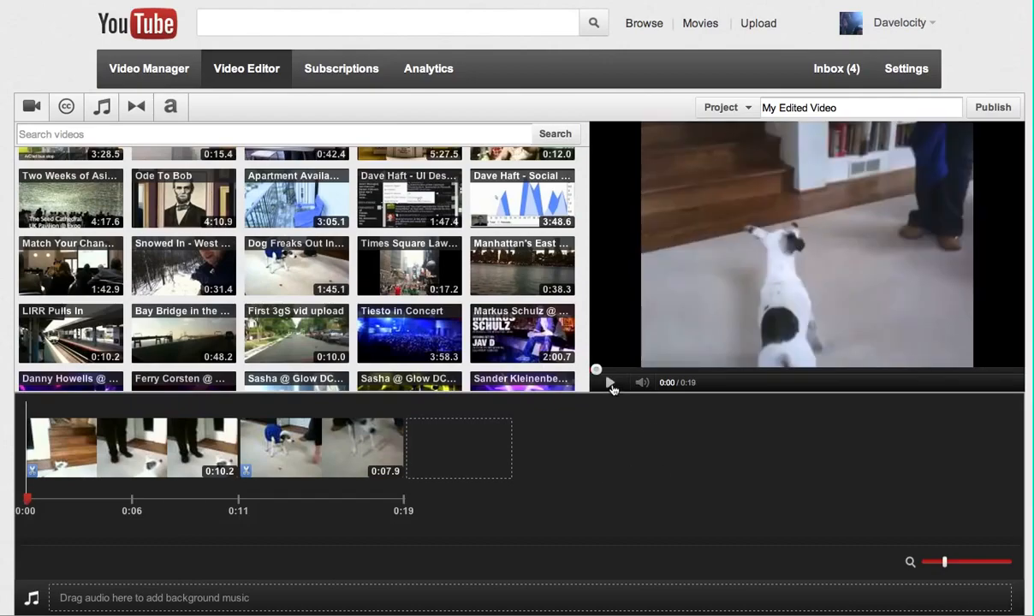
click(610, 382)
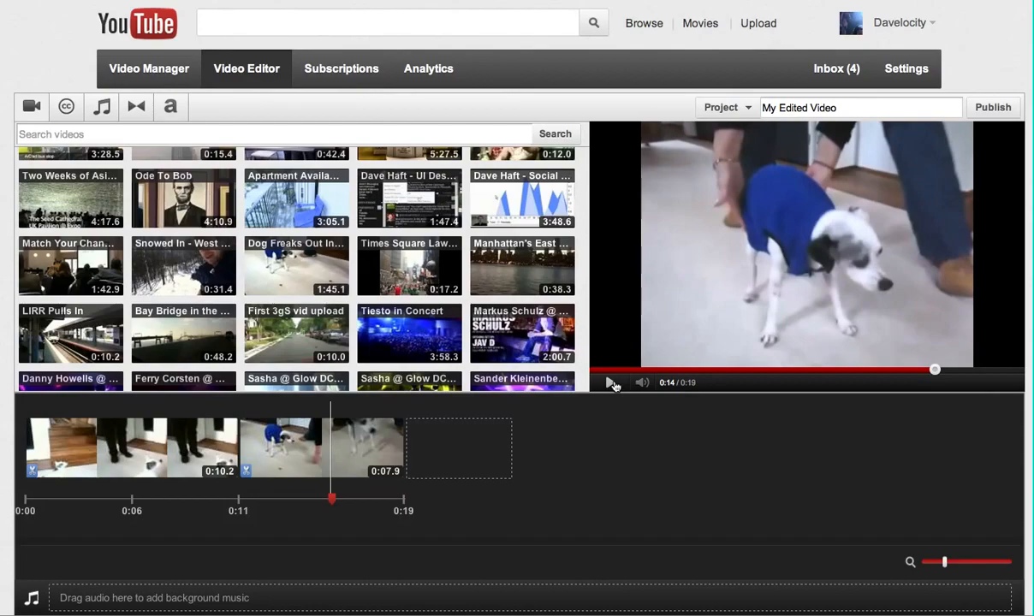
mouse_move(620, 420)
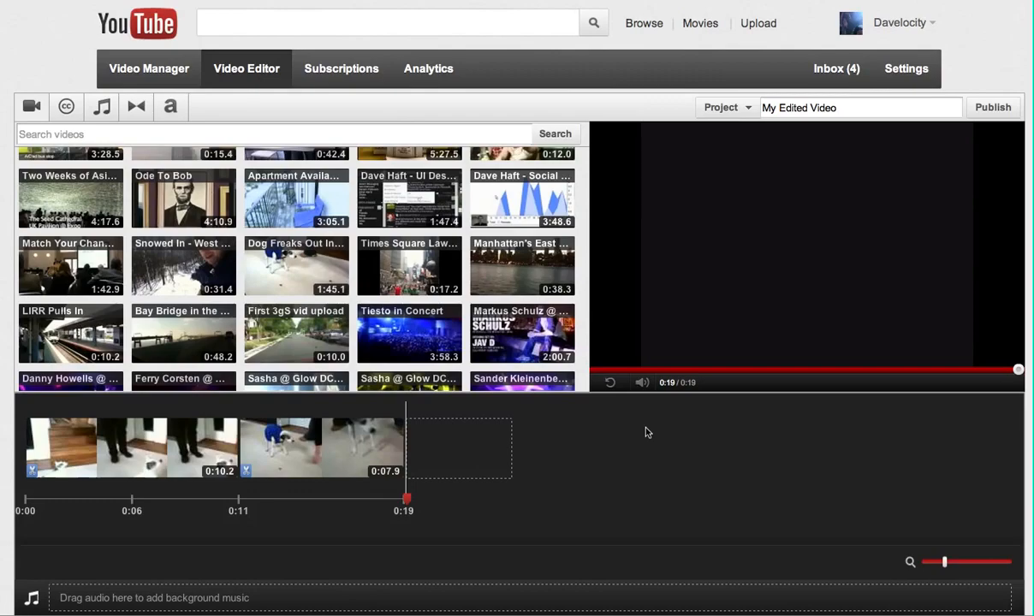
mouse_move(221, 326)
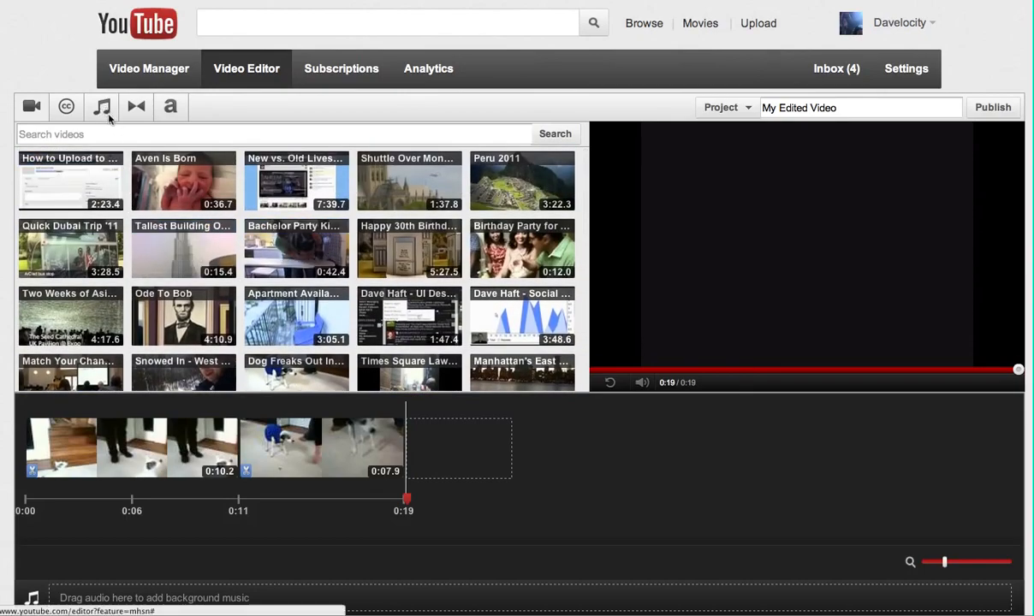
click(101, 106)
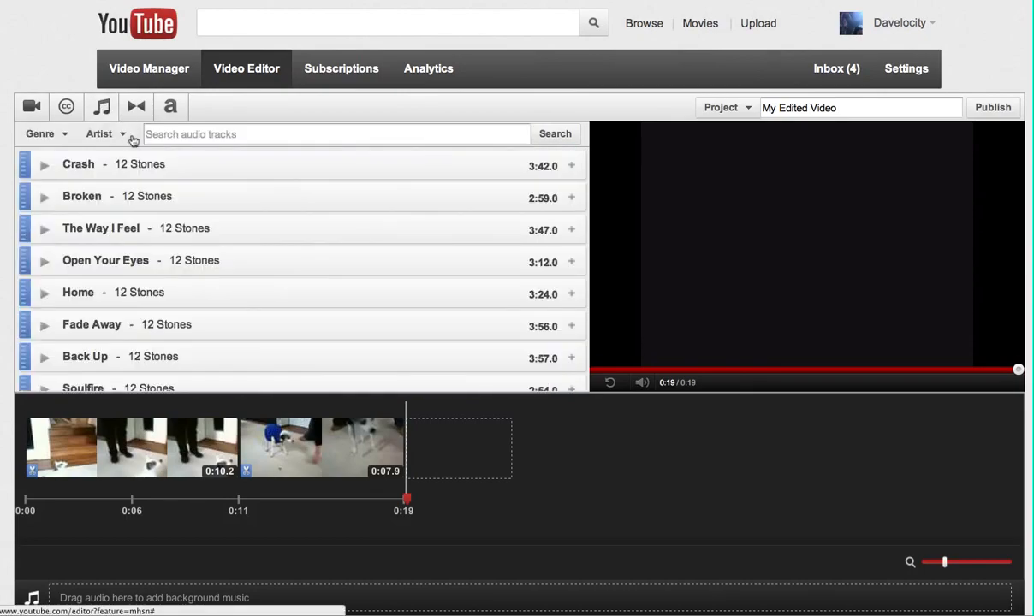
scroll(down, 3)
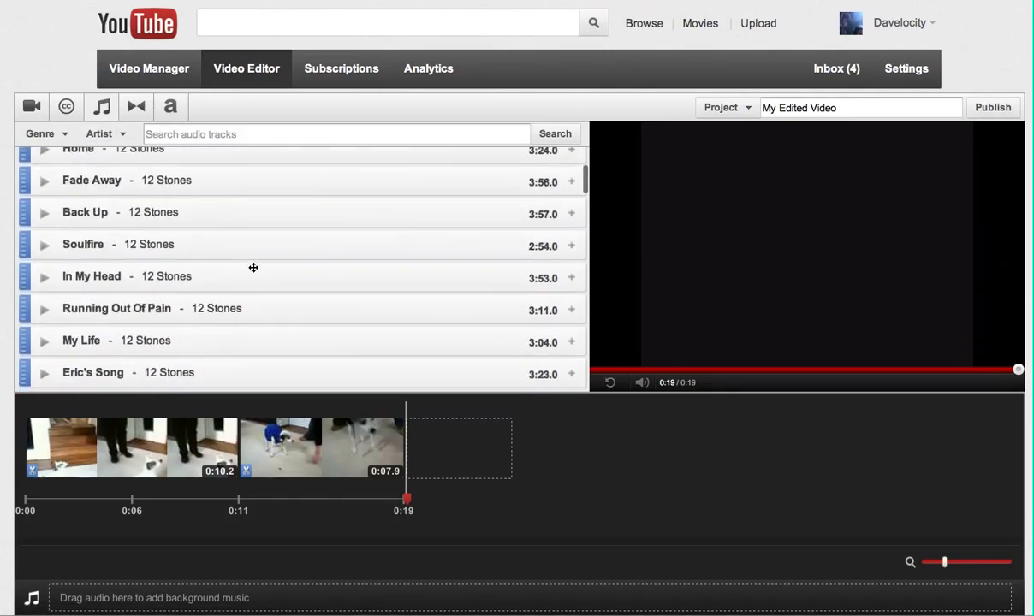
scroll(up, 3)
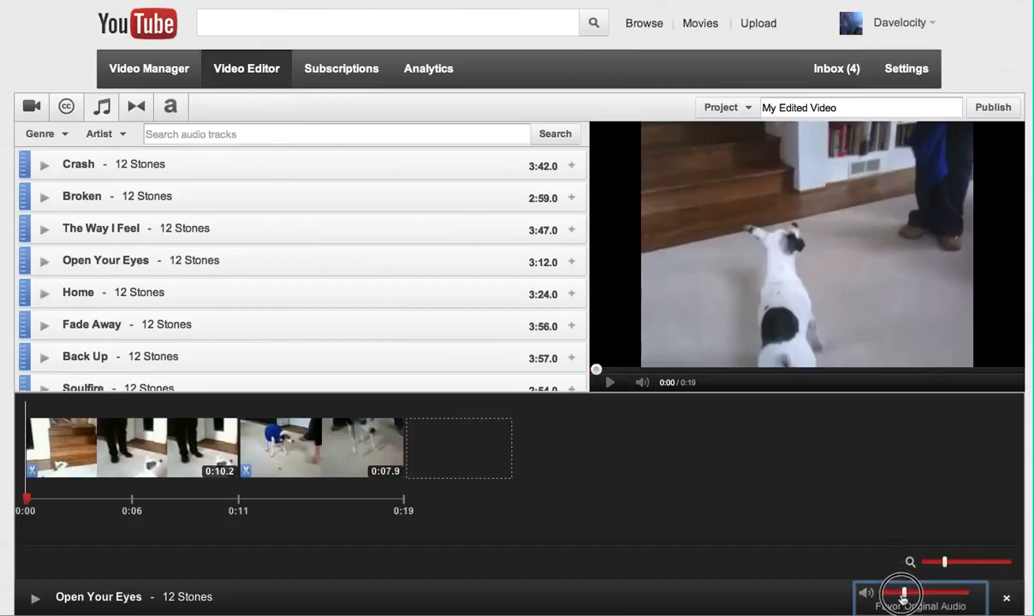
drag(901, 594, 893, 594)
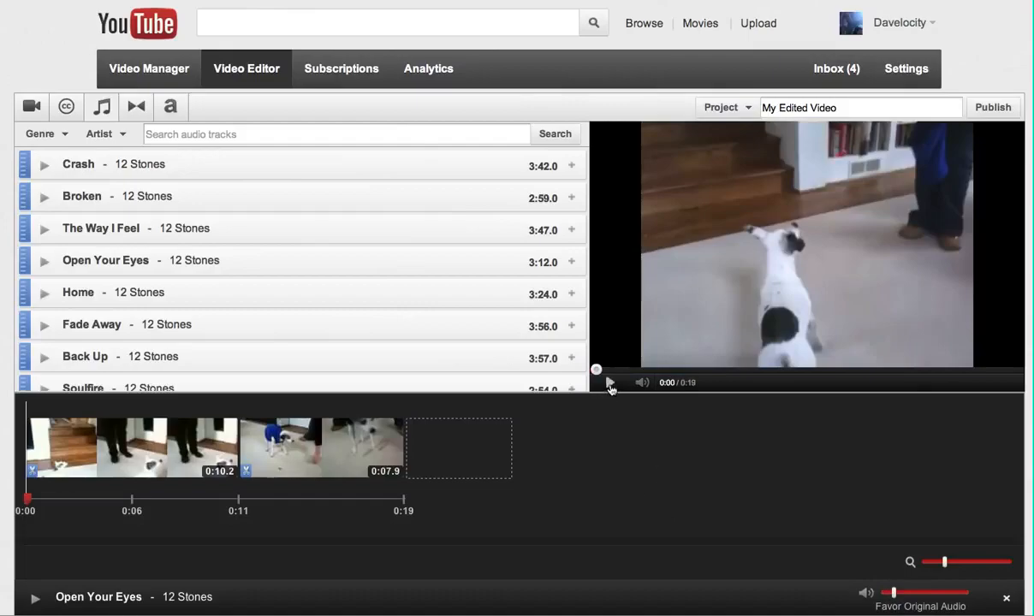
click(609, 382)
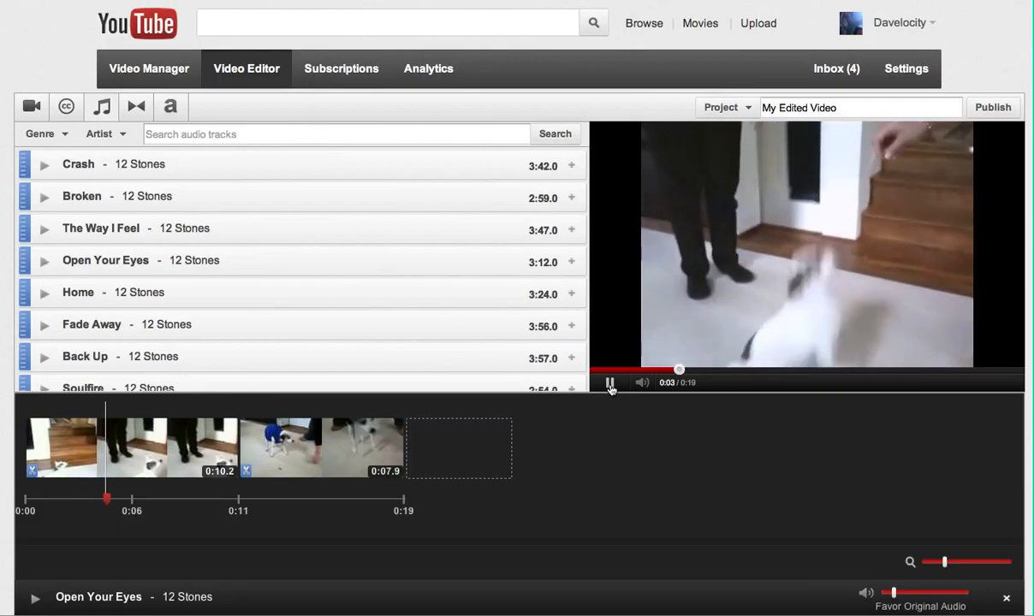
click(610, 382)
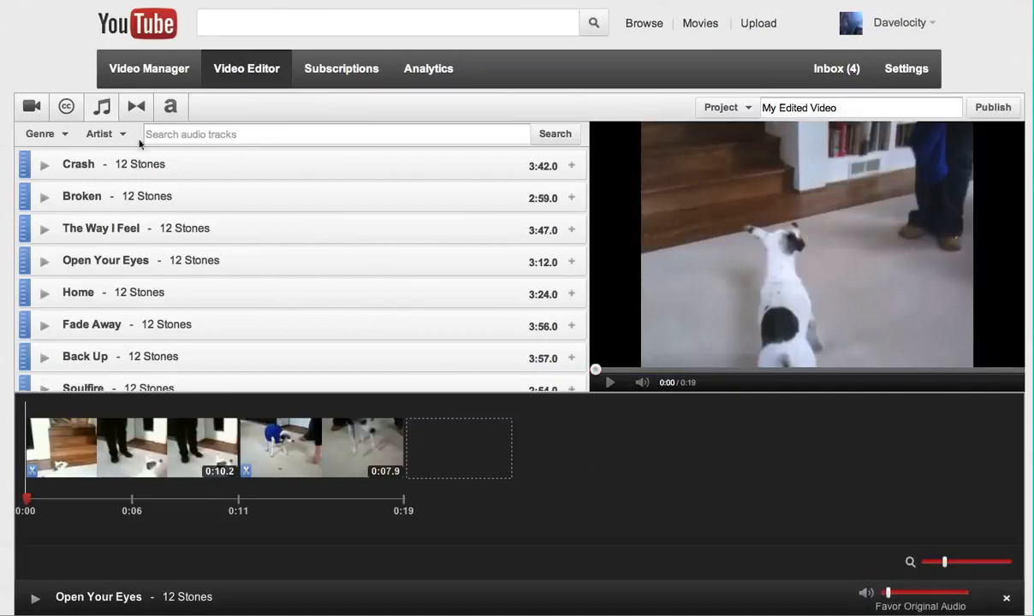
Step: Place a Crossfade between the two dog clips and shorten it to 1.0 second
click(136, 106)
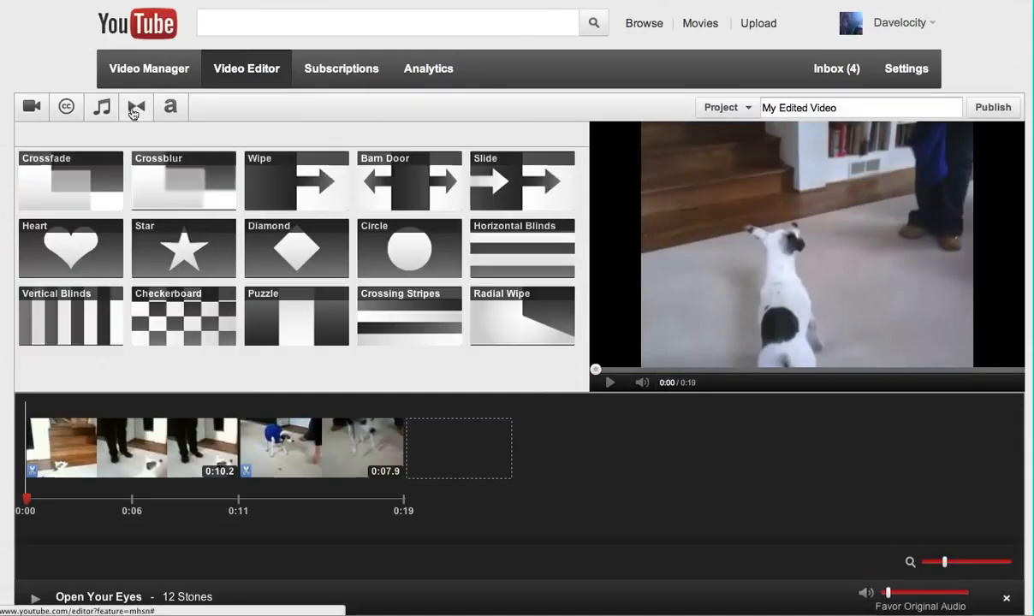
mouse_move(136, 107)
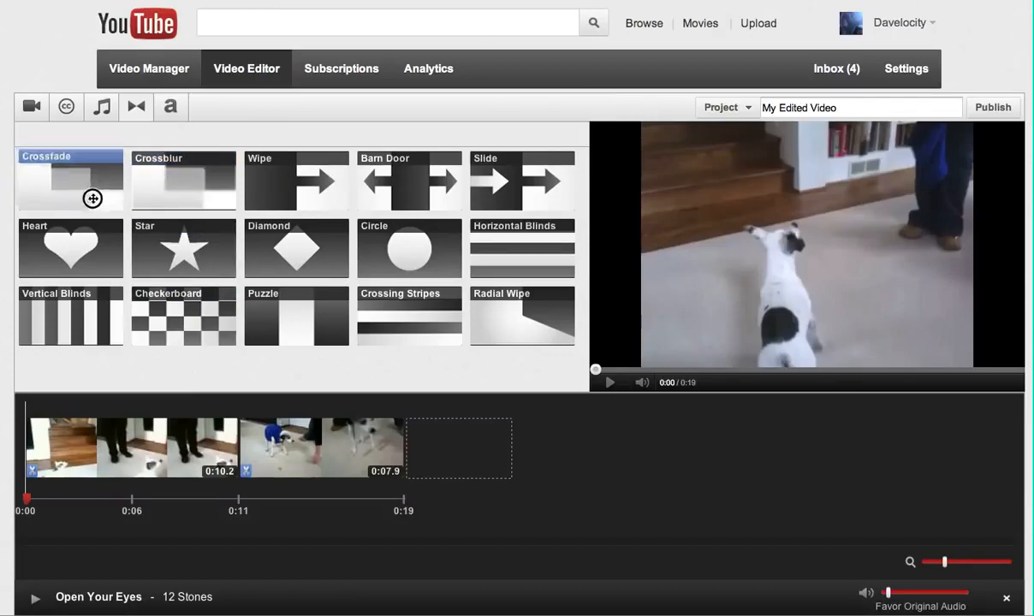
drag(70, 179, 243, 449)
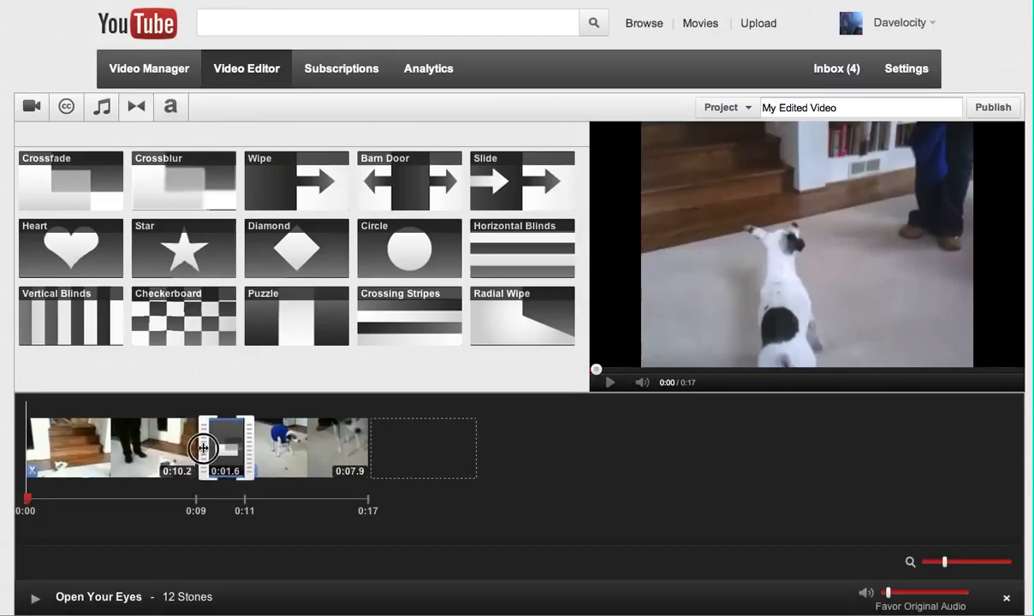
drag(202, 449, 217, 448)
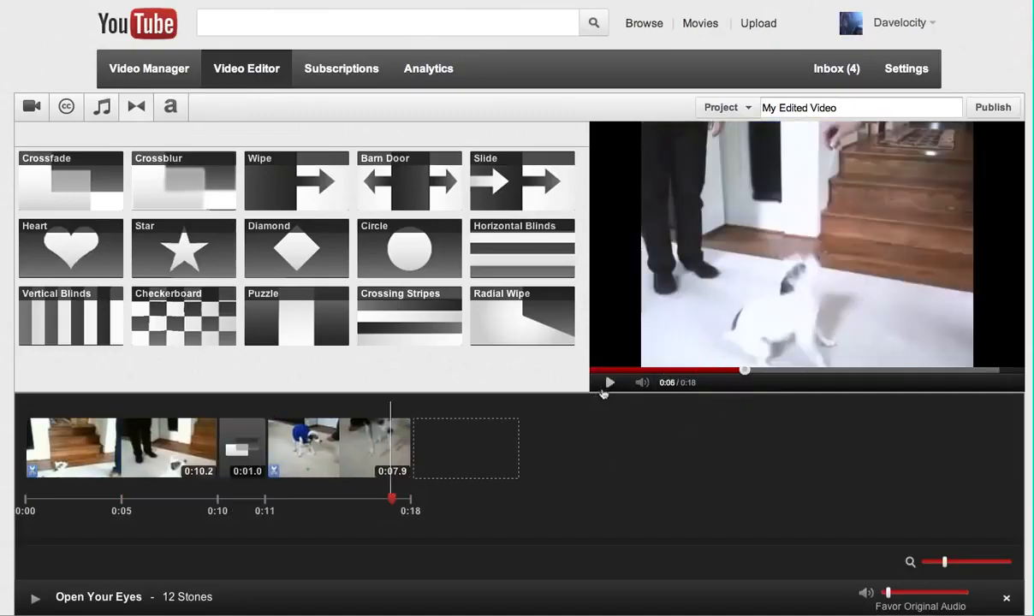
Step: Play the preview around the crossfade to check it
click(609, 382)
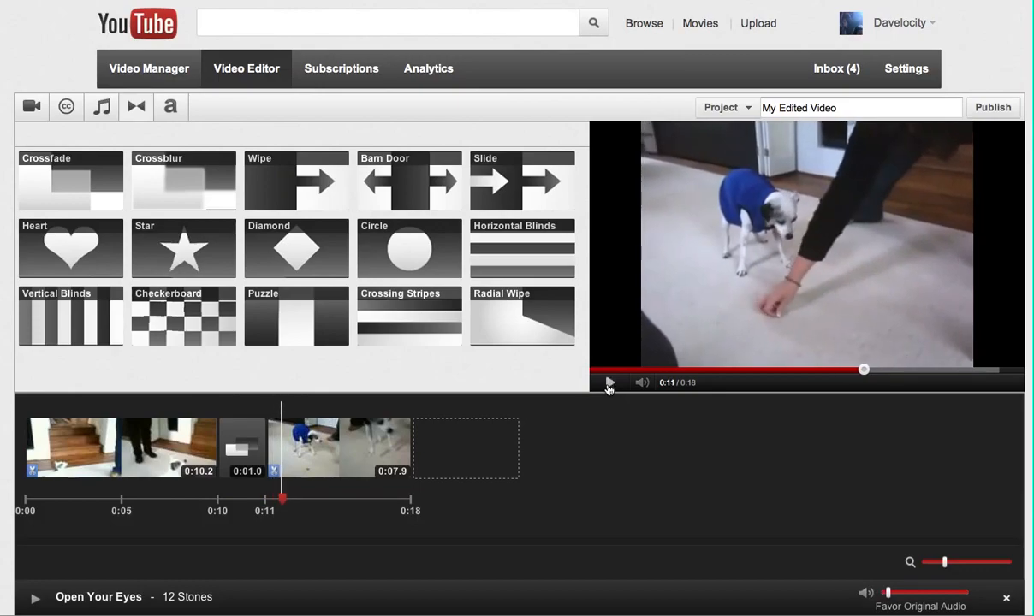
drag(865, 369, 794, 368)
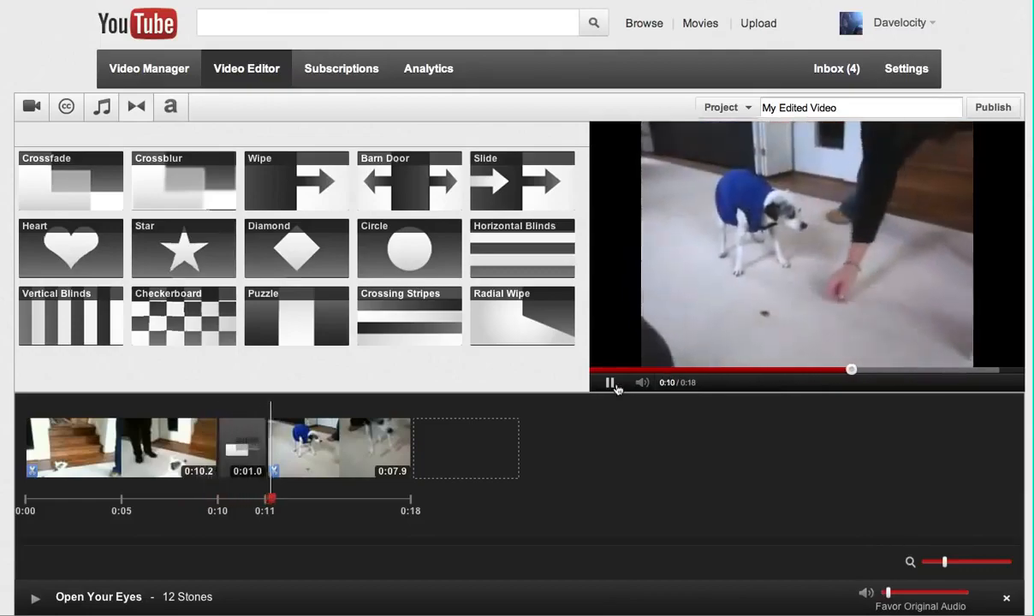
click(610, 382)
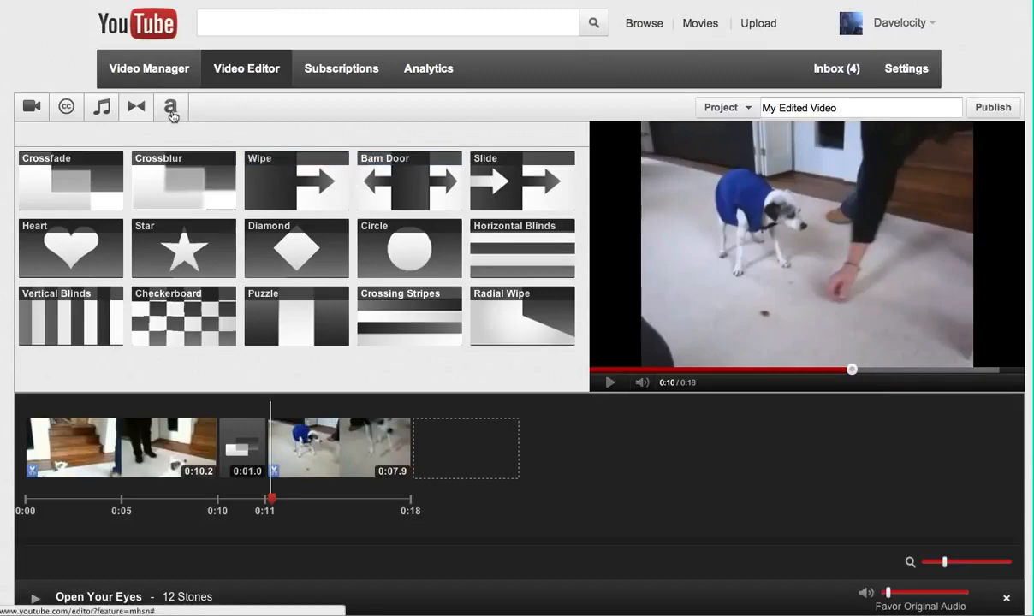
Step: Add a Centered Title at the start reading 'Before the Video Starts', save, and preview it
click(170, 106)
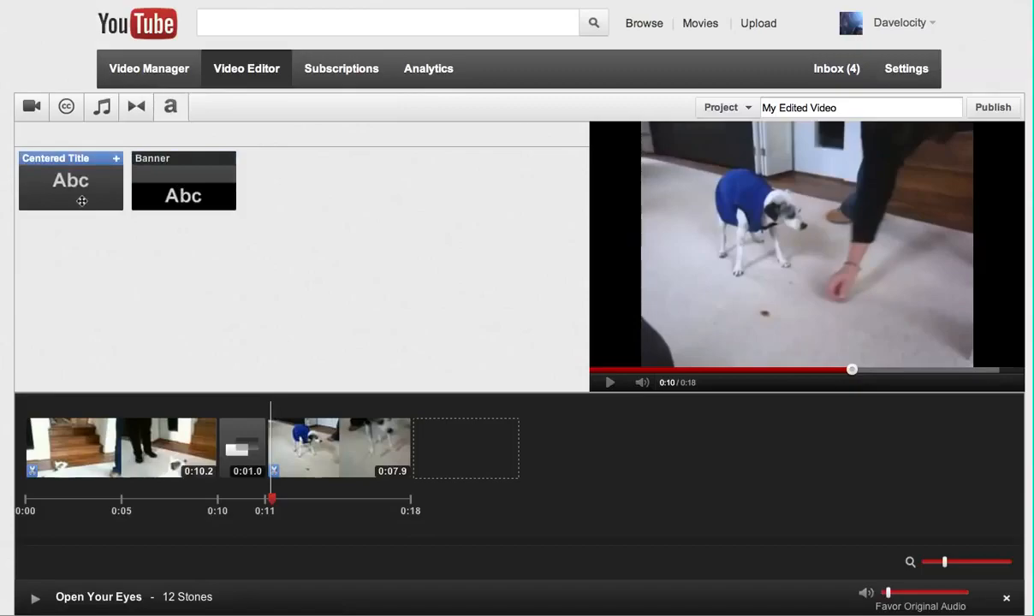
click(71, 180)
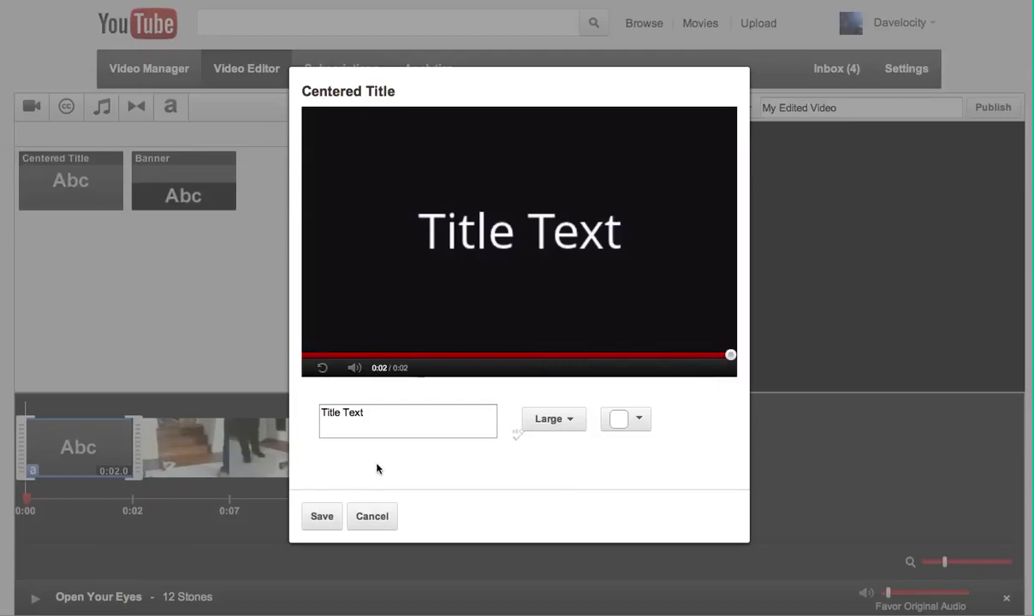
click(407, 420)
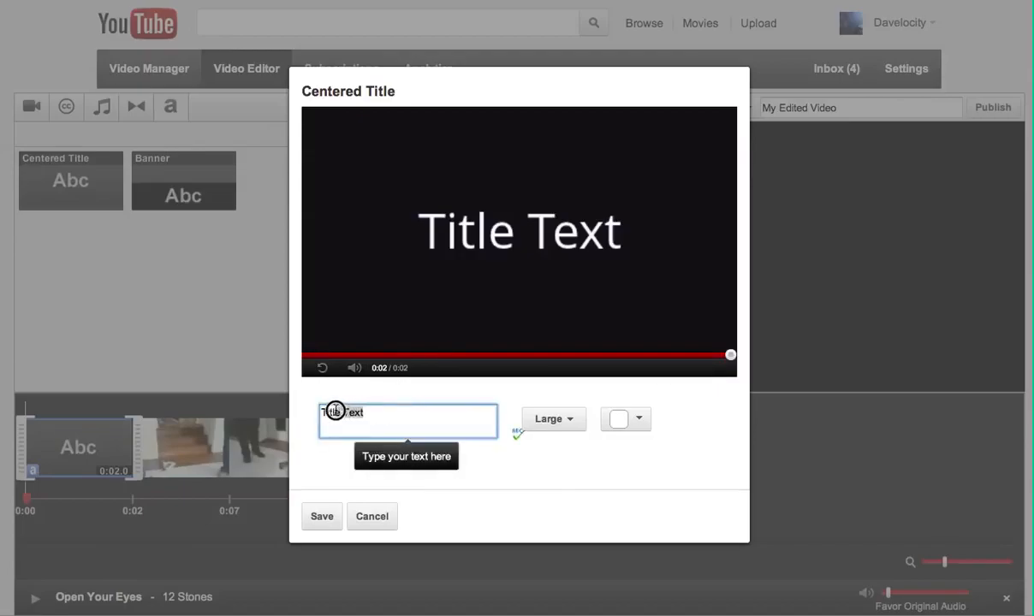
text(Before)
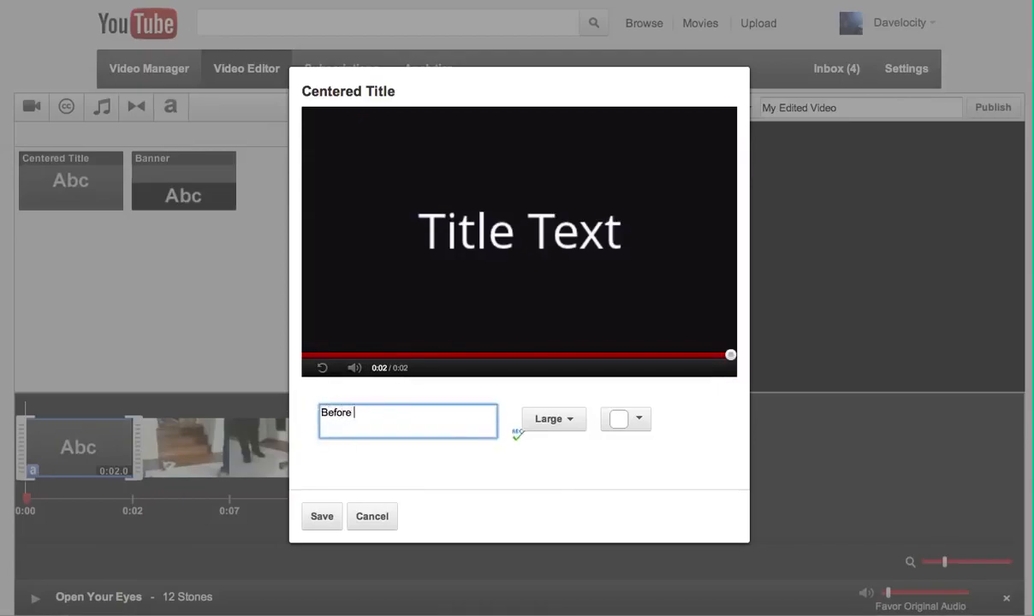
text(the Video Starts)
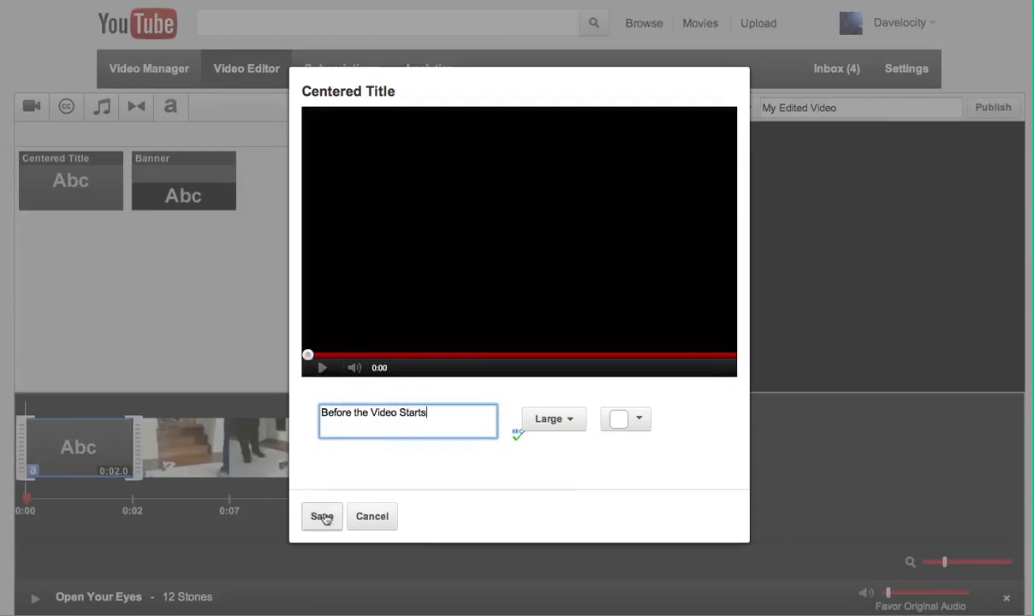
click(322, 516)
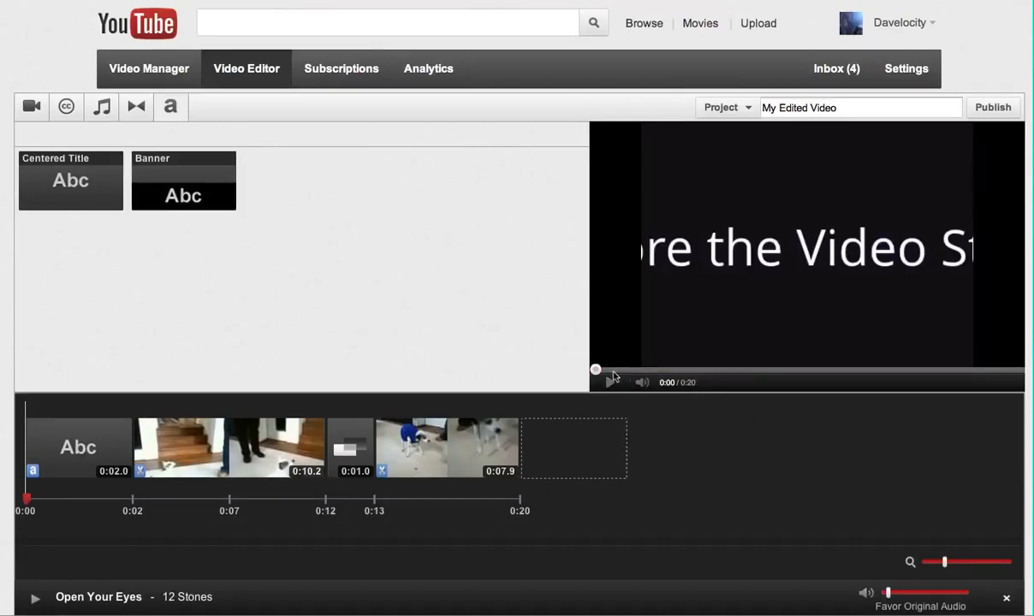
click(611, 383)
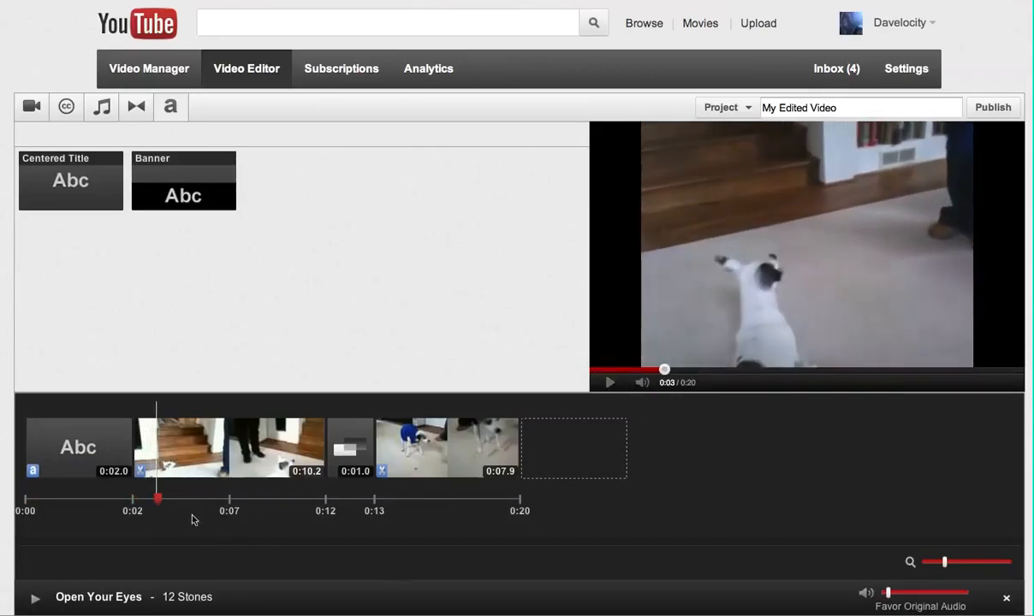
mouse_move(254, 528)
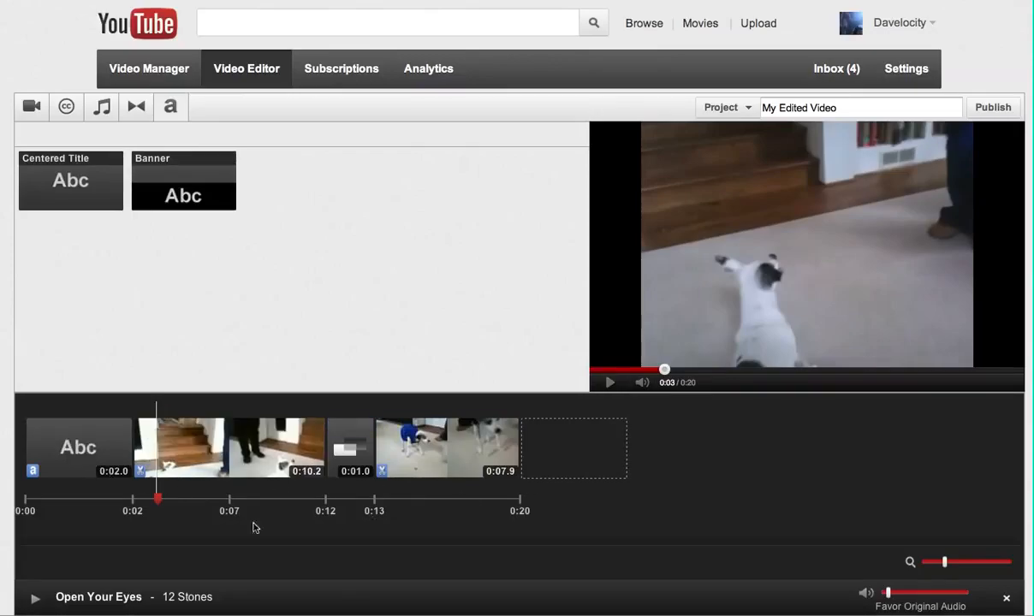
Step: Delete the opening title card and overlay a centered 'Funny Dog' title on the first clip
click(78, 447)
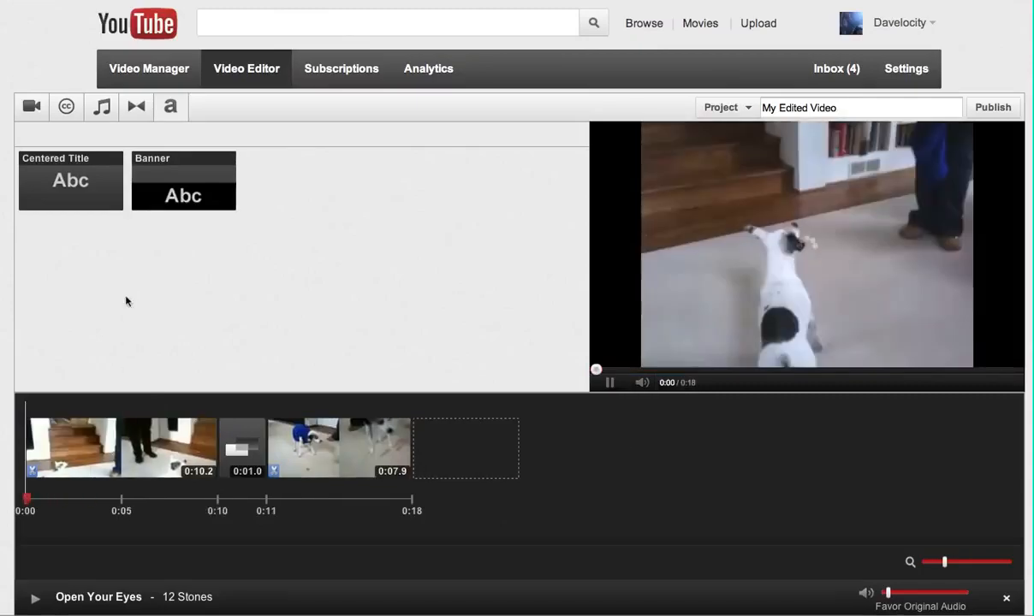
click(71, 180)
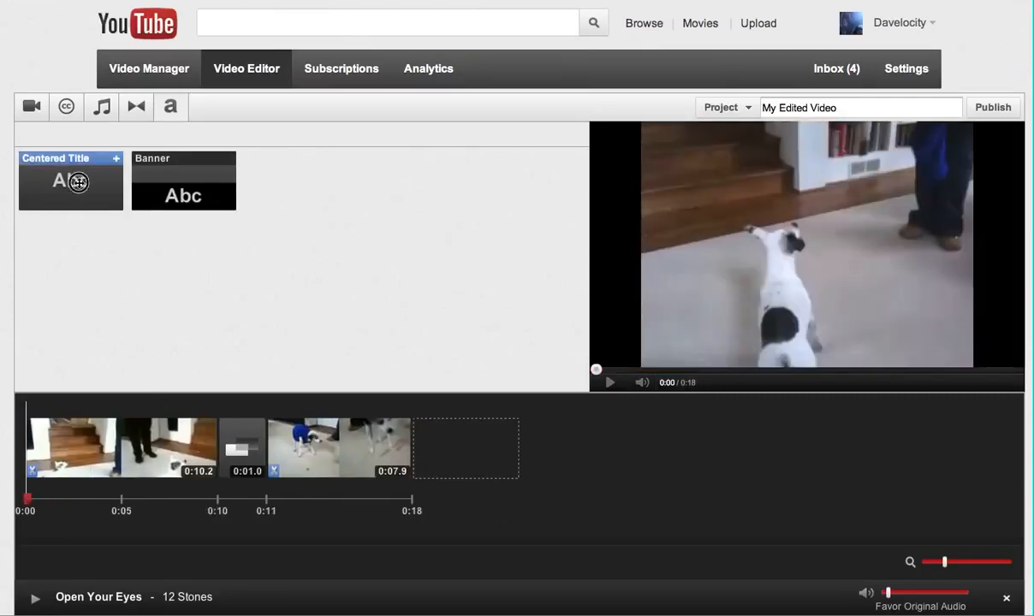
drag(71, 181, 127, 448)
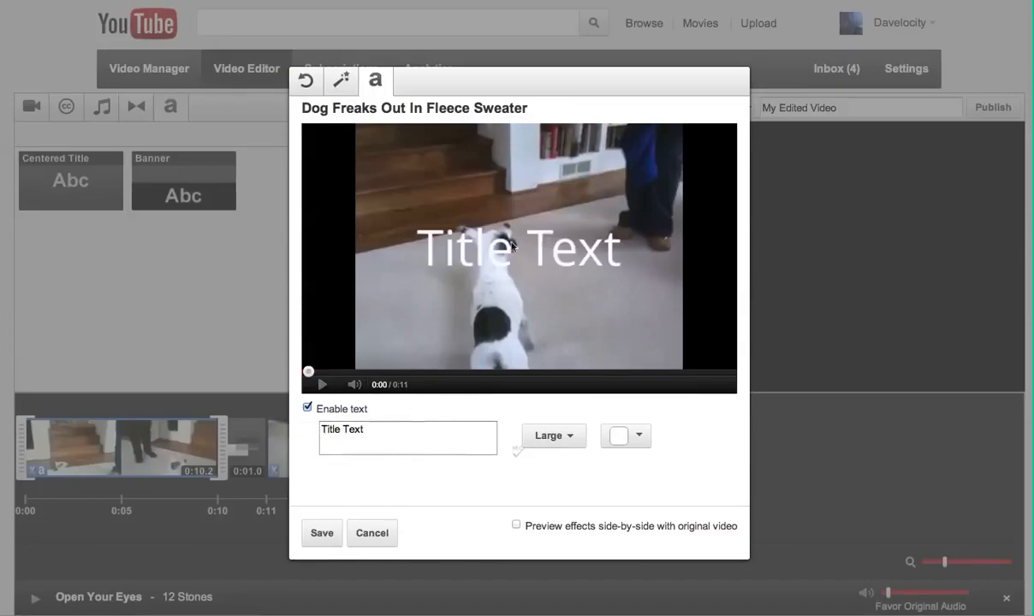
click(408, 438)
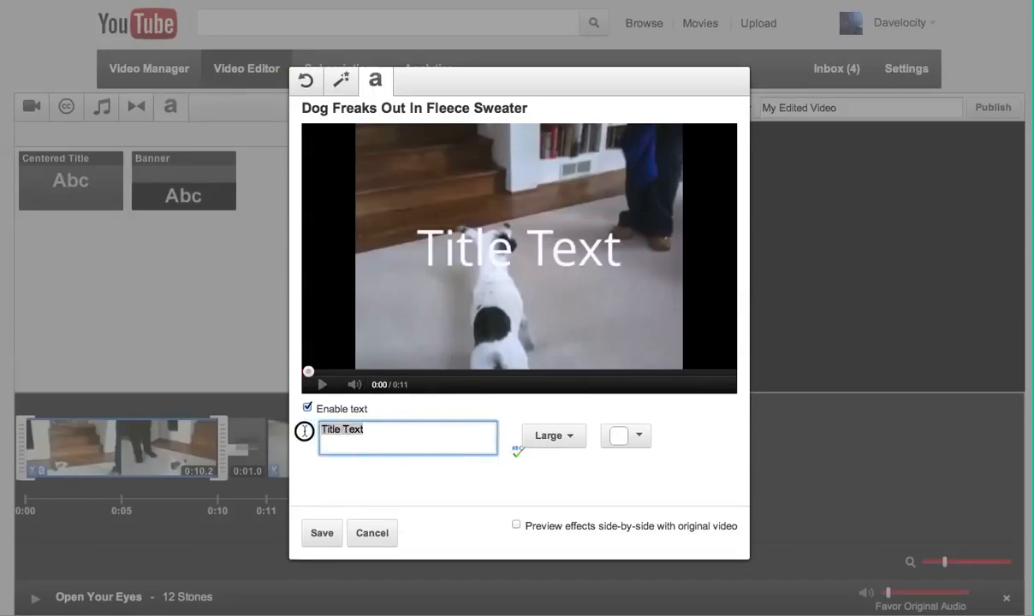
text(Funny Dog)
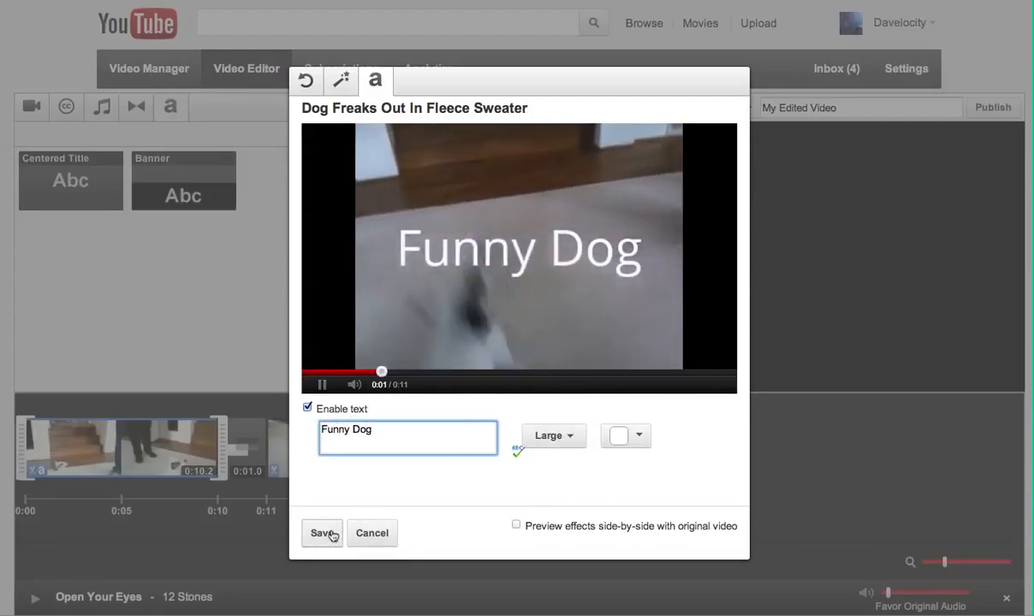
click(321, 533)
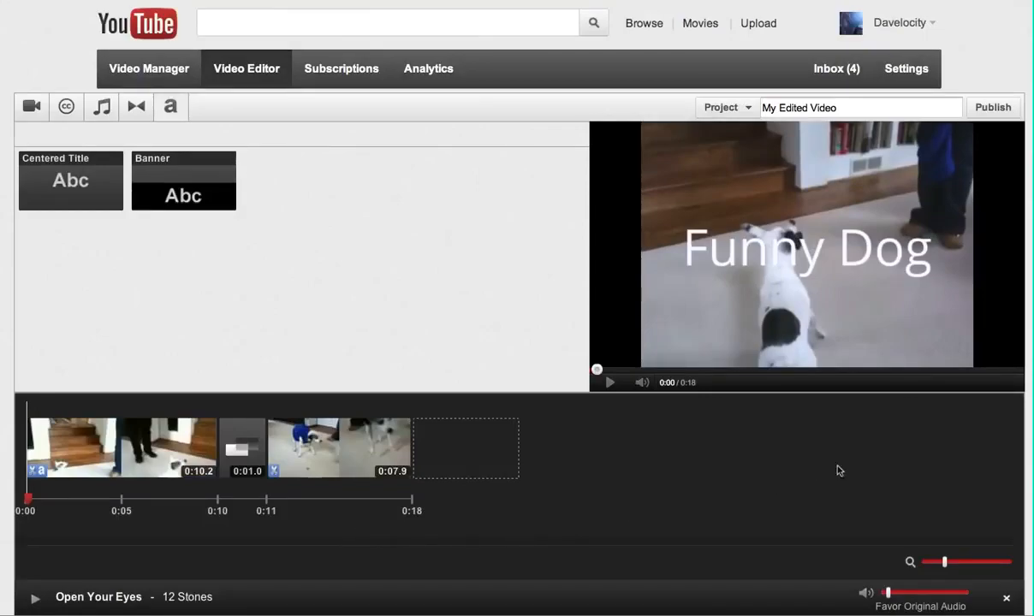
mouse_move(813, 493)
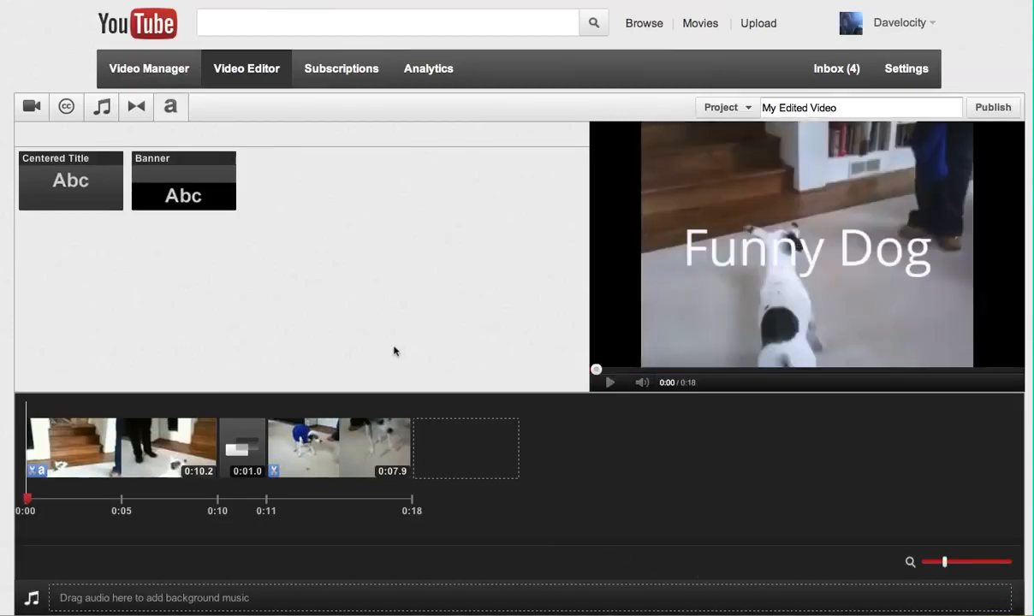
mouse_move(267, 308)
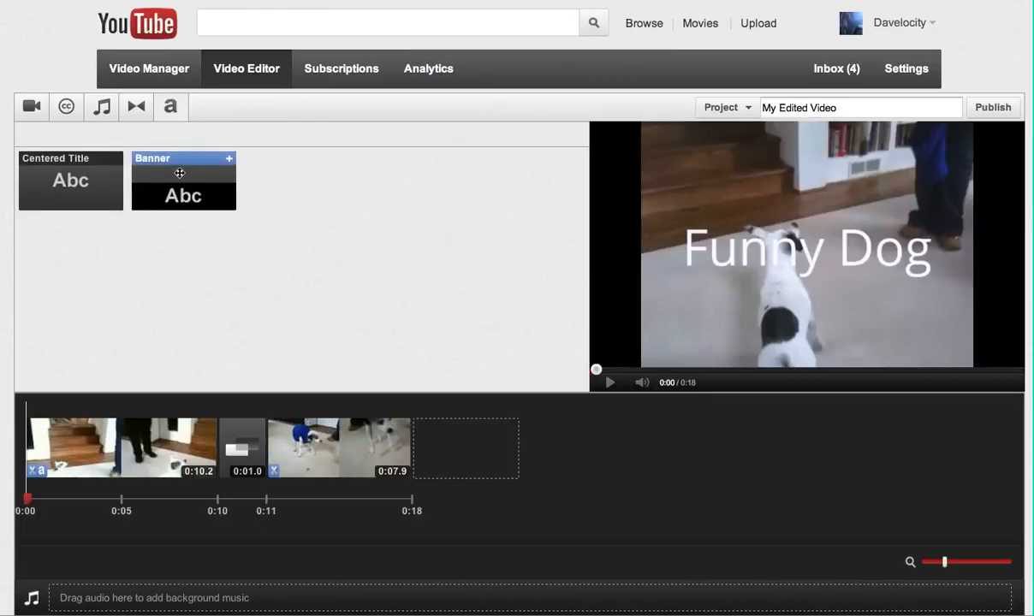
Step: Place a Banner effect on the third clip reading 'It's Lucky' in Large size, and save it
drag(183, 179, 300, 327)
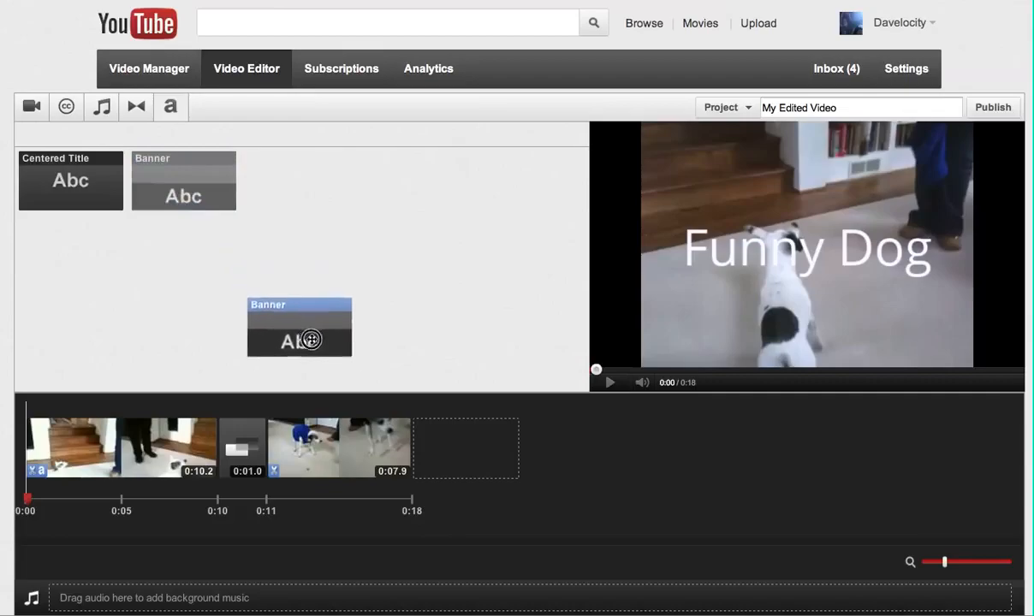
drag(300, 327, 339, 446)
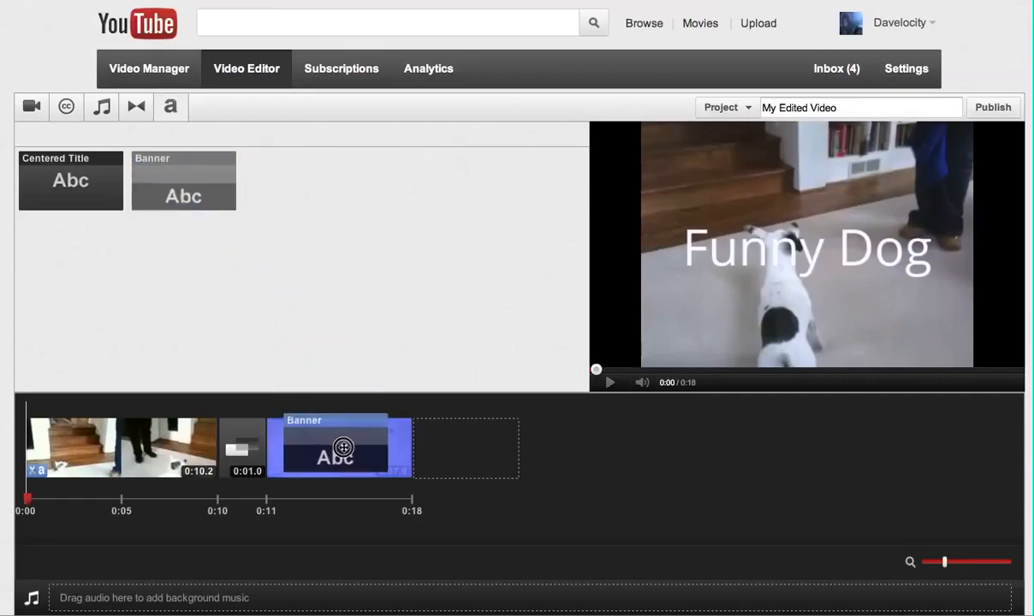
double_click(333, 448)
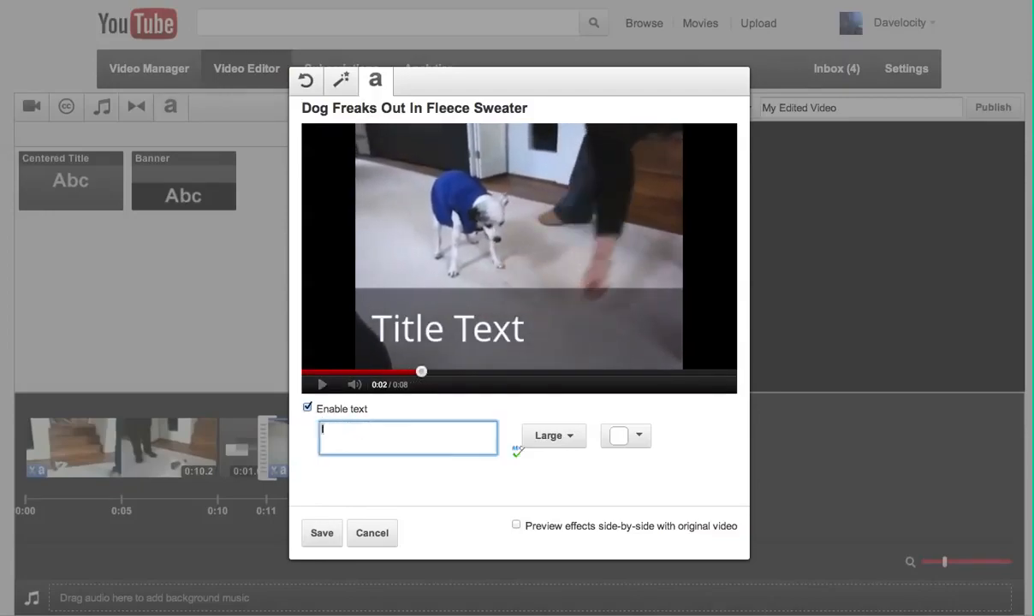
text(It's)
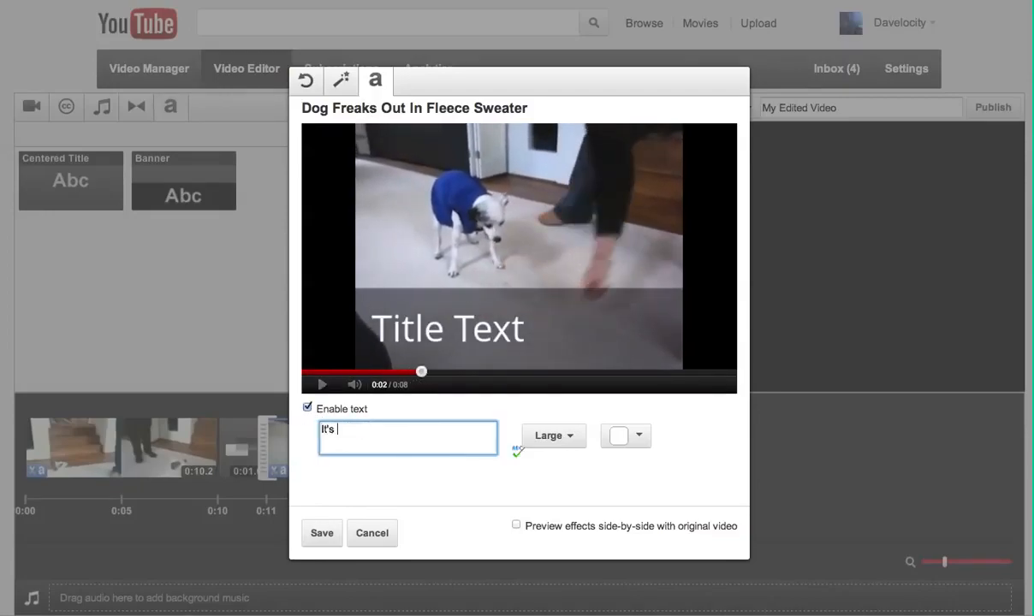
text(Lucky)
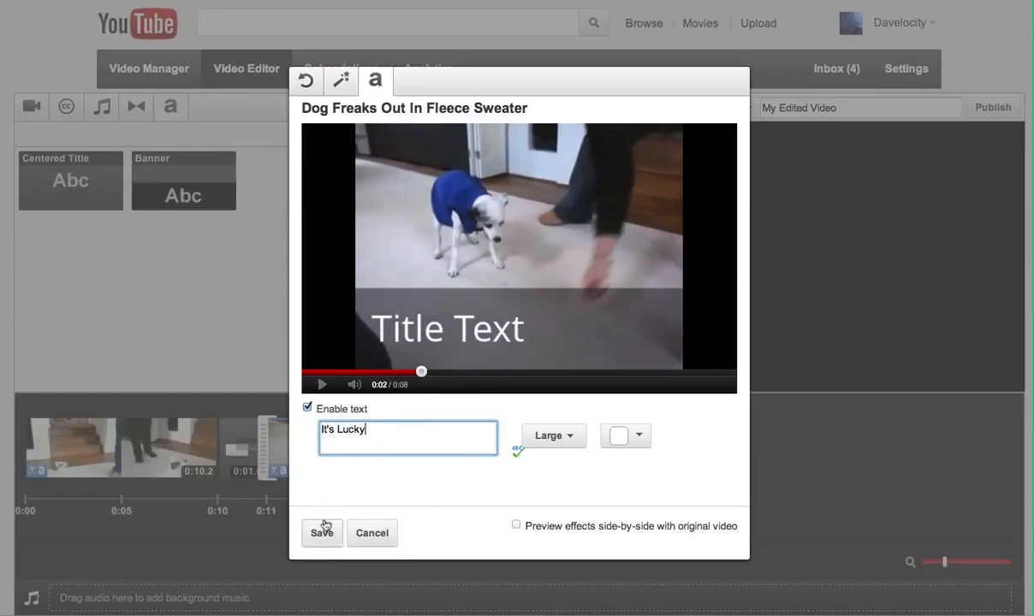
click(554, 436)
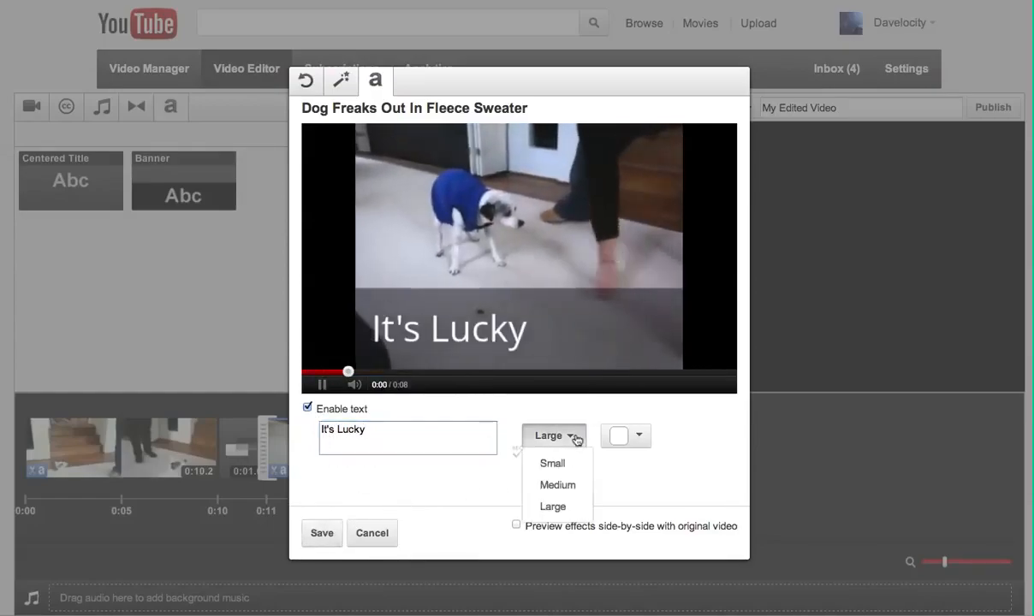
click(558, 485)
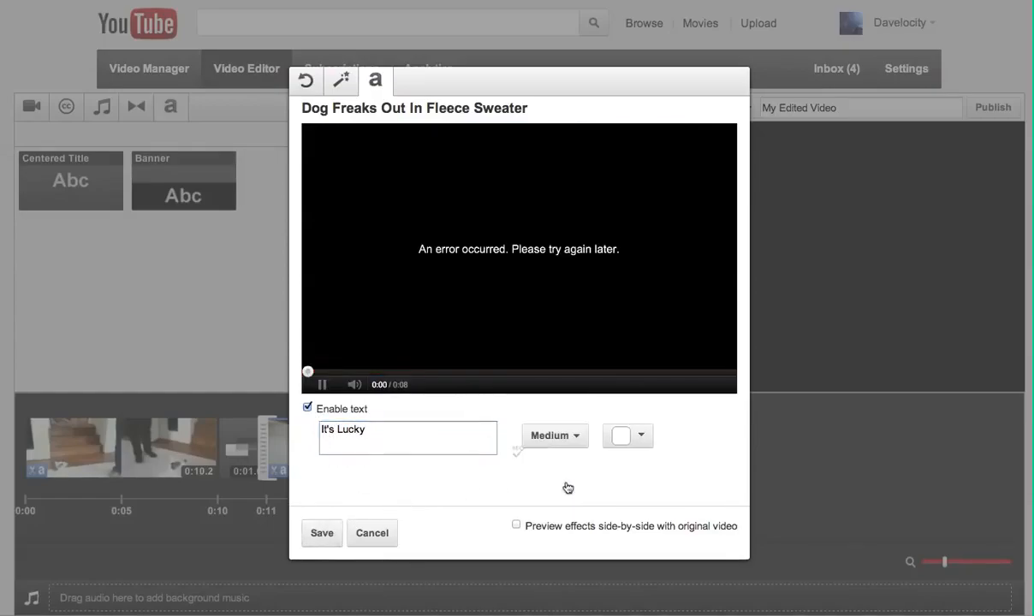
click(554, 436)
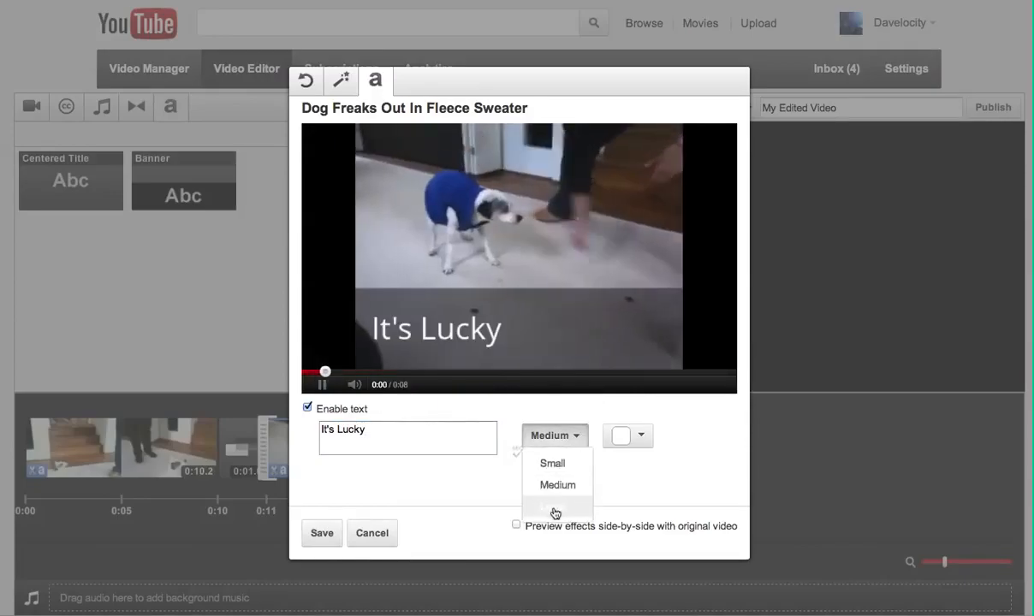
click(557, 508)
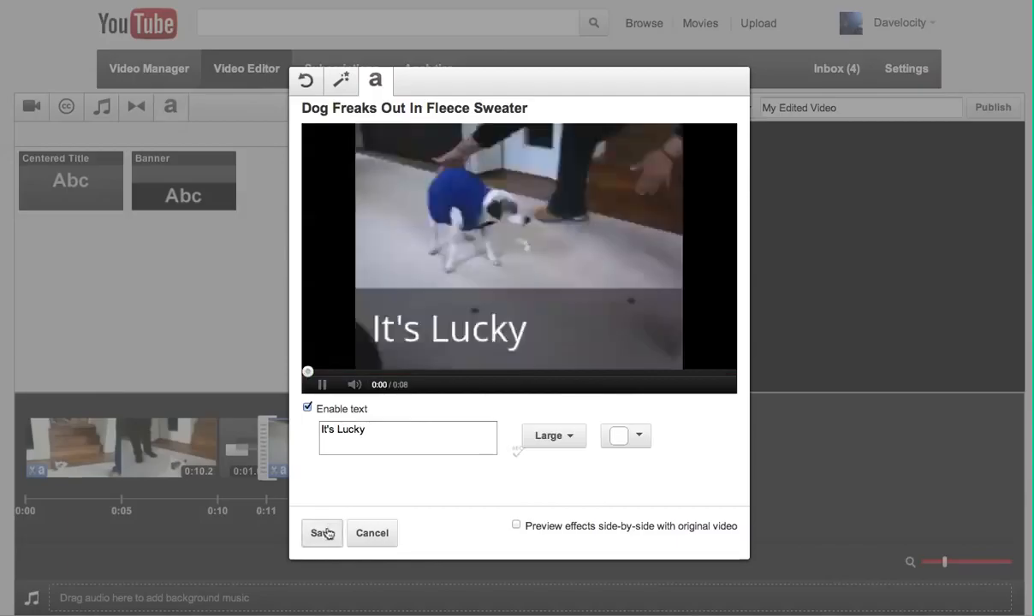
click(321, 533)
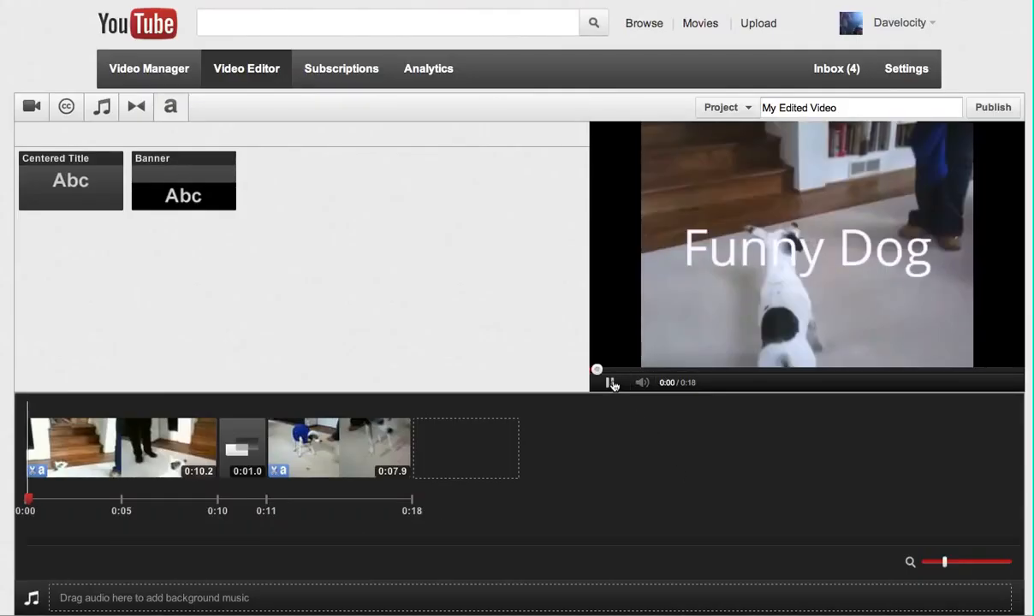
click(611, 383)
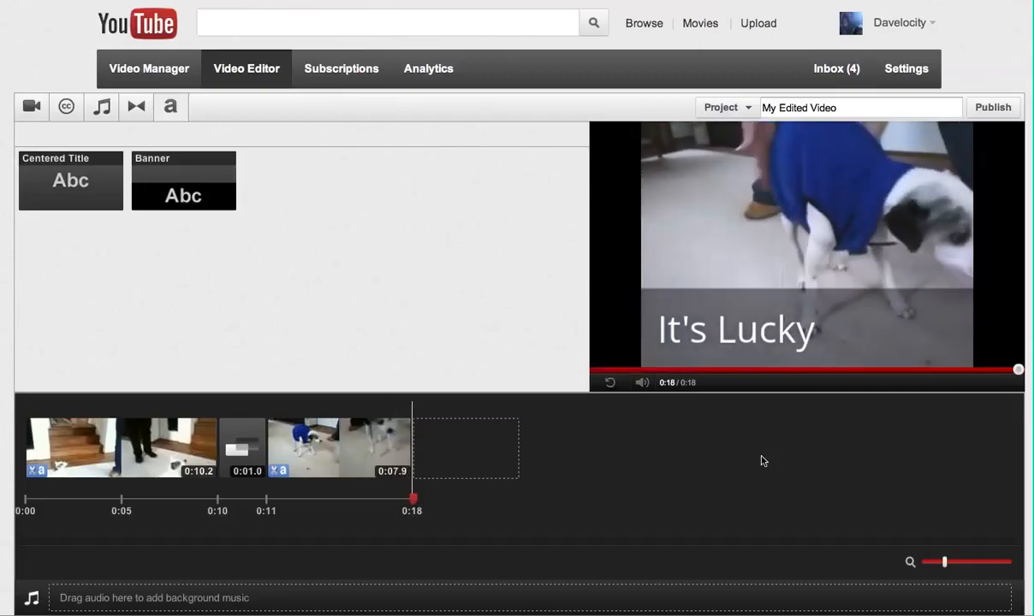
mouse_move(348, 292)
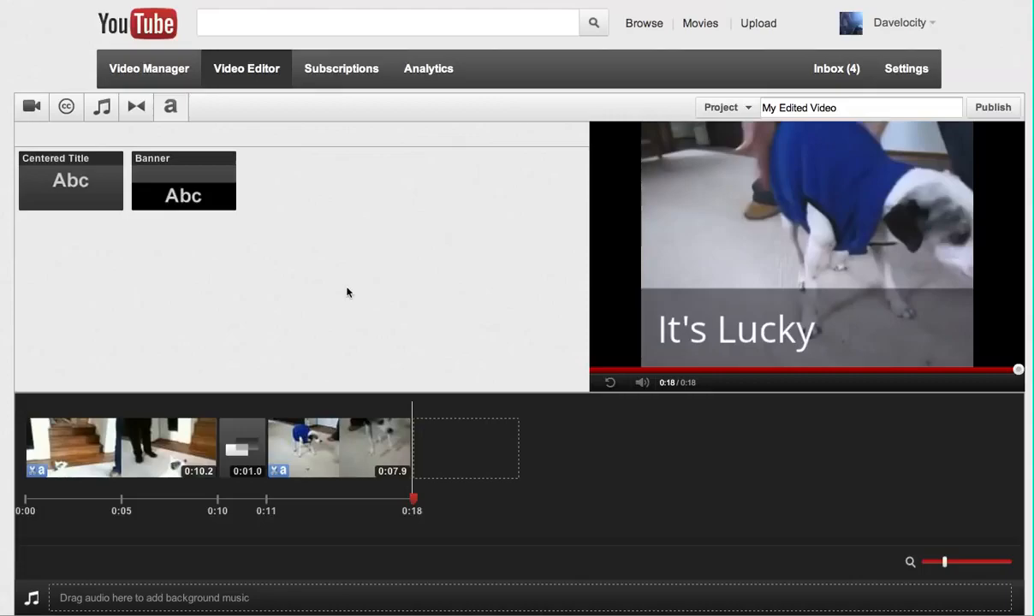
mouse_move(732, 509)
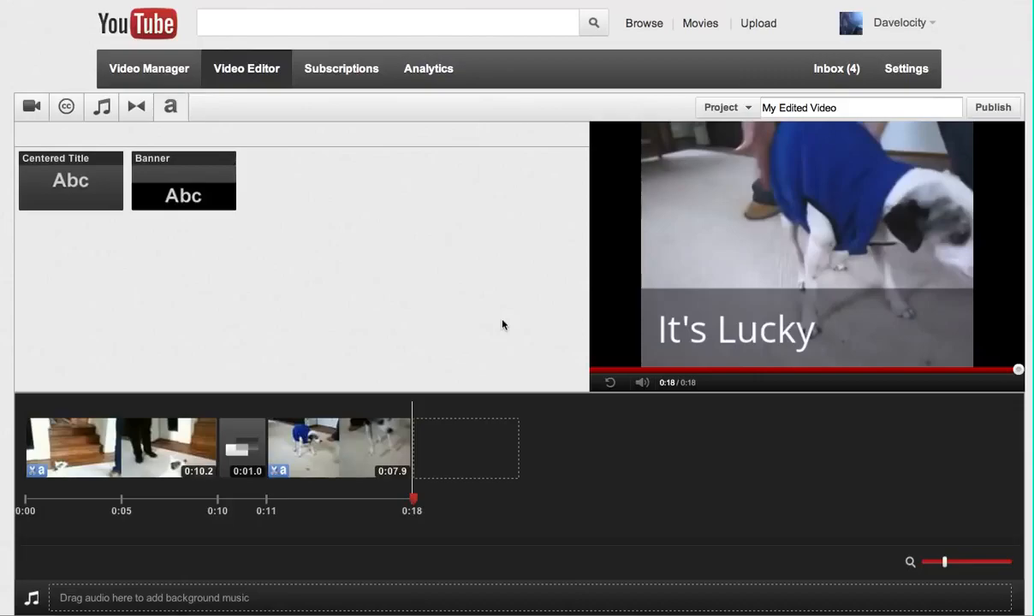
mouse_move(606, 253)
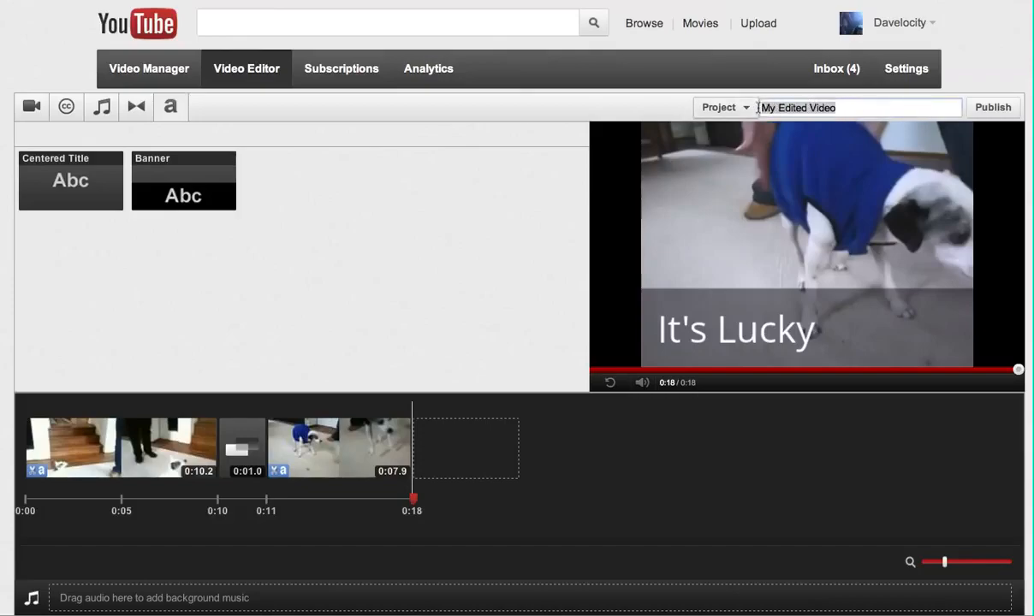
Step: Enter 'Funny Dog Video' as the project title and publish the video
text(Funny Dog V)
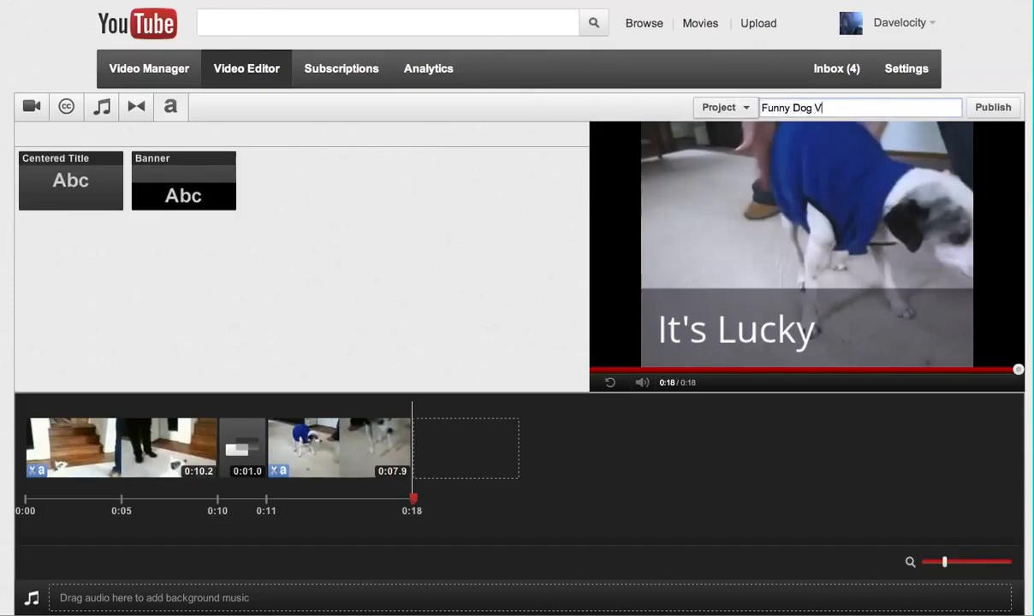
text(ideo)
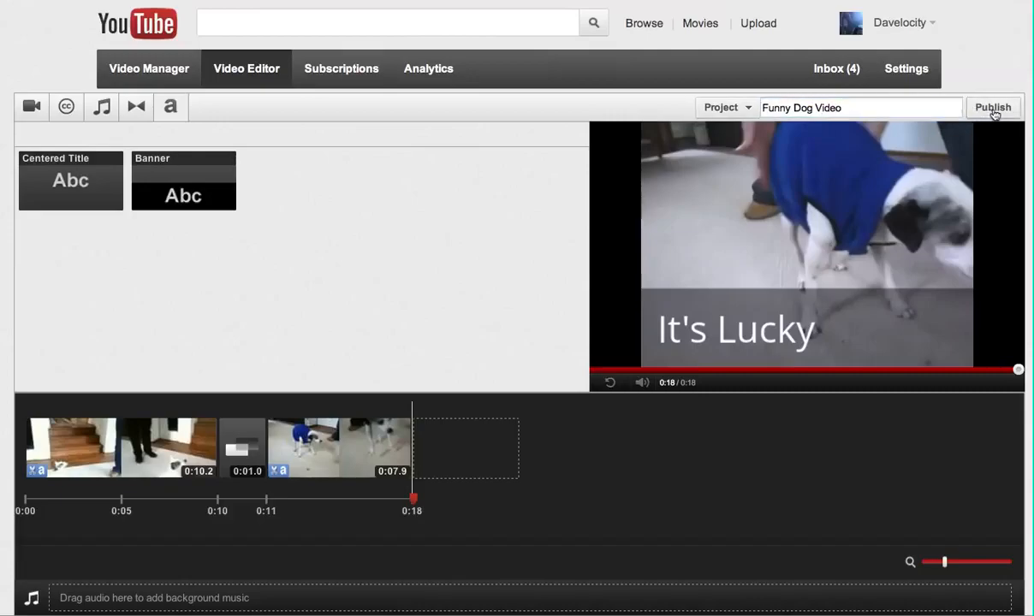
click(993, 107)
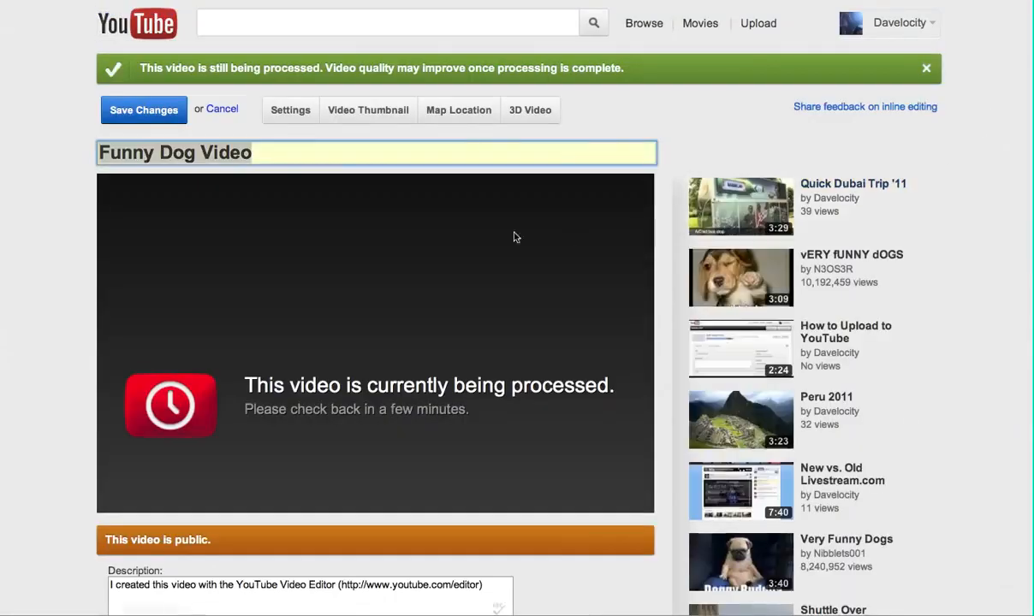
mouse_move(432, 271)
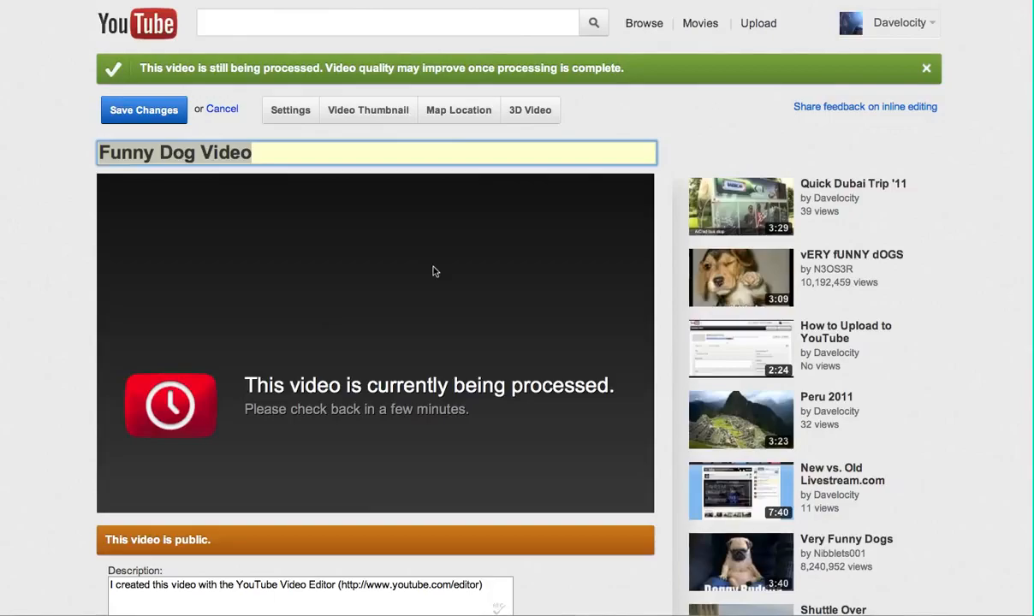
mouse_move(440, 300)
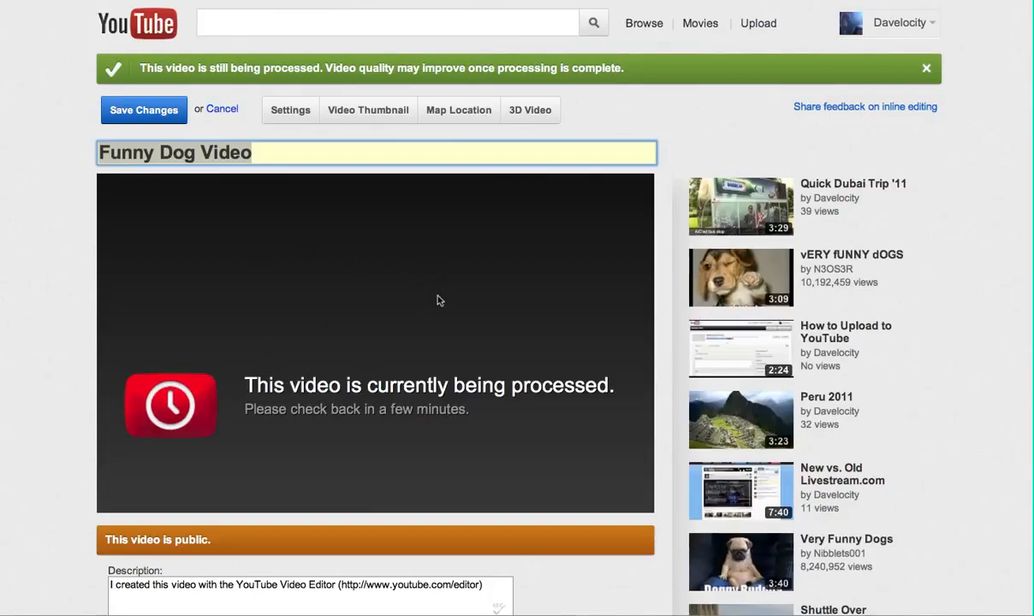
mouse_move(729, 208)
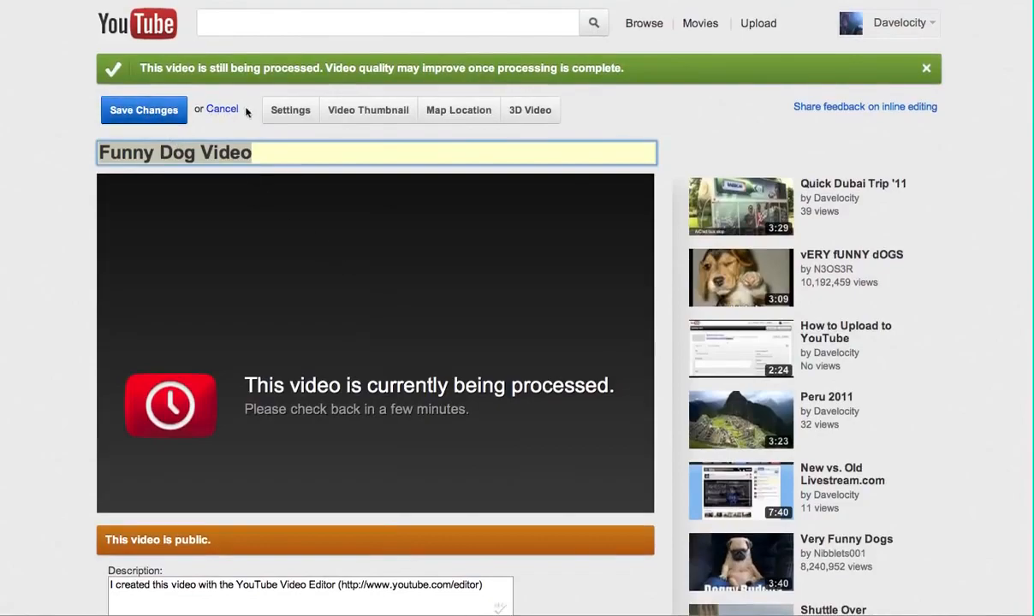
mouse_move(324, 179)
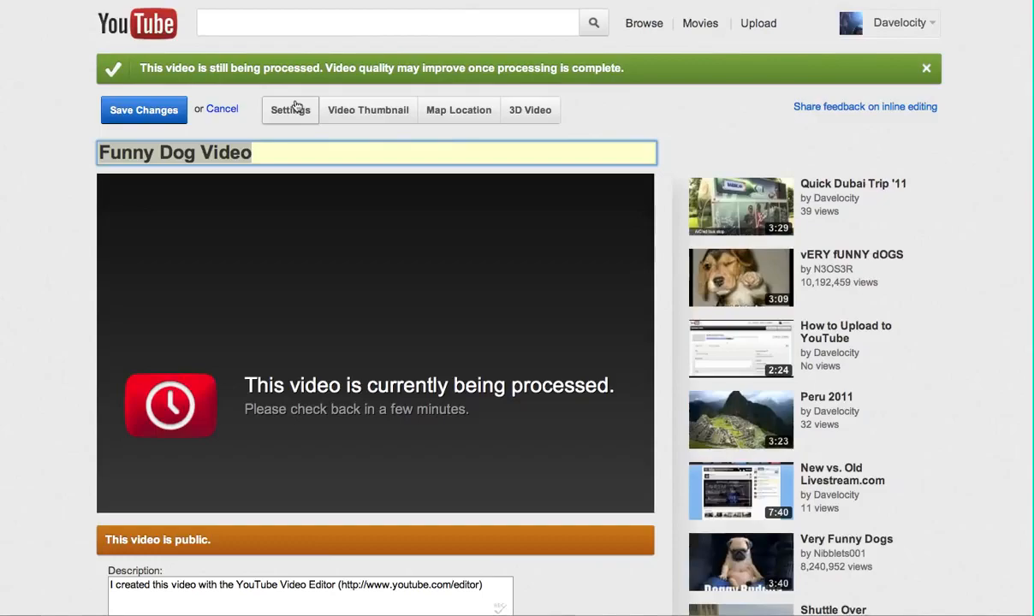
Step: Switch the video's privacy setting to Unlisted and save the change
click(291, 110)
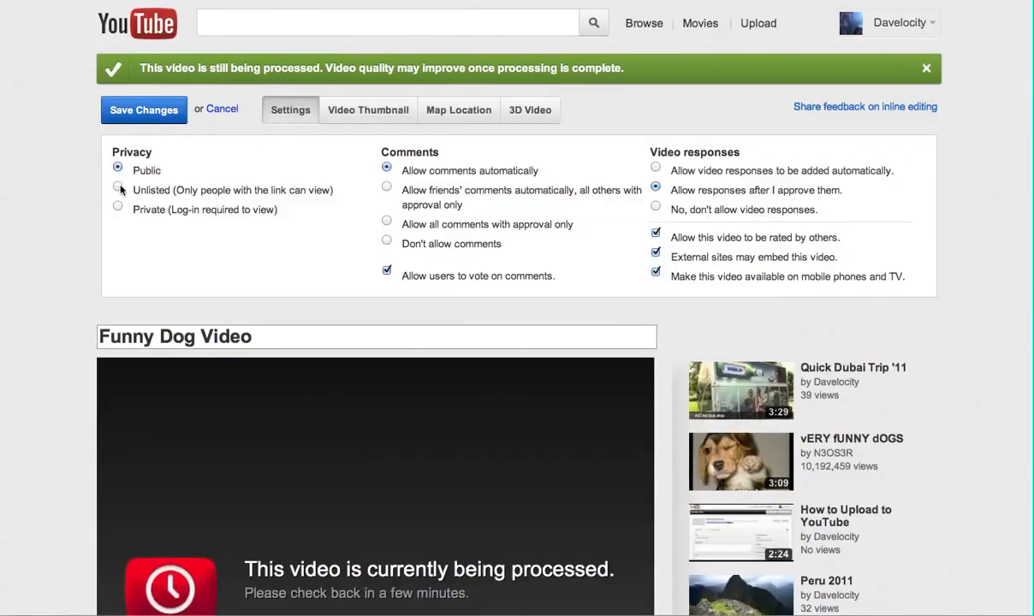
click(117, 188)
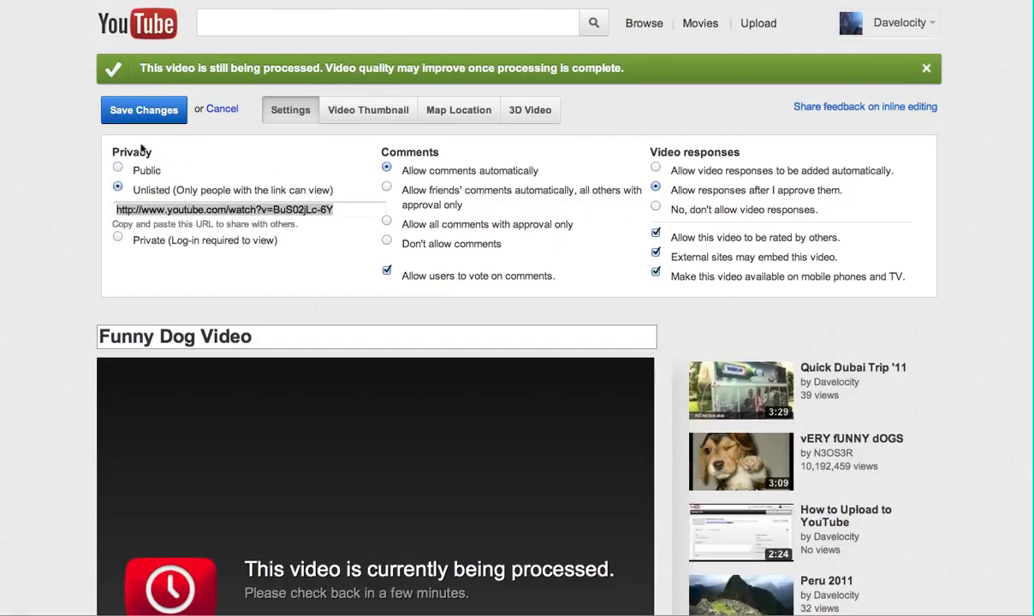
click(144, 109)
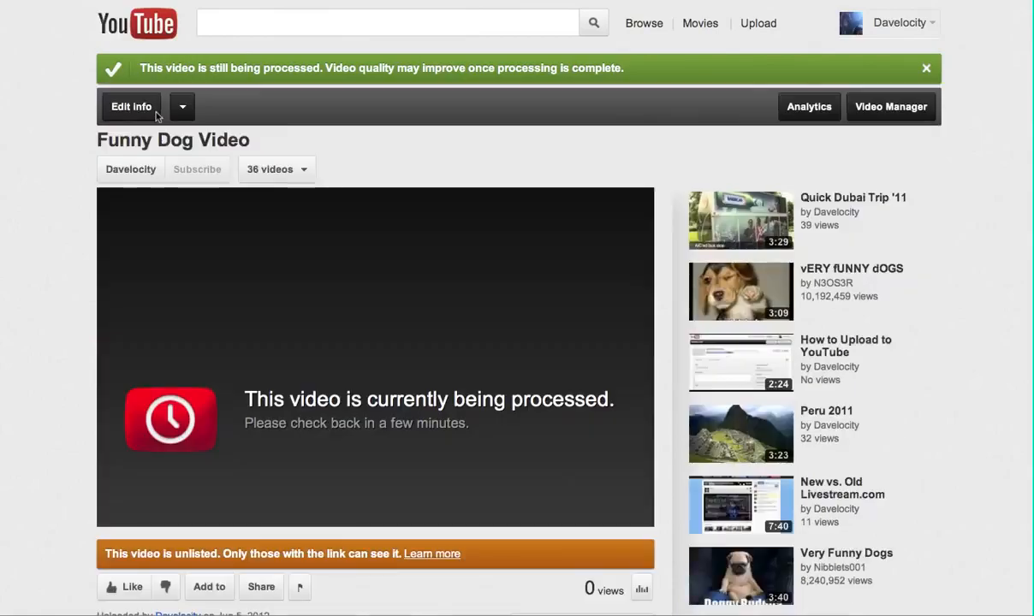
mouse_move(505, 145)
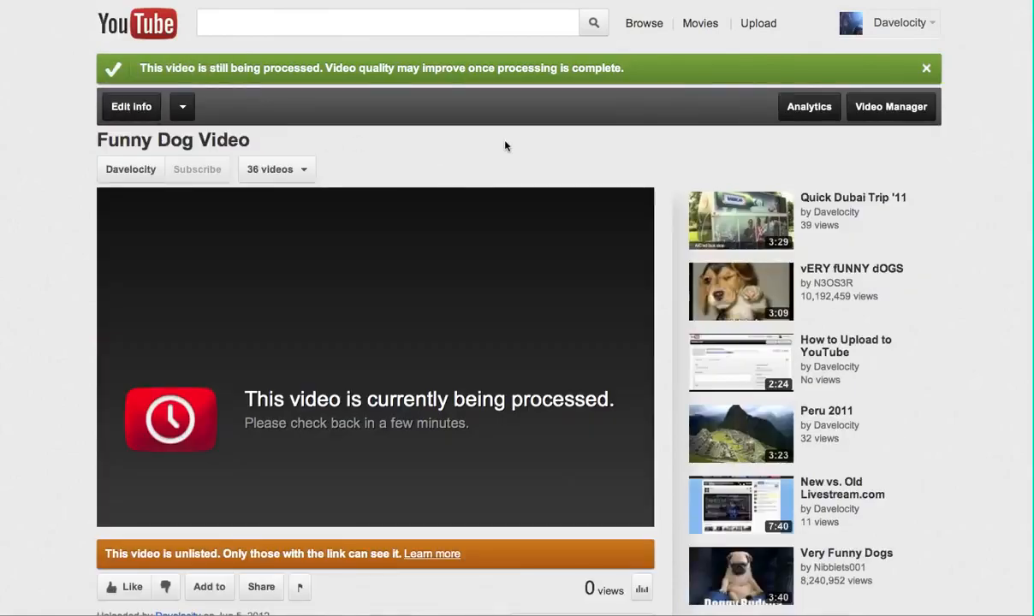